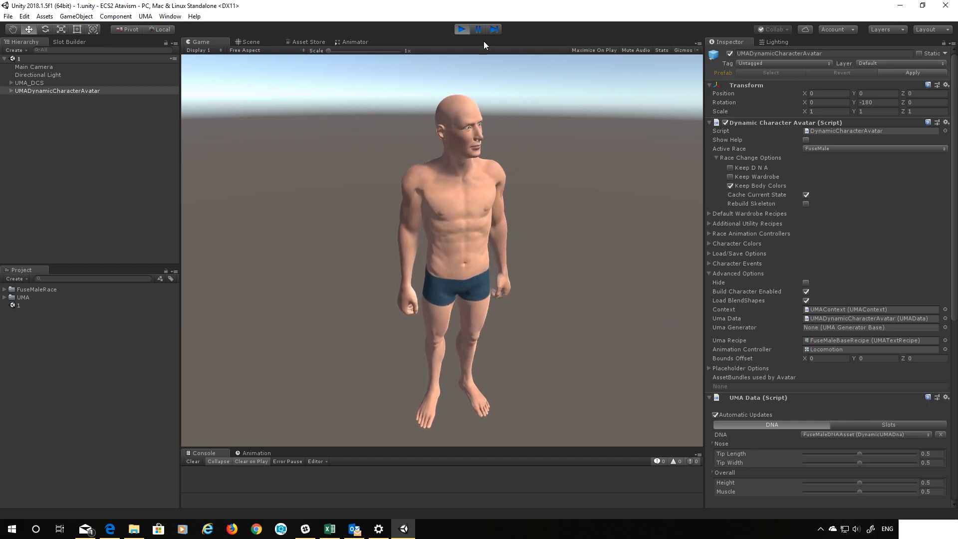
- Exit play mode and expand the FuseMaleRace folder and its DNA subfolder in the Project panel
{"action": "left_click", "coordinate": [461, 28]}
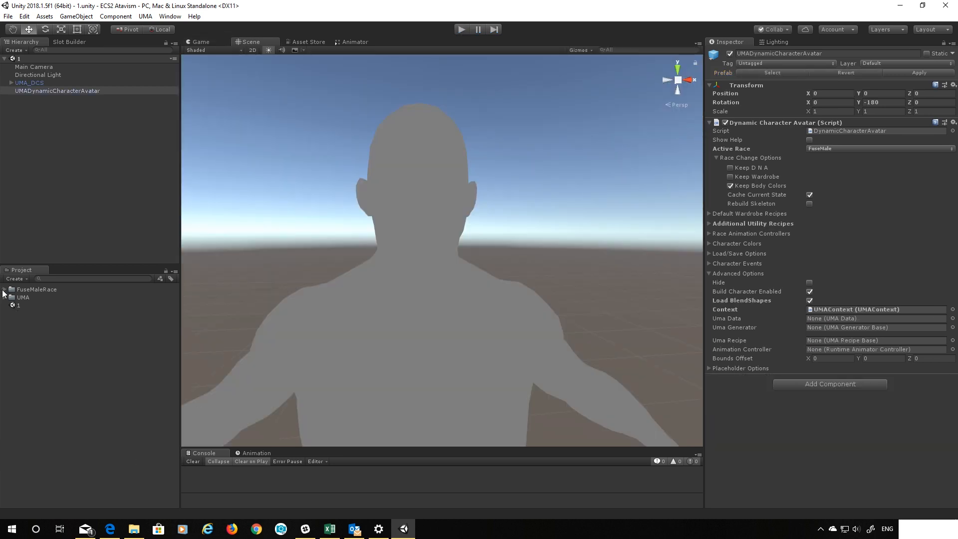
{"action": "left_click", "coordinate": [4, 290]}
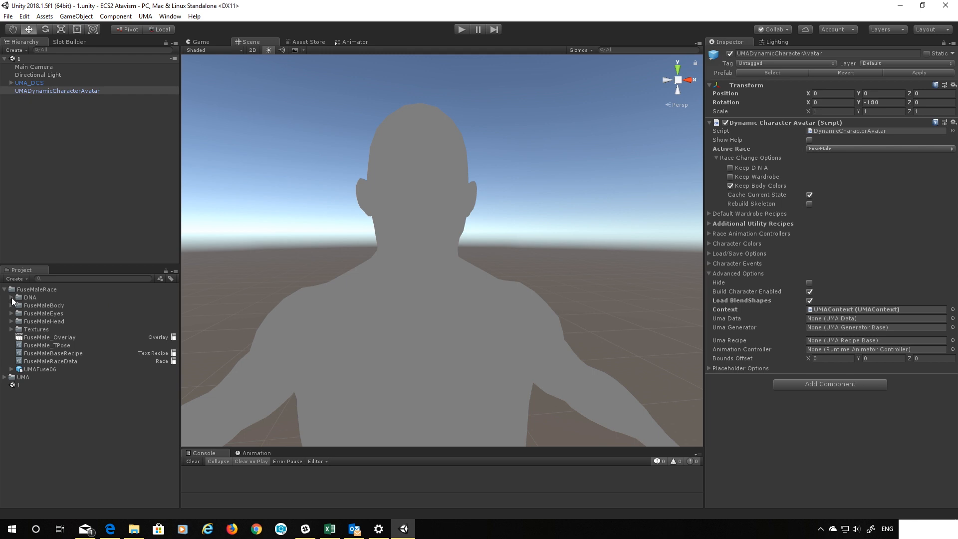
{"action": "left_click", "coordinate": [12, 297]}
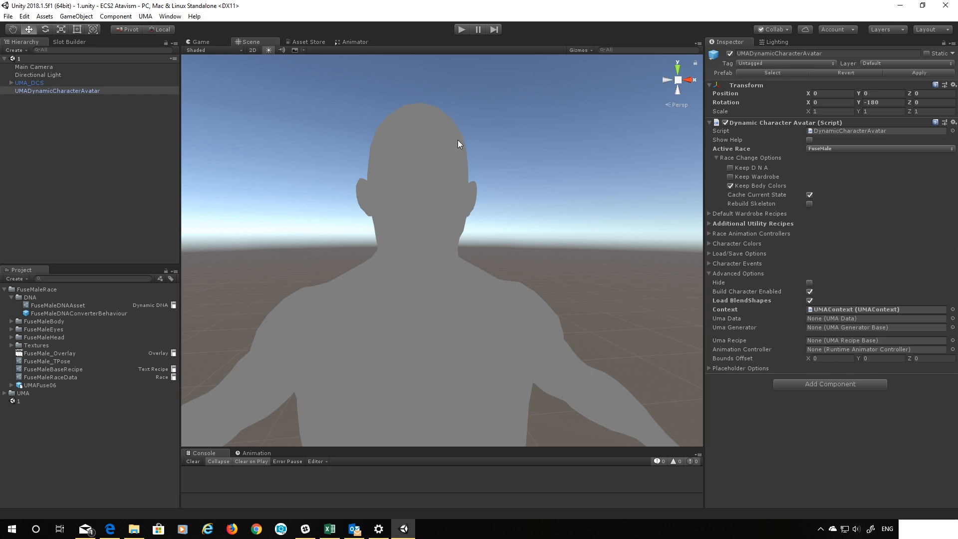
{"action": "mouse_move", "coordinate": [335, 390]}
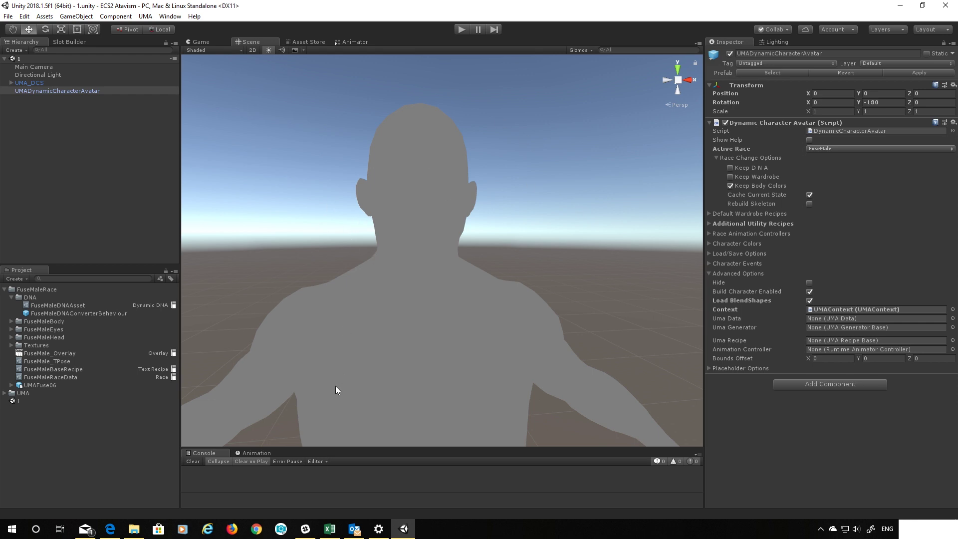
{"action": "mouse_move", "coordinate": [289, 322]}
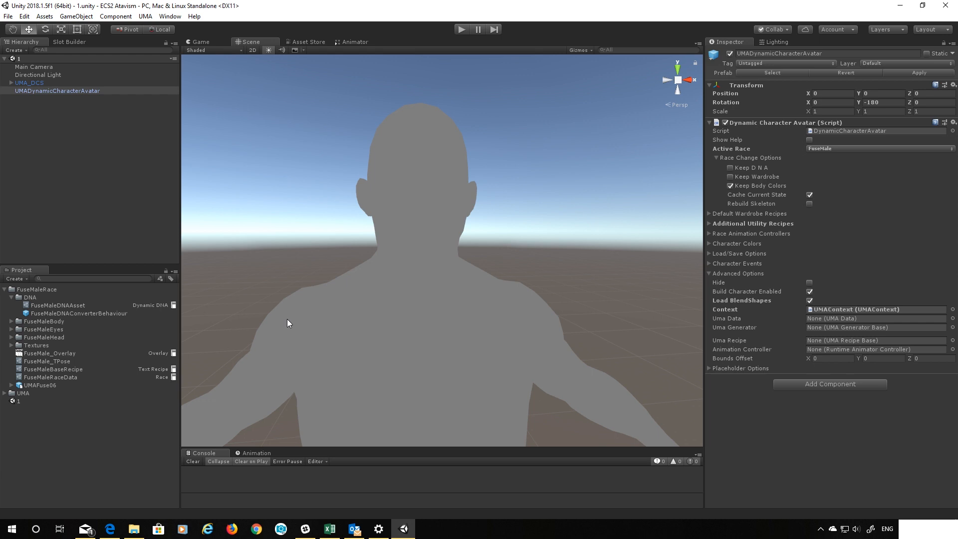
{"action": "mouse_move", "coordinate": [40, 304]}
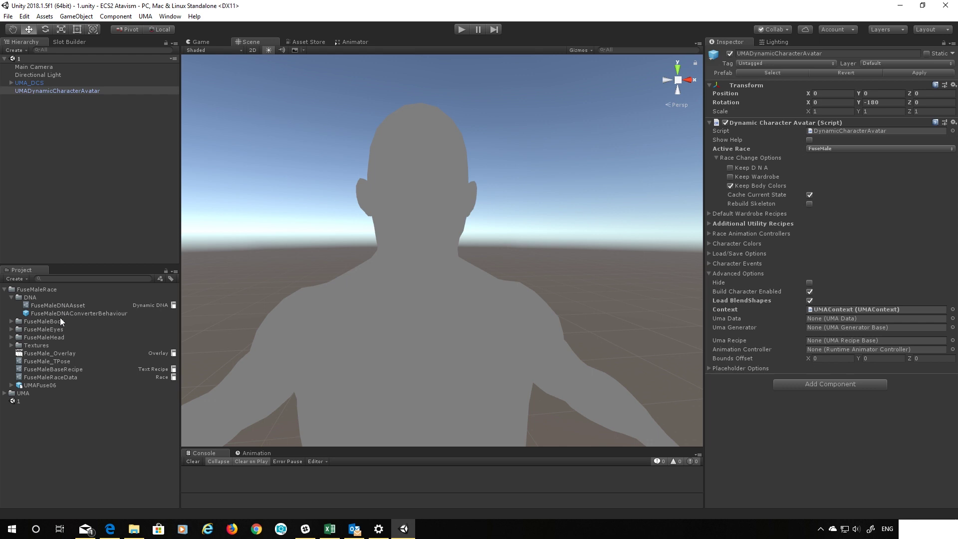
{"action": "mouse_move", "coordinate": [6, 311]}
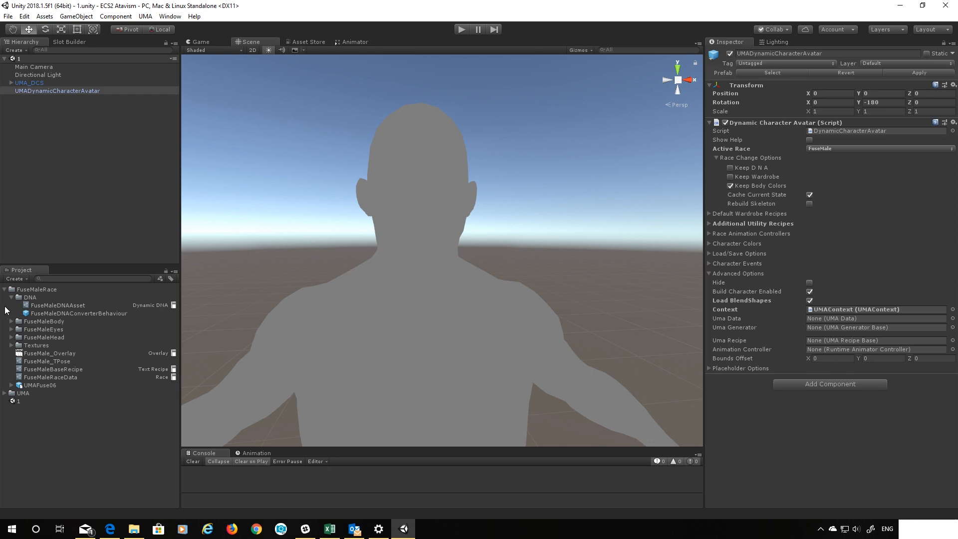
{"action": "mouse_move", "coordinate": [104, 316]}
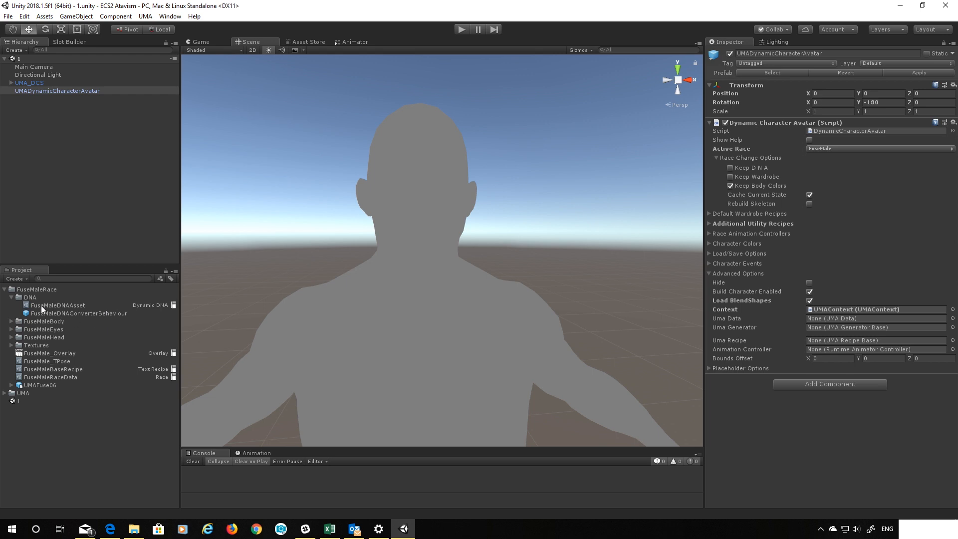
- Inspect FuseMaleDNAAsset's four DNA names and the converter's six skeleton modifiers, then clear the selection
{"action": "left_click", "coordinate": [58, 305]}
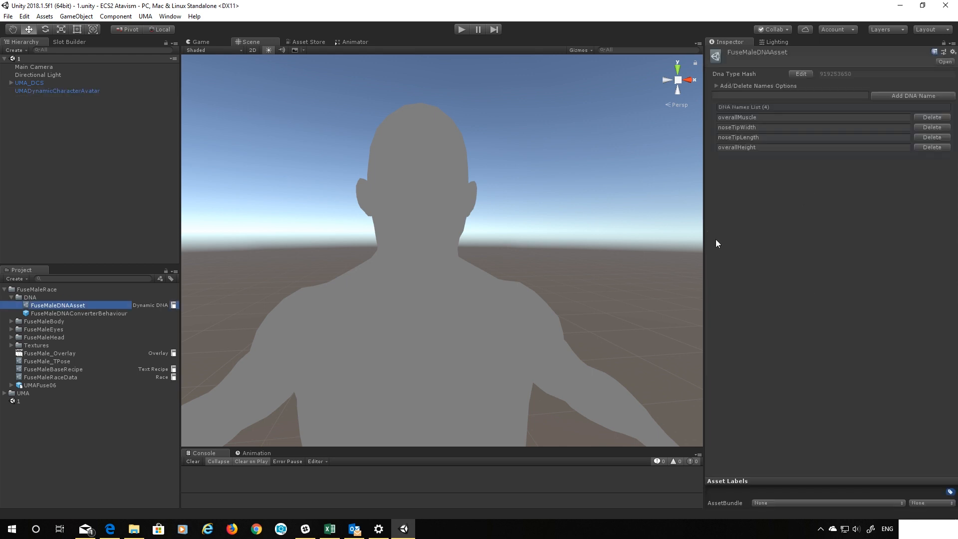
{"action": "mouse_move", "coordinate": [780, 114]}
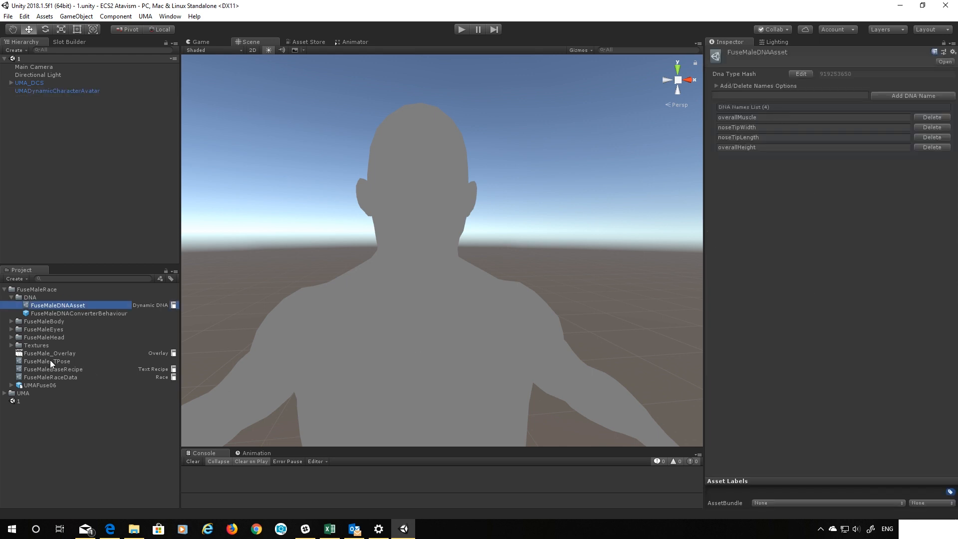
{"action": "mouse_move", "coordinate": [91, 305]}
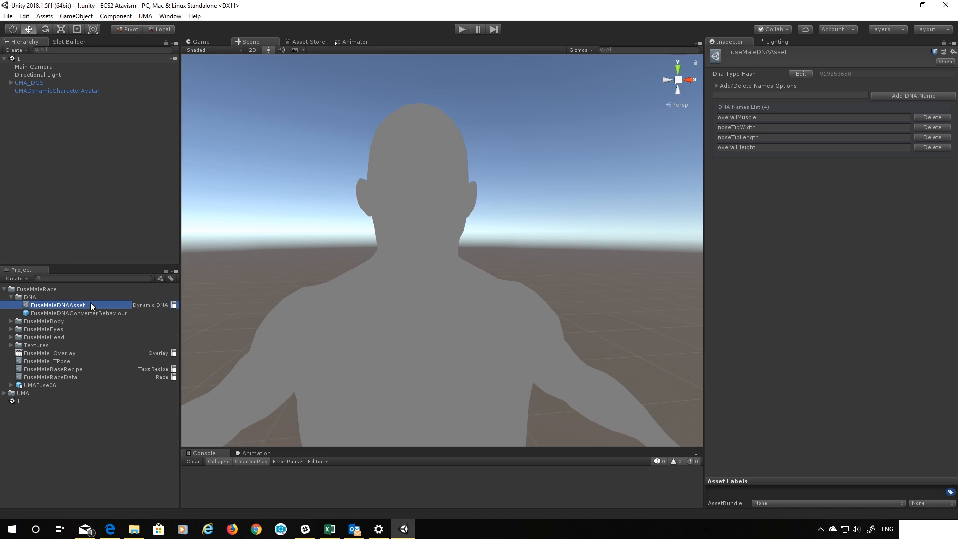
{"action": "mouse_move", "coordinate": [90, 294]}
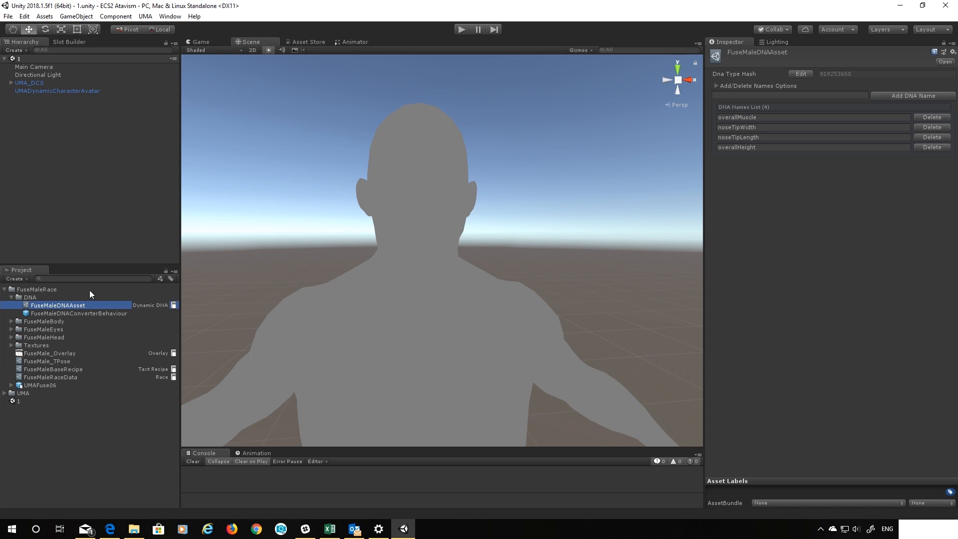
{"action": "mouse_move", "coordinate": [43, 318]}
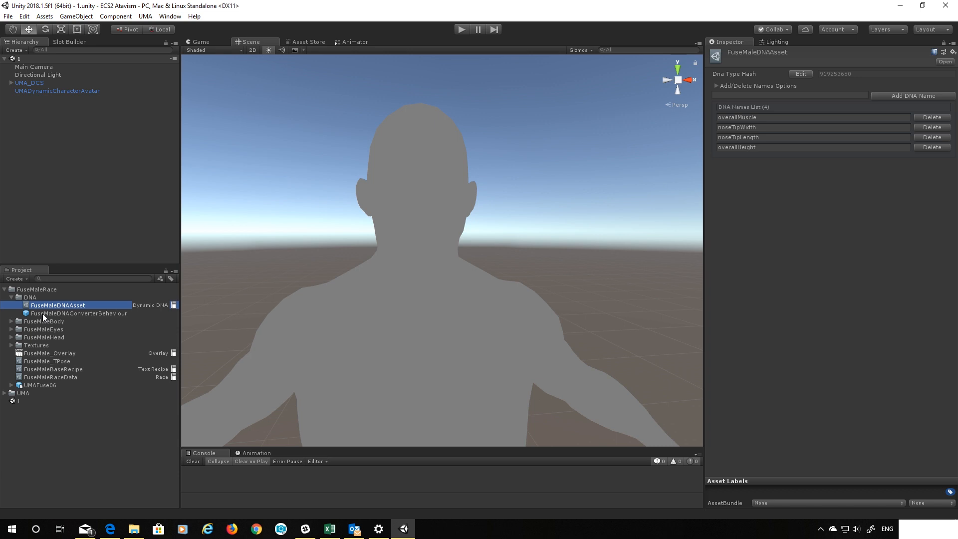
{"action": "left_click", "coordinate": [78, 313]}
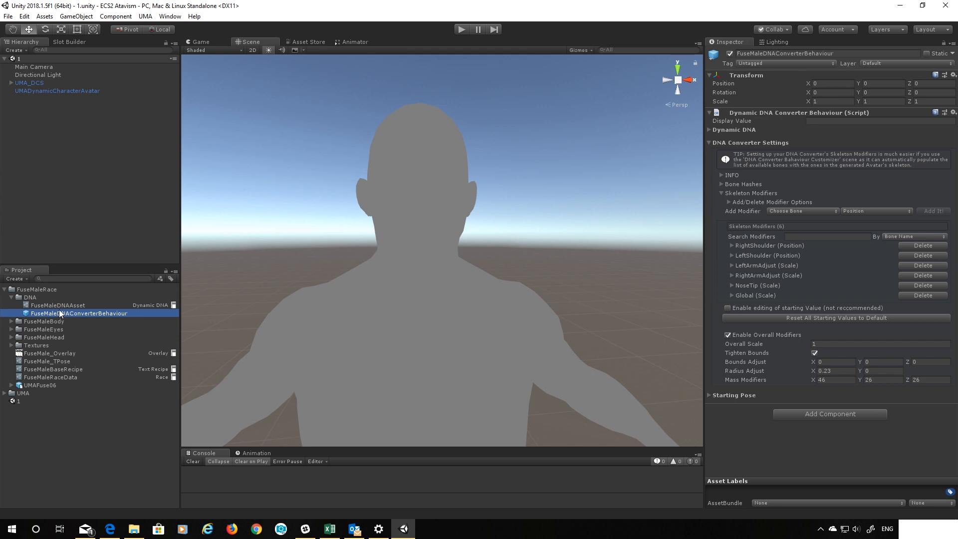
{"action": "left_click", "coordinate": [40, 188]}
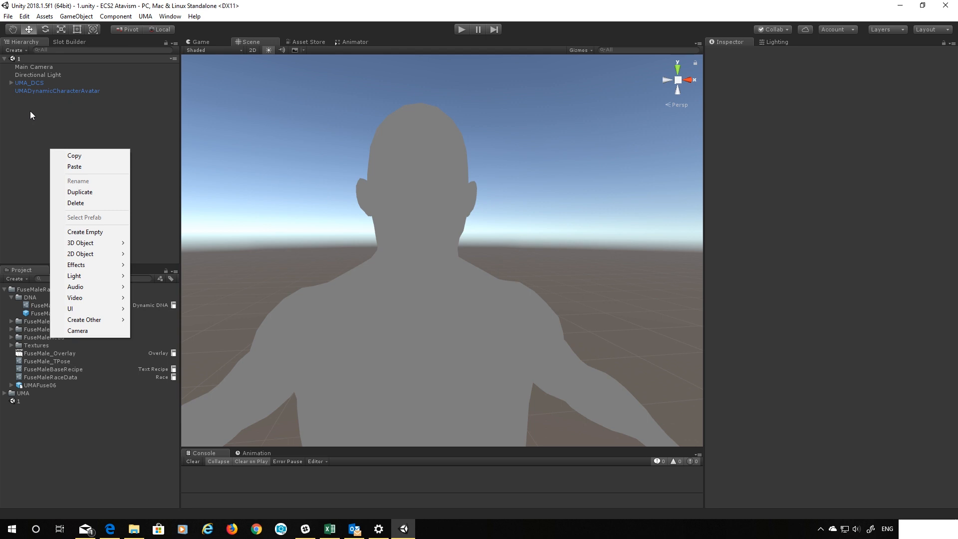
- Create an empty GameObject and rename it FuseMaleMorphConverter
{"action": "left_click", "coordinate": [85, 232]}
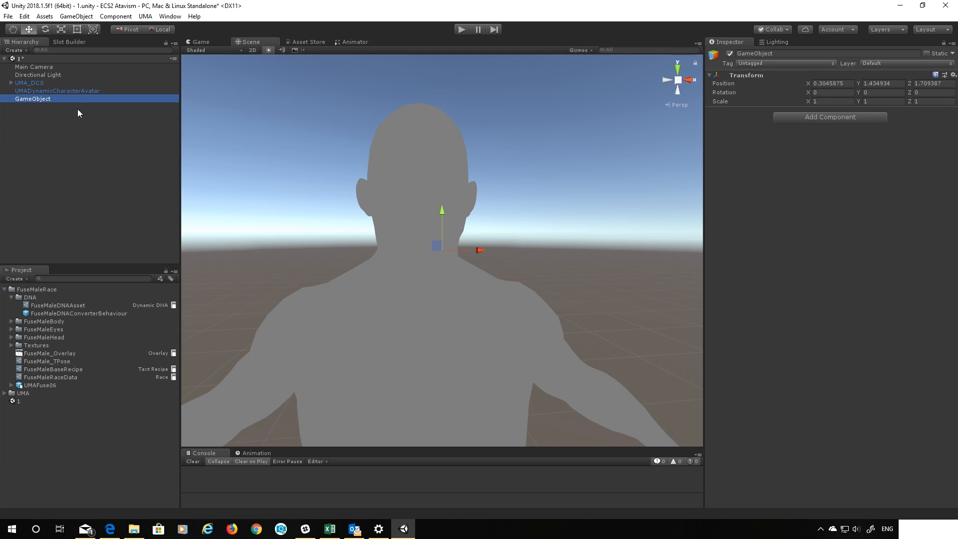
{"action": "double_click", "coordinate": [32, 99]}
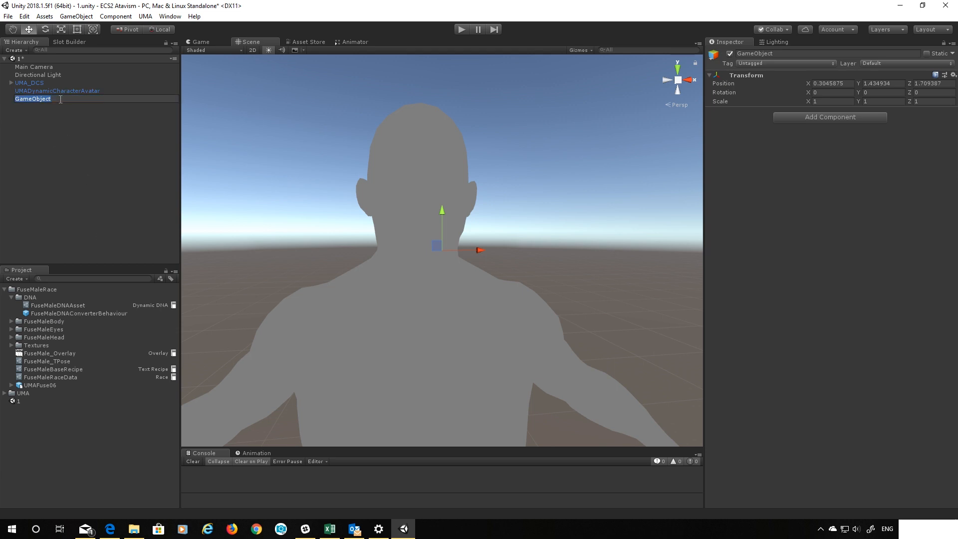
{"action": "type", "text": "Fuse"}
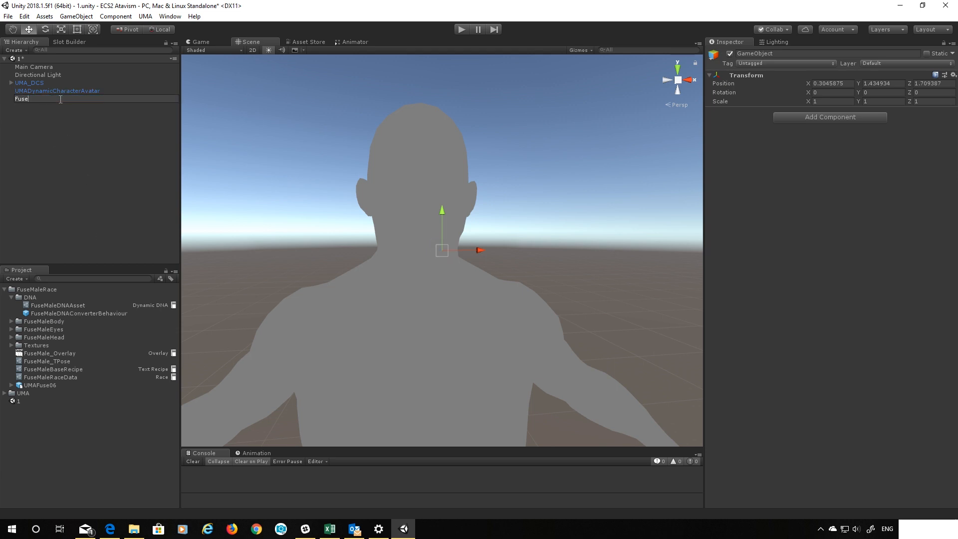
{"action": "type", "text": "Male"}
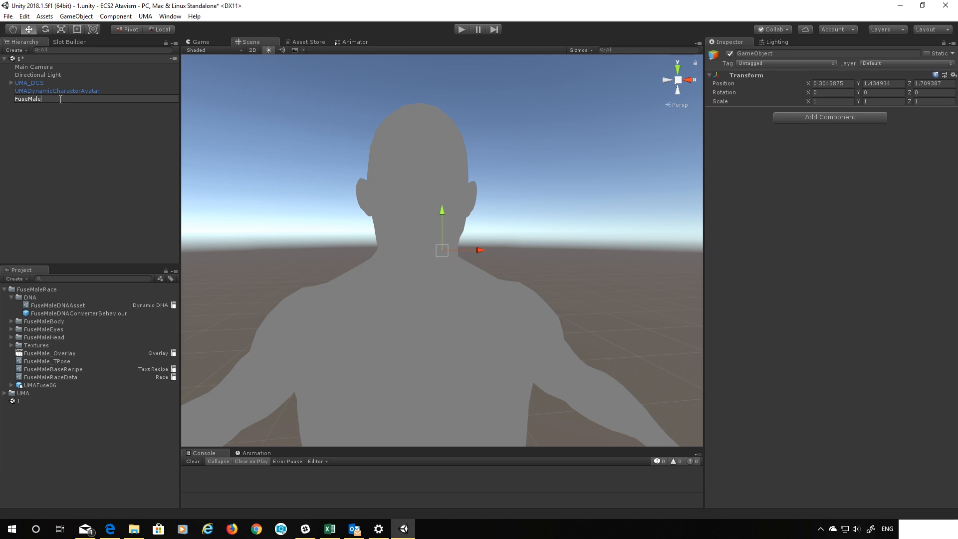
{"action": "type", "text": "Morp"}
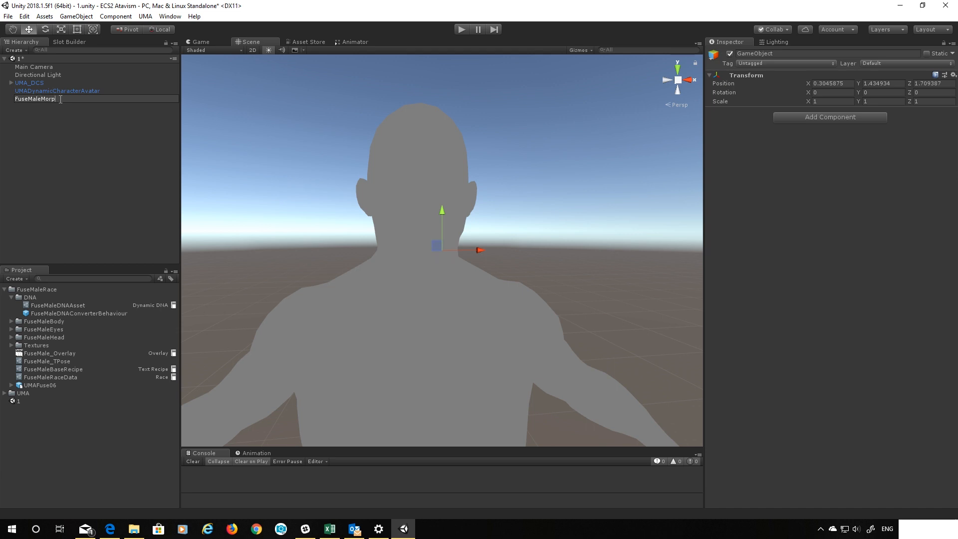
{"action": "type", "text": "Converter"}
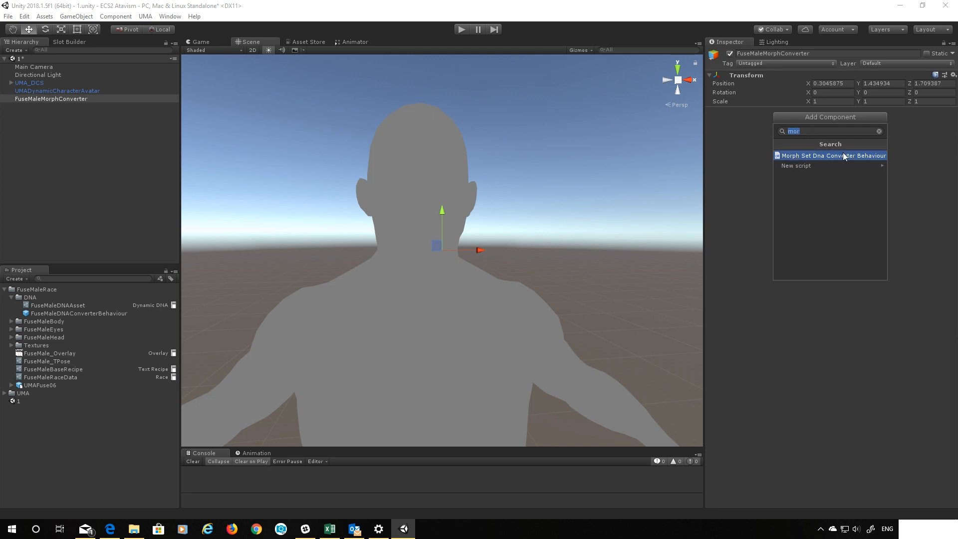
- Add the Morph Set Dna Converter Behaviour component and select FuseMaleMorphConverter in the Hierarchy
{"action": "left_click", "coordinate": [830, 156]}
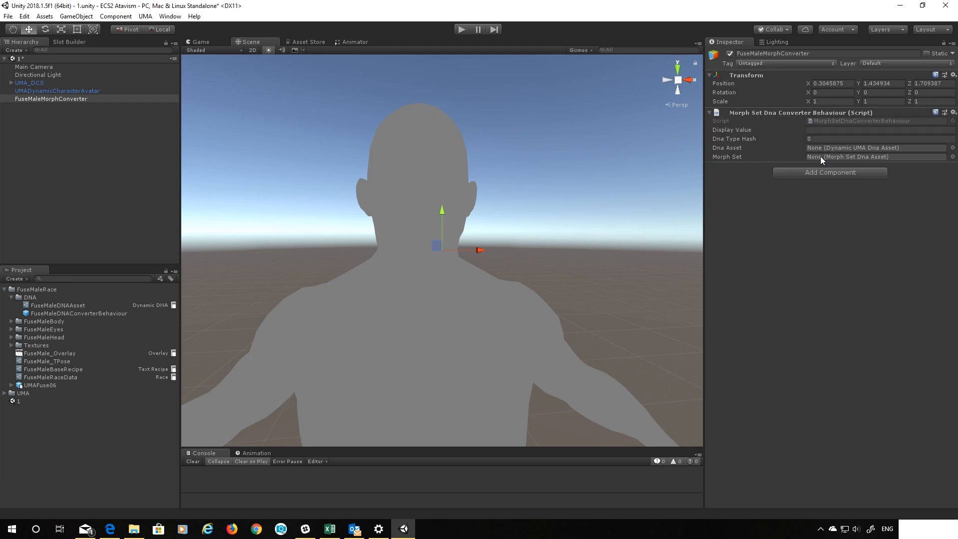
{"action": "mouse_move", "coordinate": [93, 315]}
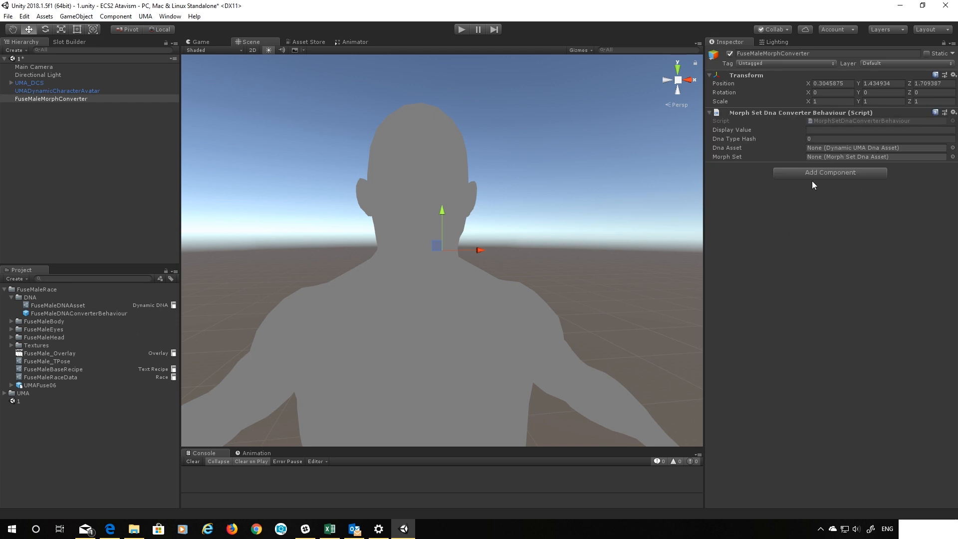
{"action": "mouse_move", "coordinate": [858, 120]}
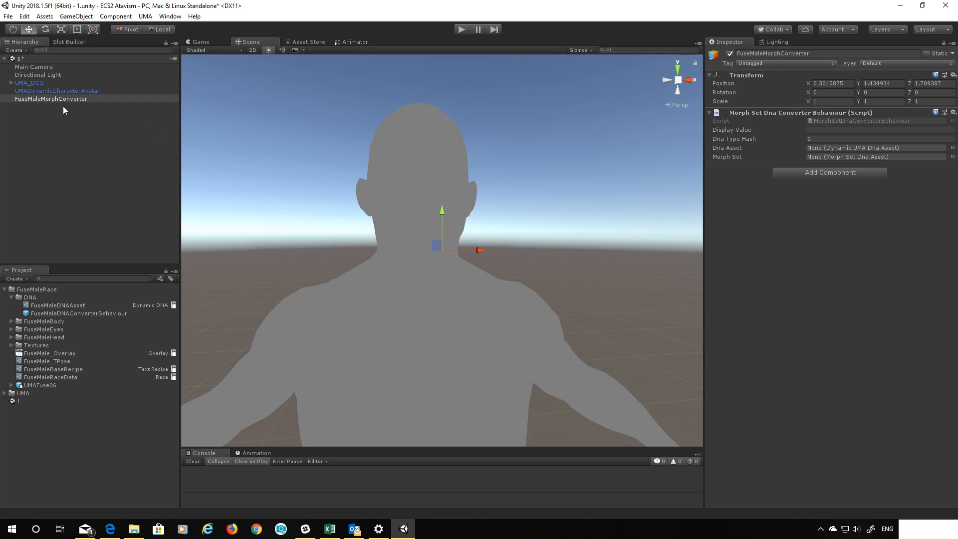
{"action": "left_click", "coordinate": [50, 99]}
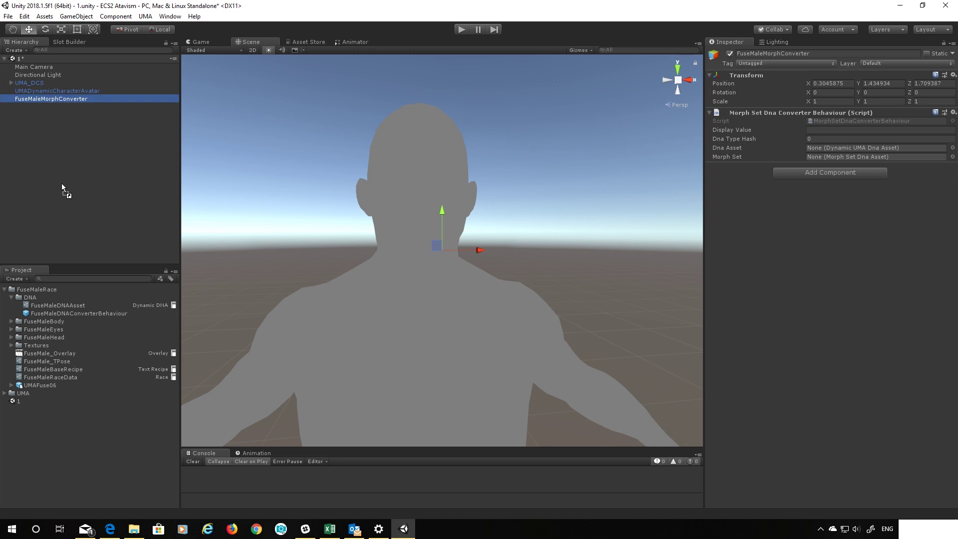
- Save FuseMaleMorphConverter as a prefab in the DNA folder and view FuseMaleDNAAsset's DNA names
{"action": "left_click", "coordinate": [29, 298]}
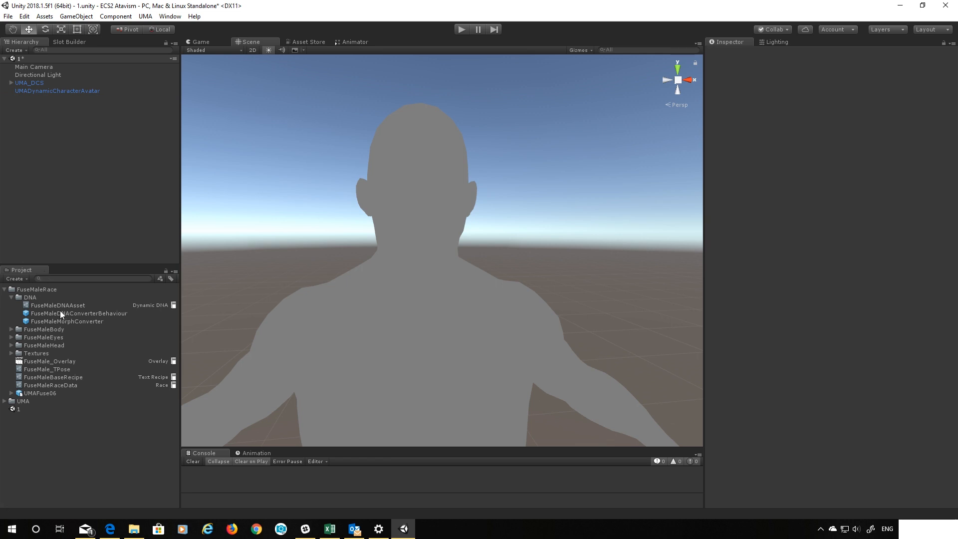
{"action": "left_click", "coordinate": [66, 320]}
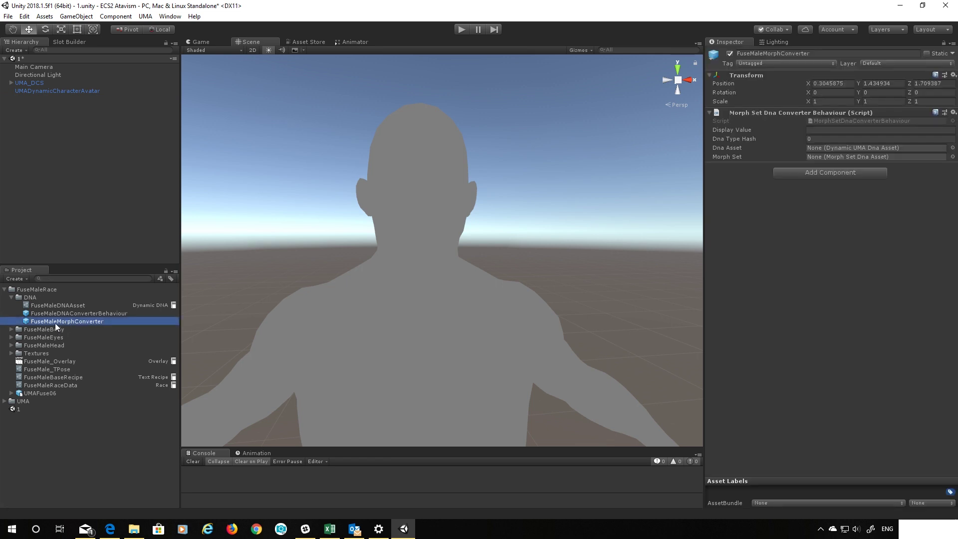
{"action": "mouse_move", "coordinate": [65, 311]}
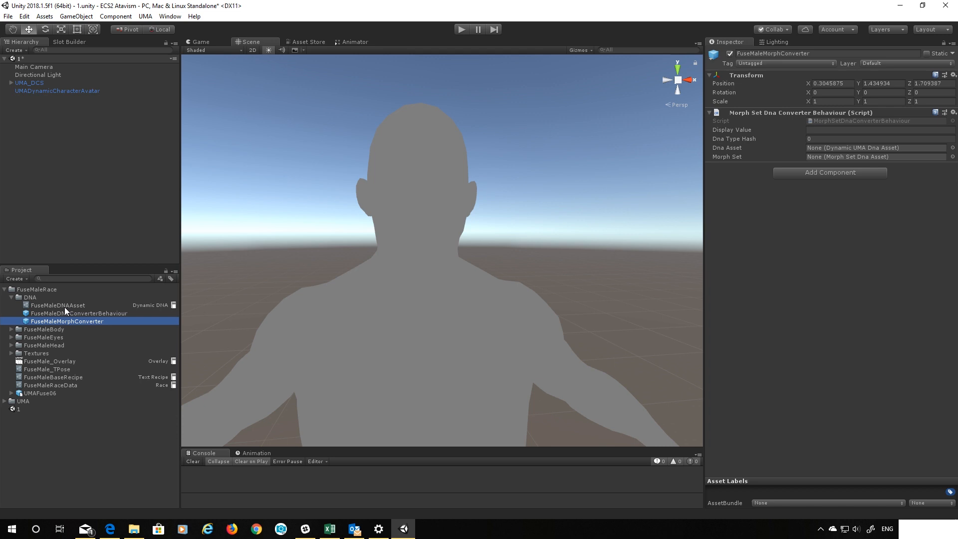
{"action": "mouse_move", "coordinate": [64, 309]}
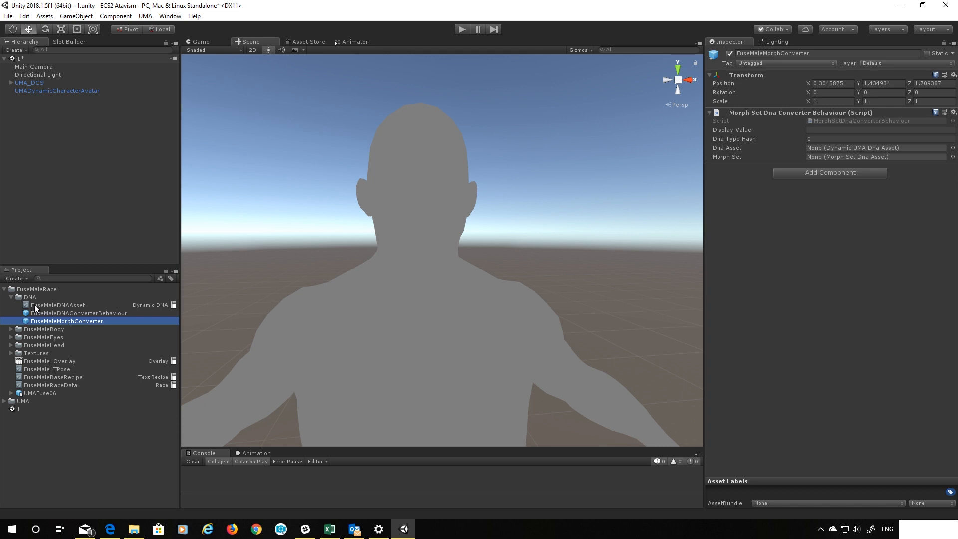
{"action": "left_click", "coordinate": [56, 305]}
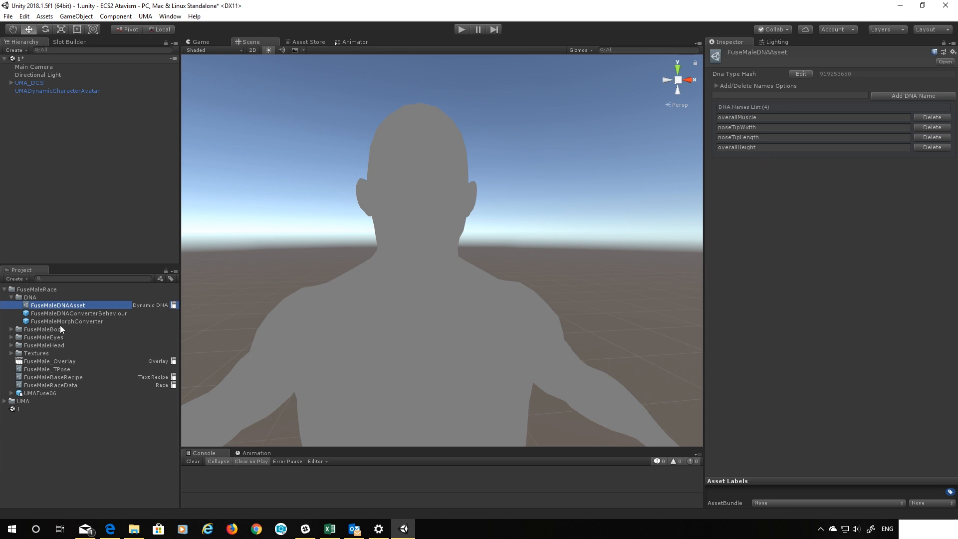
{"action": "mouse_move", "coordinate": [39, 313]}
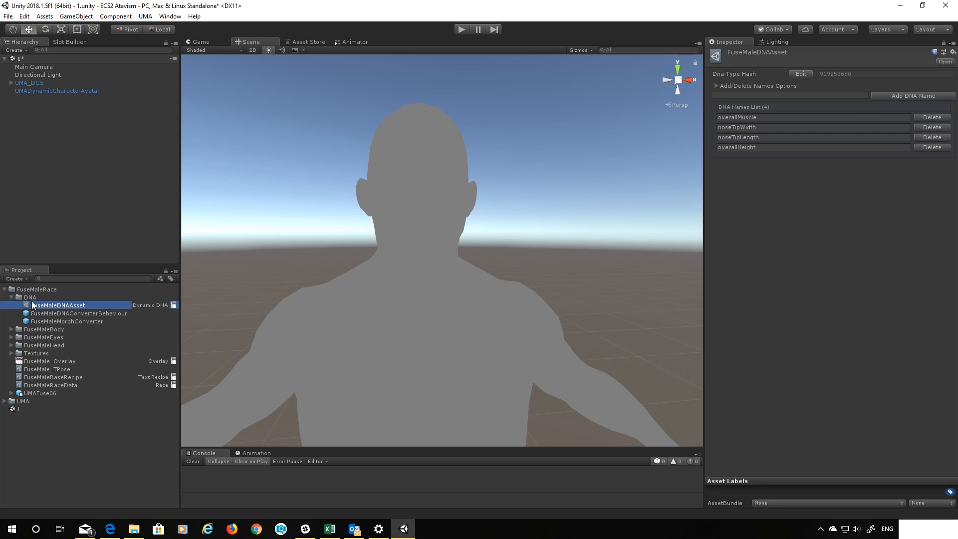
- Create a Dynamic DNA Asset in the DNA folder and rename it FuseMaleMorphUMADnaAsset
{"action": "left_click", "coordinate": [29, 297]}
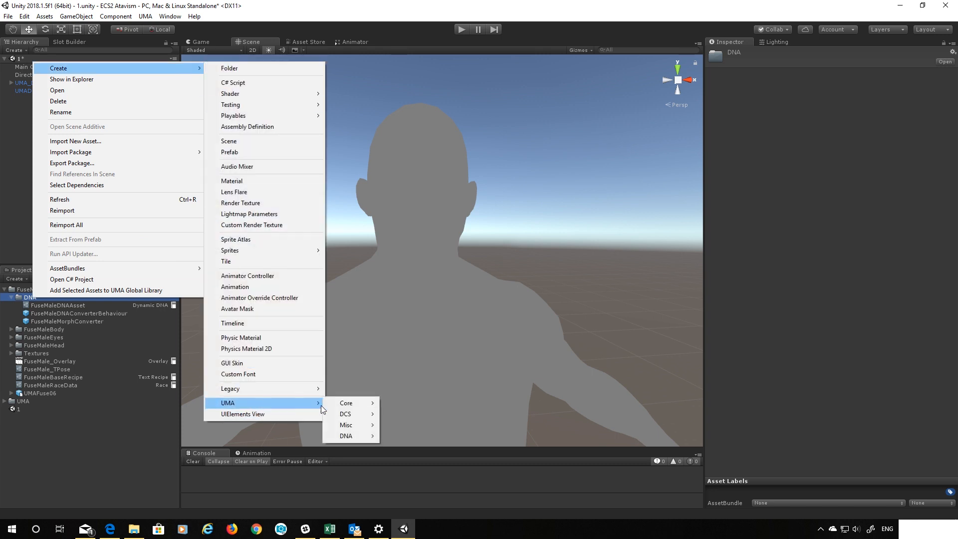
{"action": "left_click", "coordinate": [346, 436]}
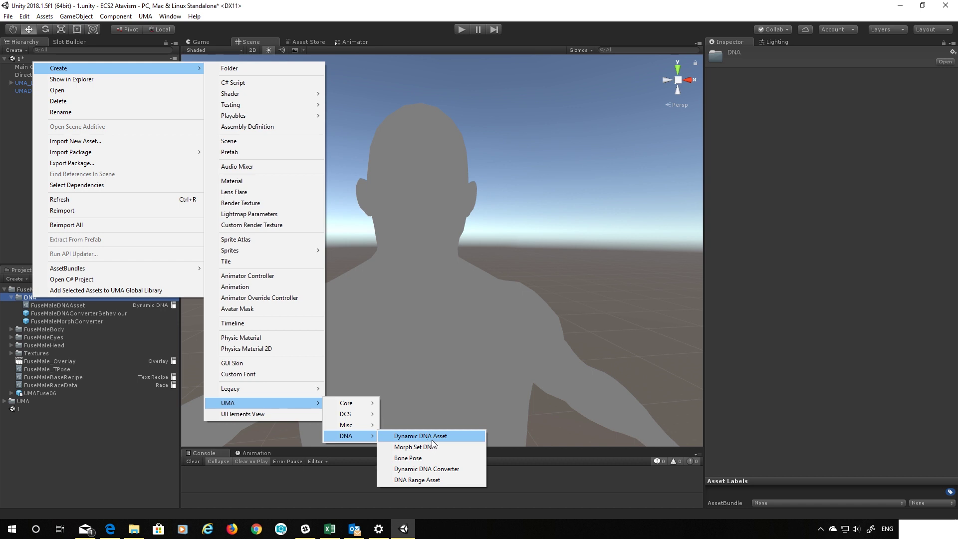
{"action": "left_click", "coordinate": [419, 436]}
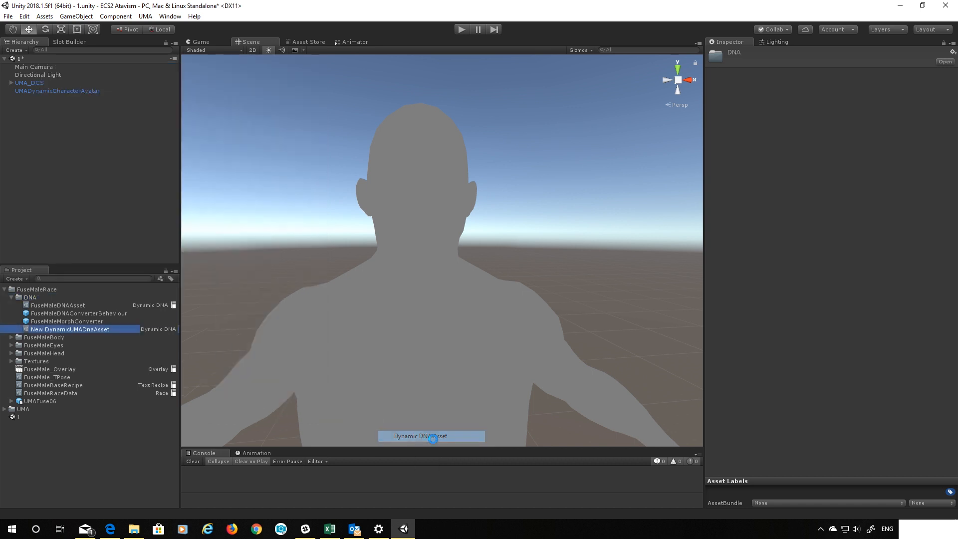
{"action": "left_click", "coordinate": [70, 328]}
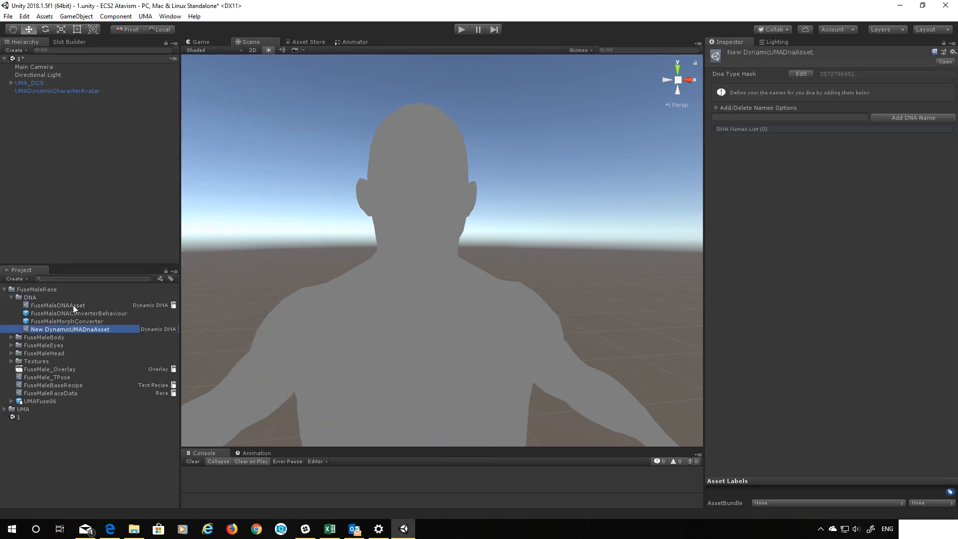
{"action": "mouse_move", "coordinate": [72, 335]}
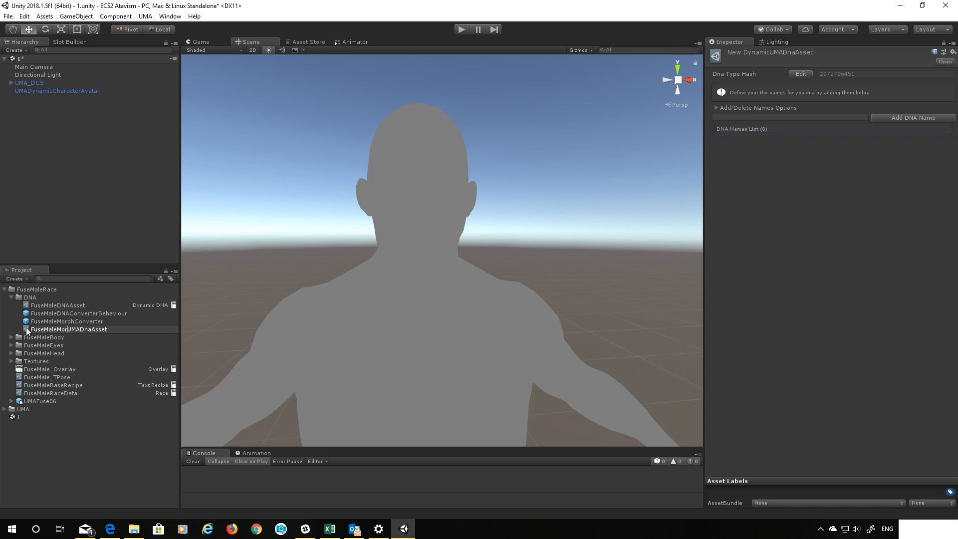
{"action": "left_click", "coordinate": [72, 328]}
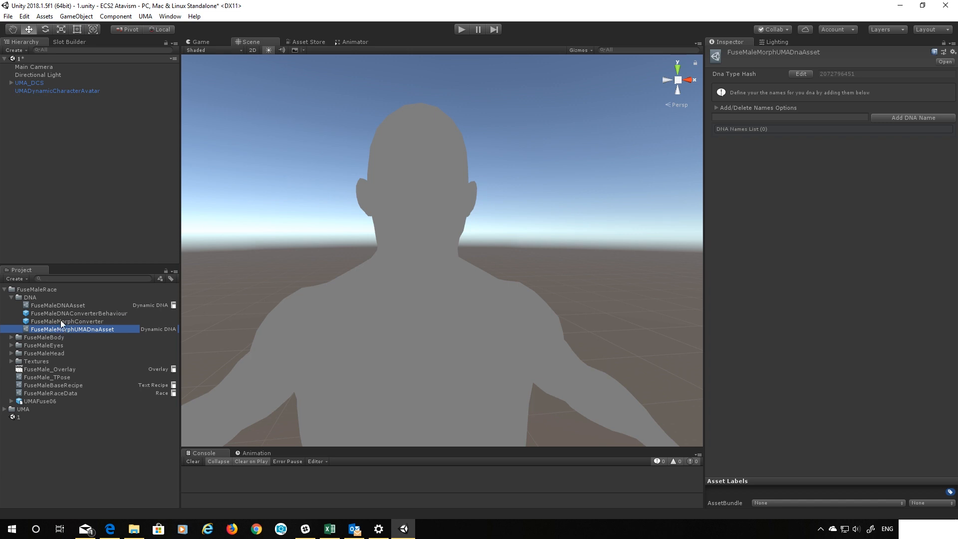
{"action": "mouse_move", "coordinate": [80, 308]}
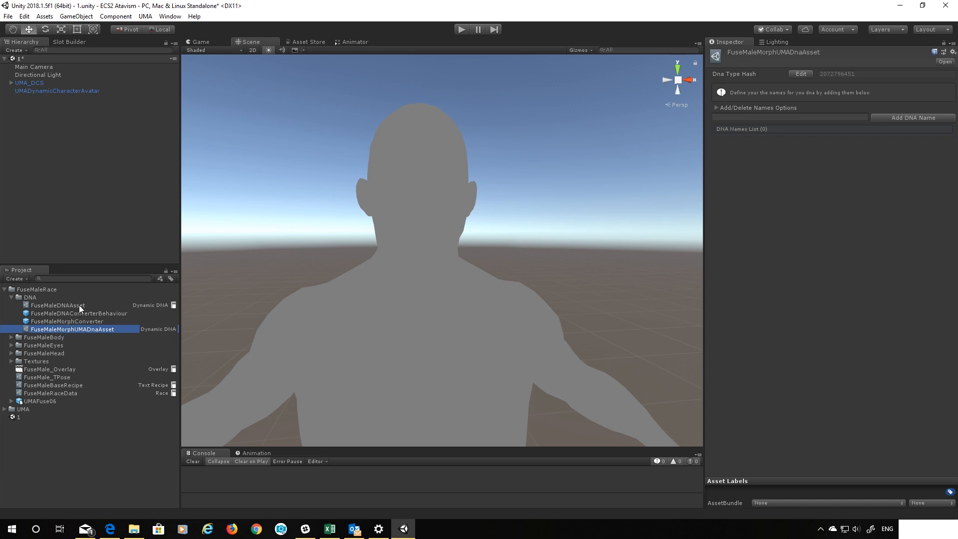
{"action": "mouse_move", "coordinate": [81, 317]}
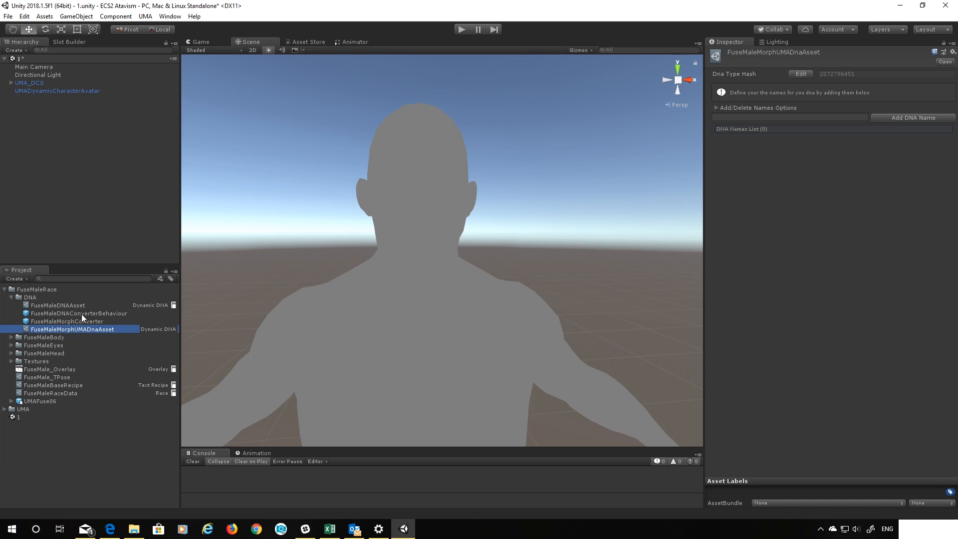
{"action": "mouse_move", "coordinate": [88, 310]}
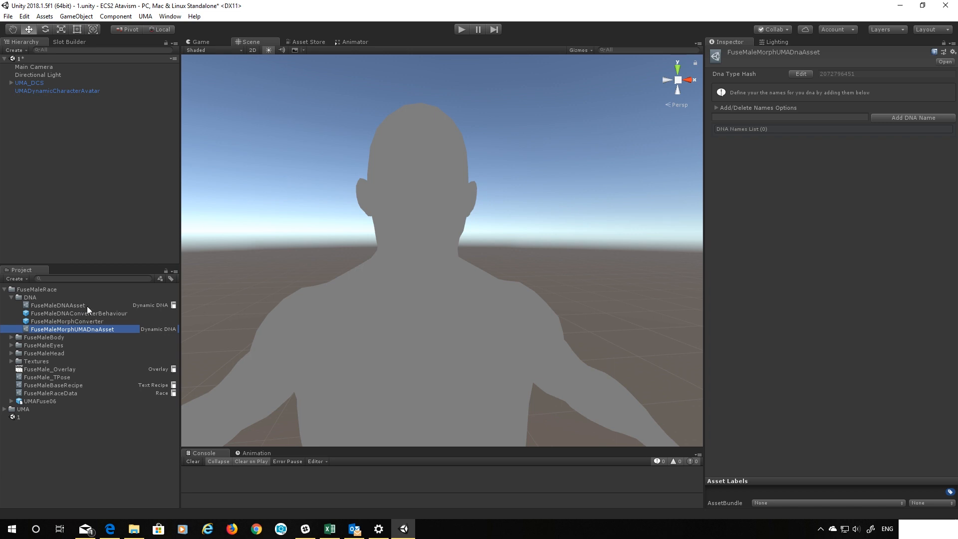
{"action": "mouse_move", "coordinate": [75, 331]}
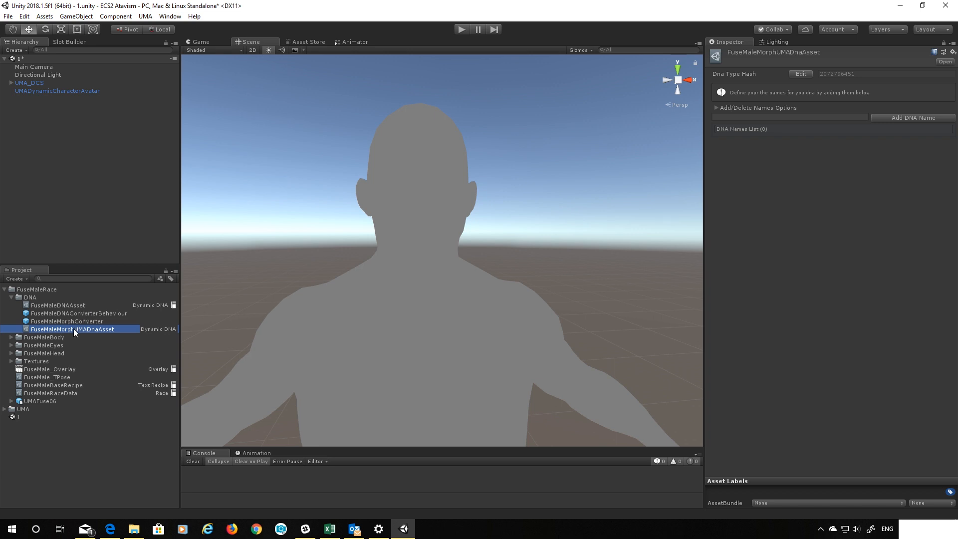
- Create a Morph Set DNA asset in the DNA folder and rename it FuseMaleMorphSetDnaAsset
{"action": "right_click", "coordinate": [73, 333]}
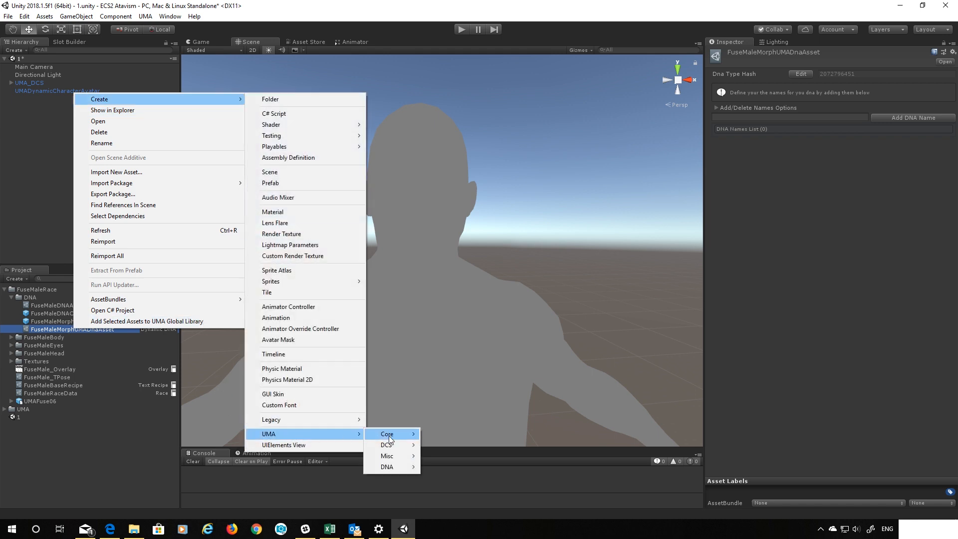
{"action": "mouse_move", "coordinate": [386, 467]}
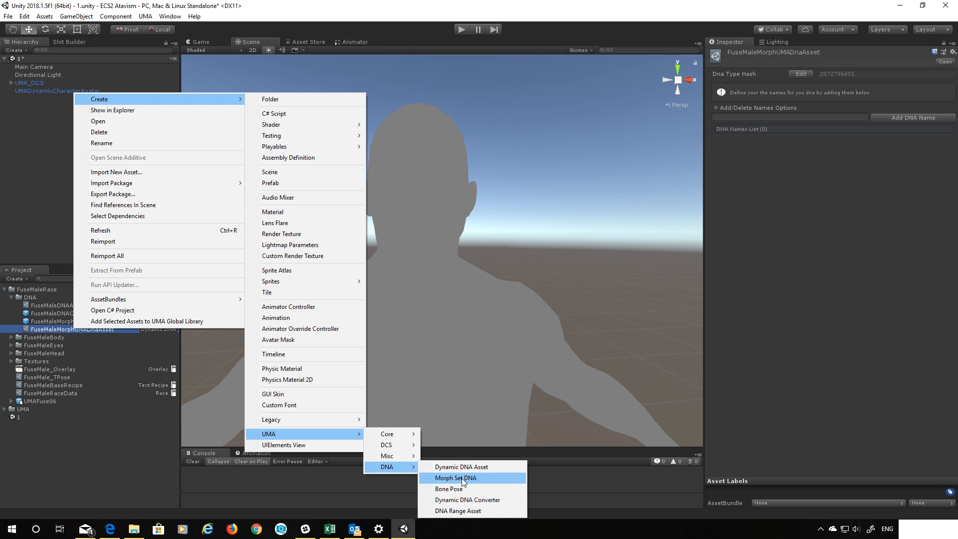
{"action": "left_click", "coordinate": [455, 477]}
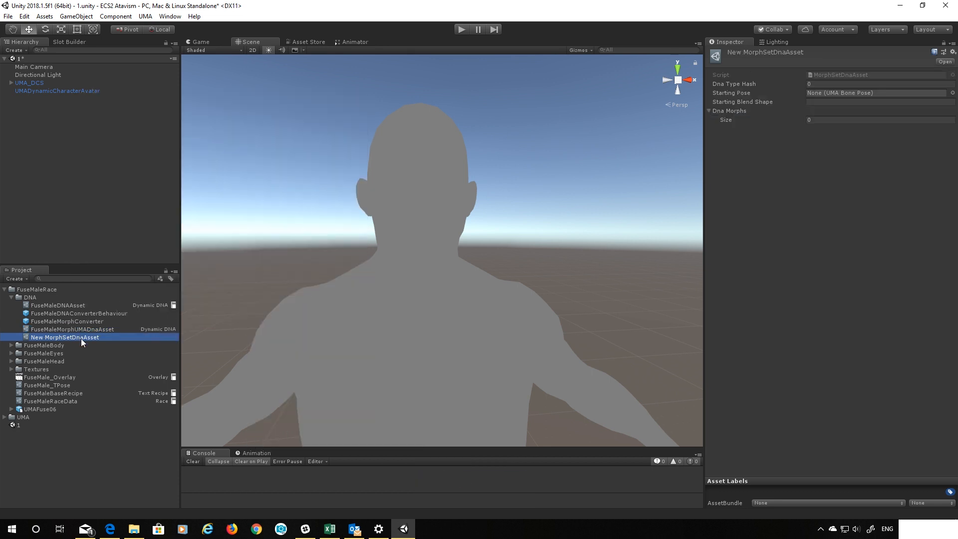
{"action": "mouse_move", "coordinate": [95, 338]}
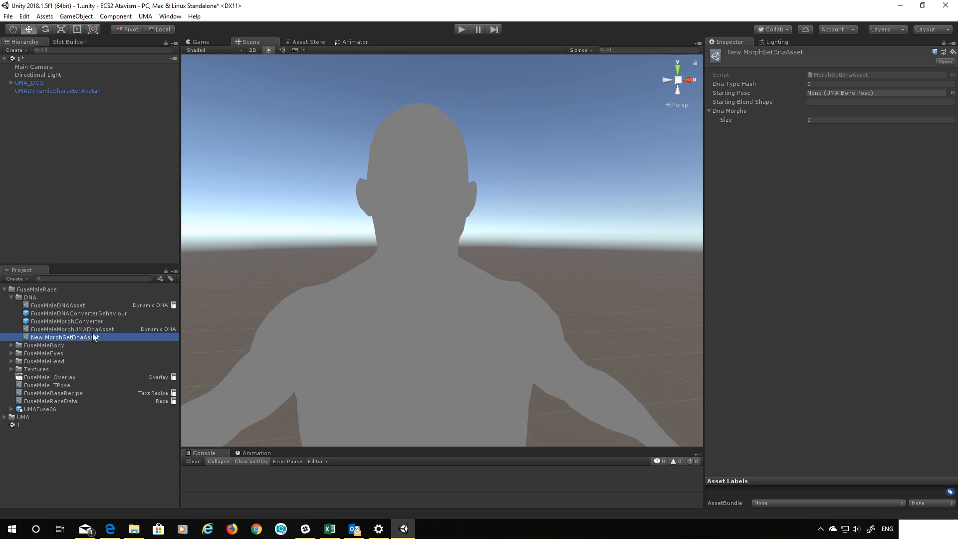
{"action": "mouse_move", "coordinate": [102, 316]}
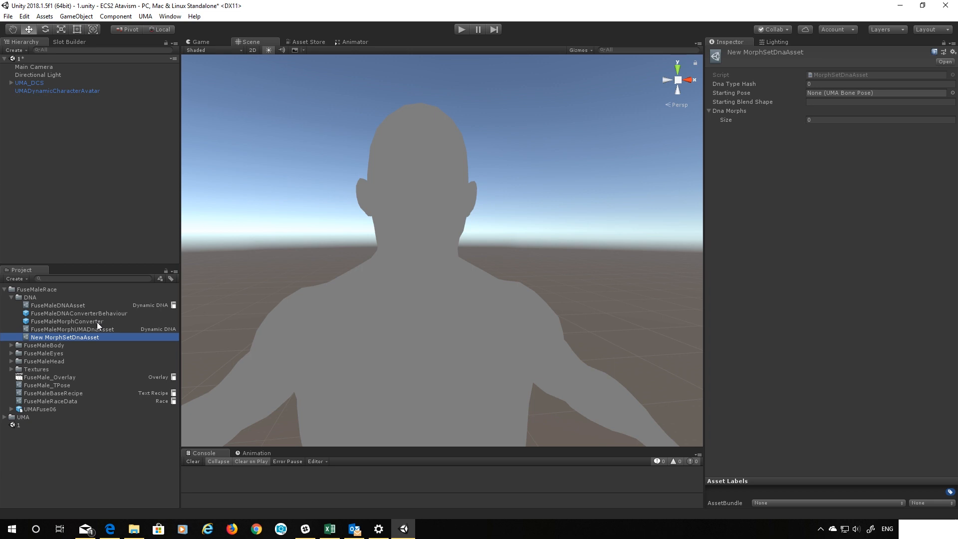
{"action": "mouse_move", "coordinate": [46, 342]}
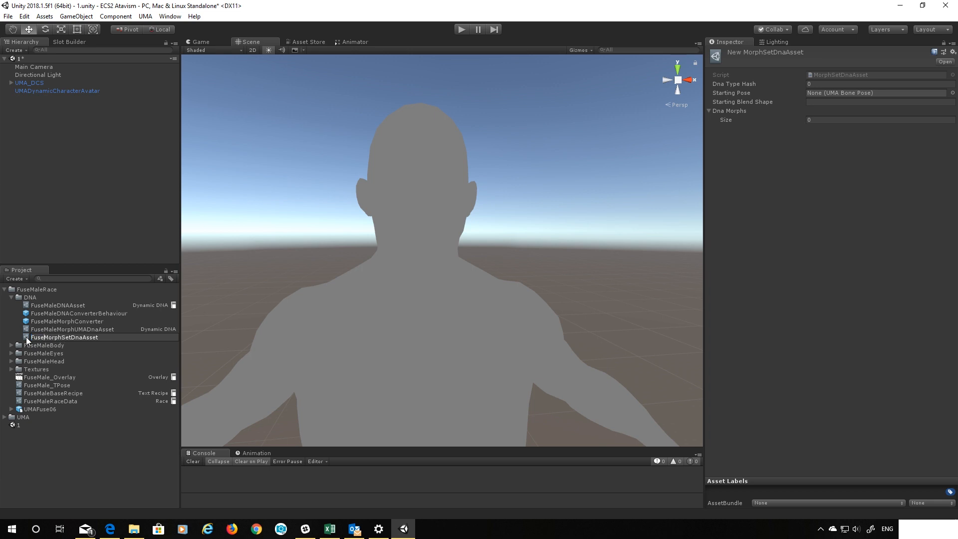
{"action": "left_click", "coordinate": [63, 329]}
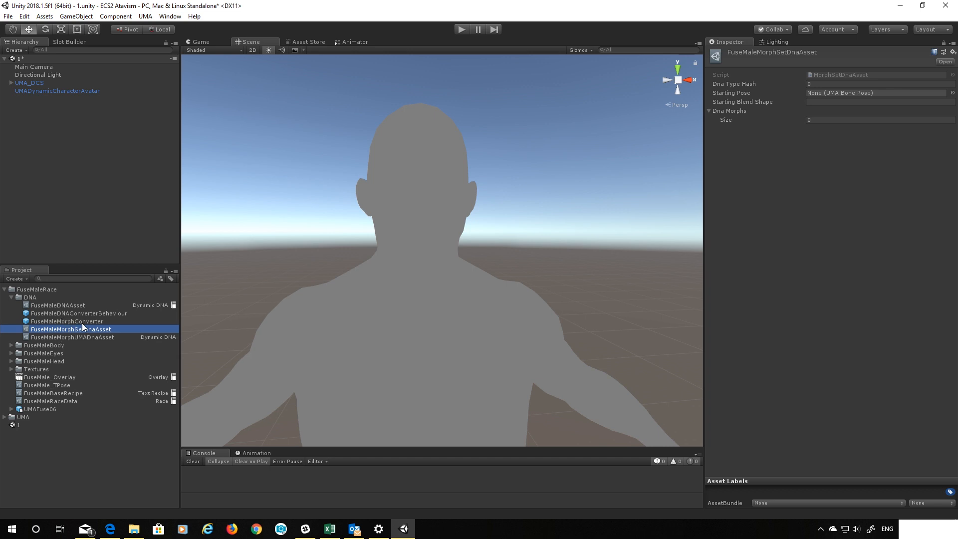
{"action": "mouse_move", "coordinate": [94, 332]}
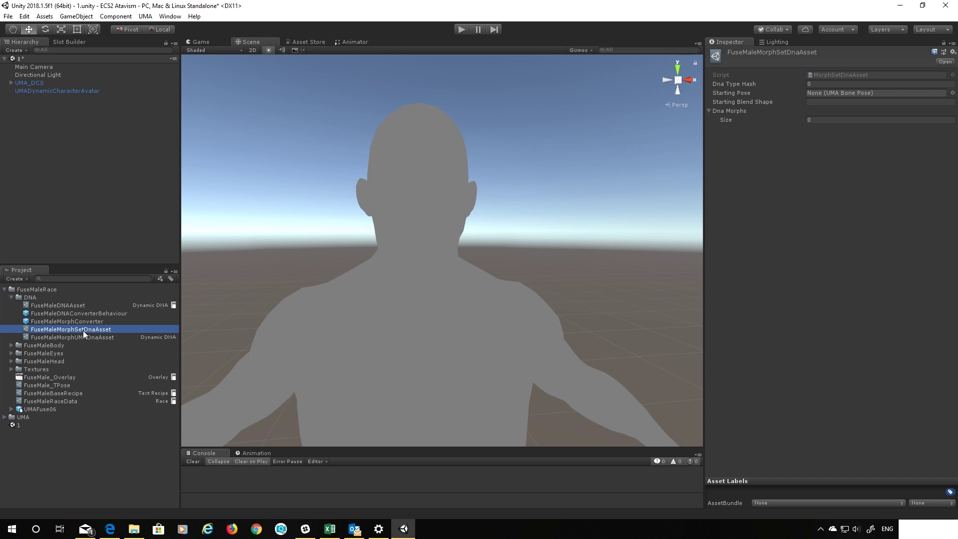
- Re-inspect FuseMaleMorphUMADnaAsset, the morph set asset and the converter prefab, ending on the UMA DNA asset
{"action": "left_click", "coordinate": [72, 336]}
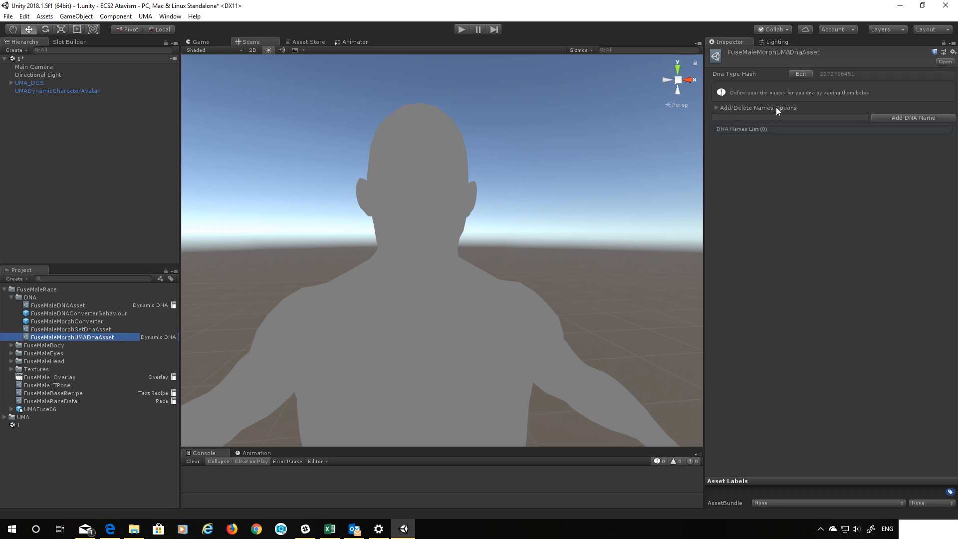
{"action": "mouse_move", "coordinate": [83, 341]}
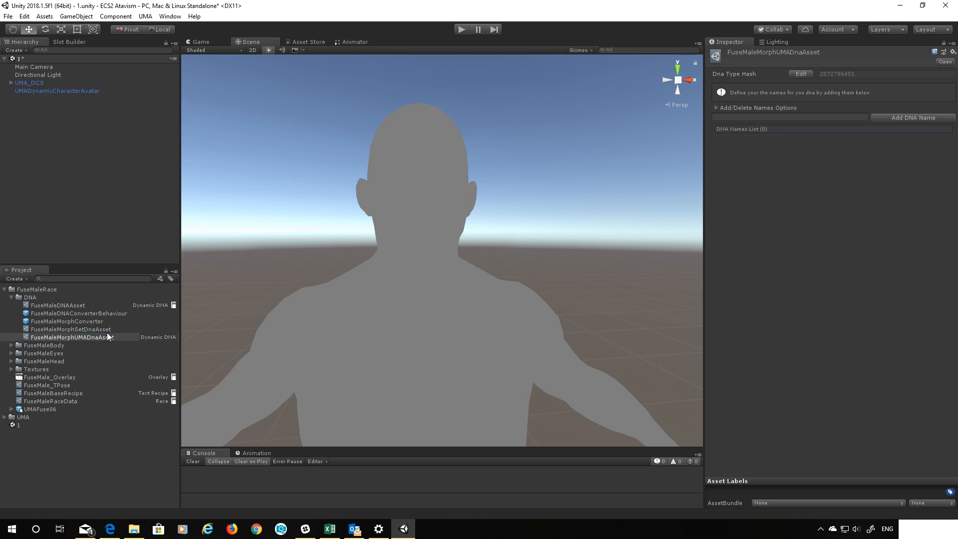
{"action": "mouse_move", "coordinate": [70, 334]}
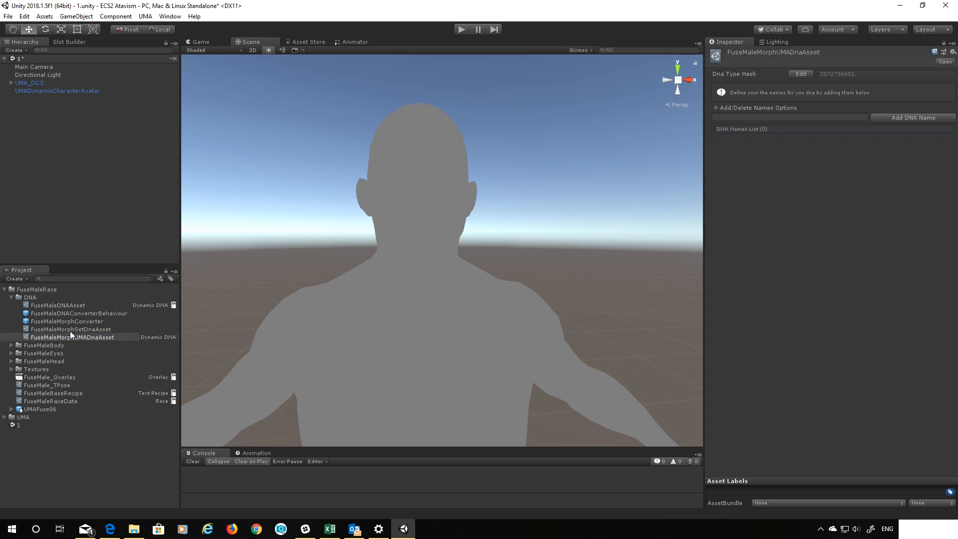
{"action": "mouse_move", "coordinate": [768, 90]}
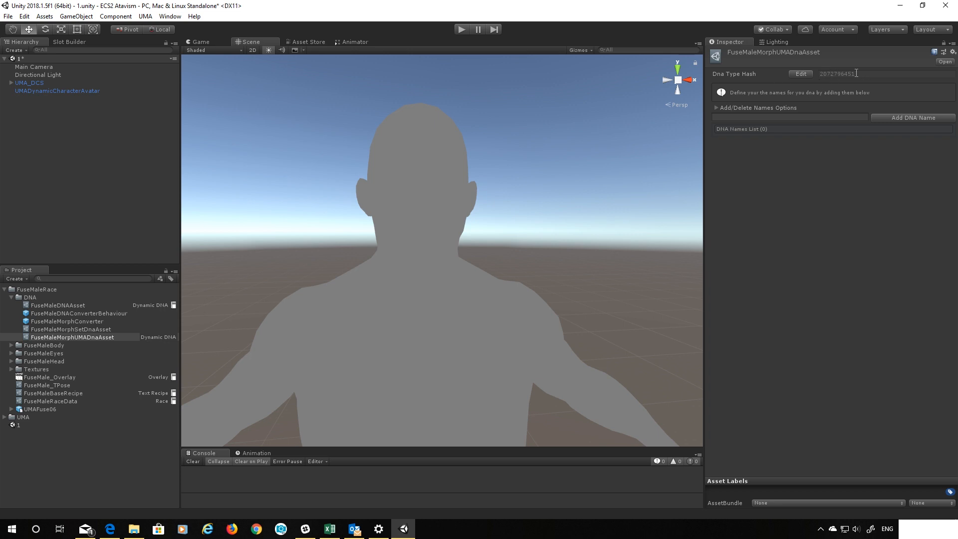
{"action": "left_click", "coordinate": [71, 336]}
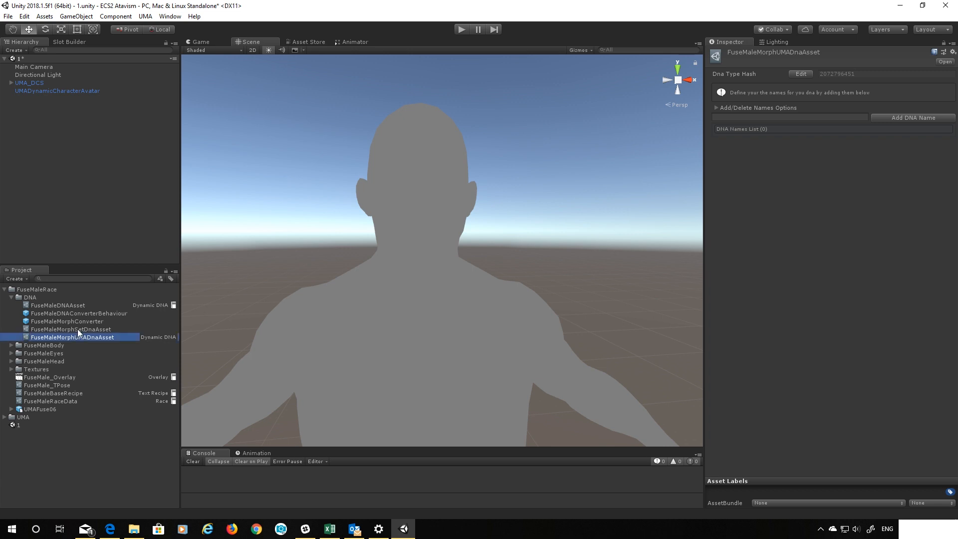
{"action": "left_click", "coordinate": [71, 328]}
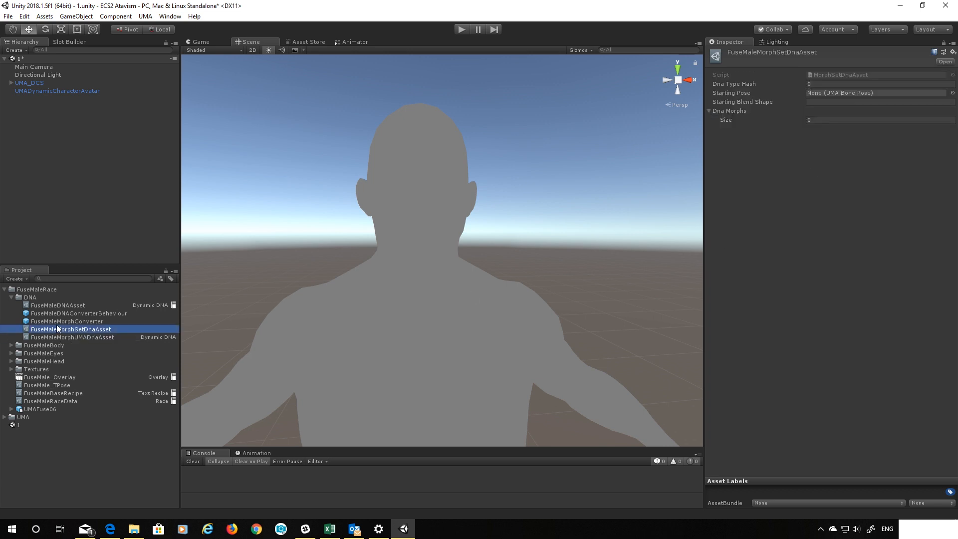
{"action": "left_click", "coordinate": [67, 320]}
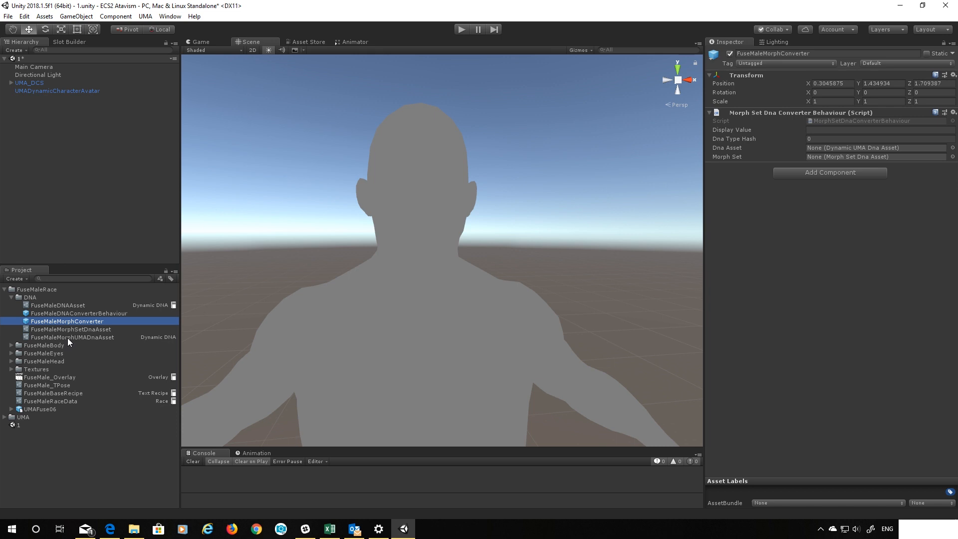
{"action": "left_click", "coordinate": [72, 336]}
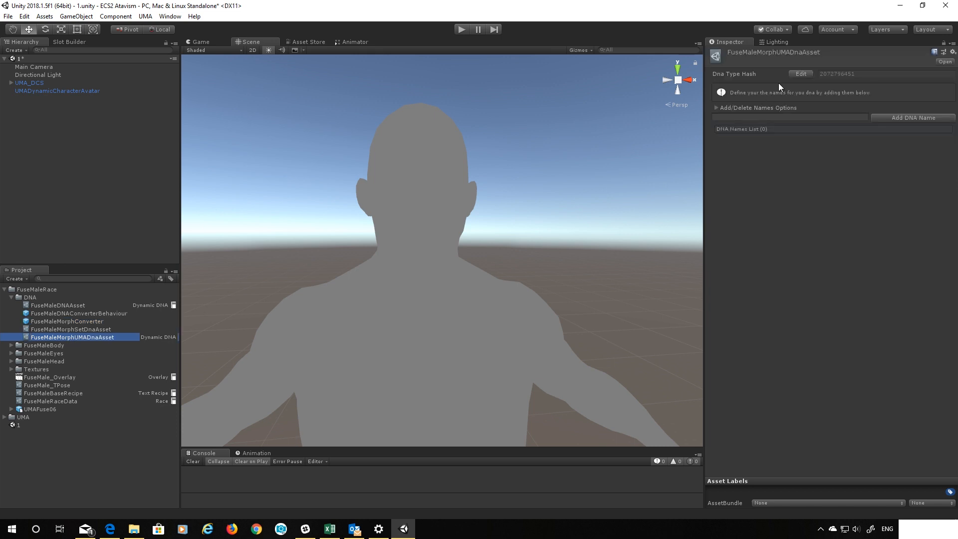
- Unlock the UMA DNA asset's type hash for editing, confirm, and save keeping its value
{"action": "left_click", "coordinate": [799, 73]}
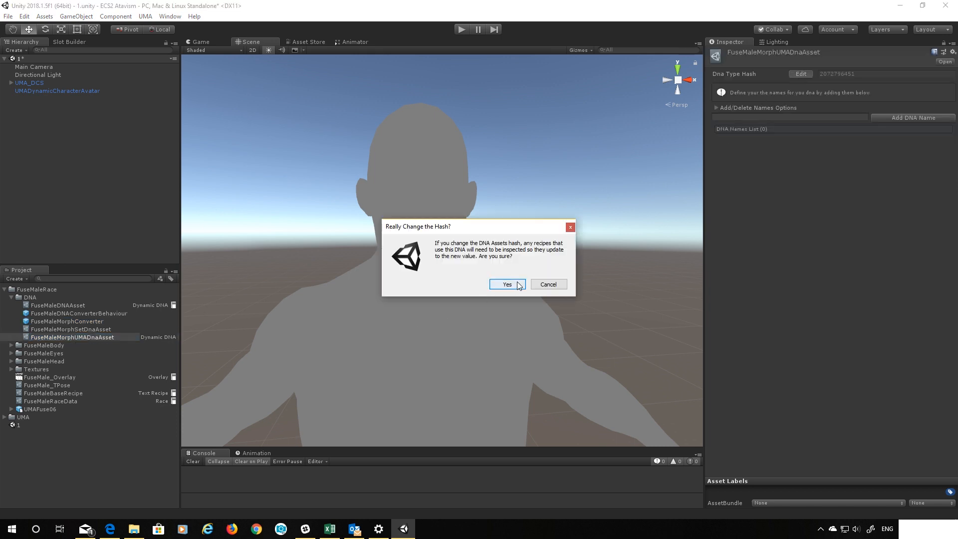
{"action": "left_click", "coordinate": [505, 284]}
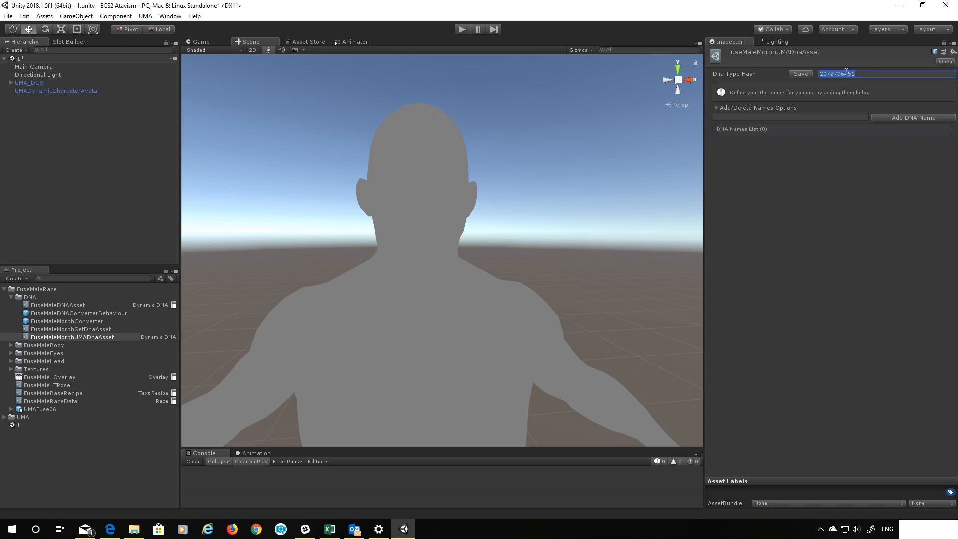
{"action": "left_click", "coordinate": [800, 73]}
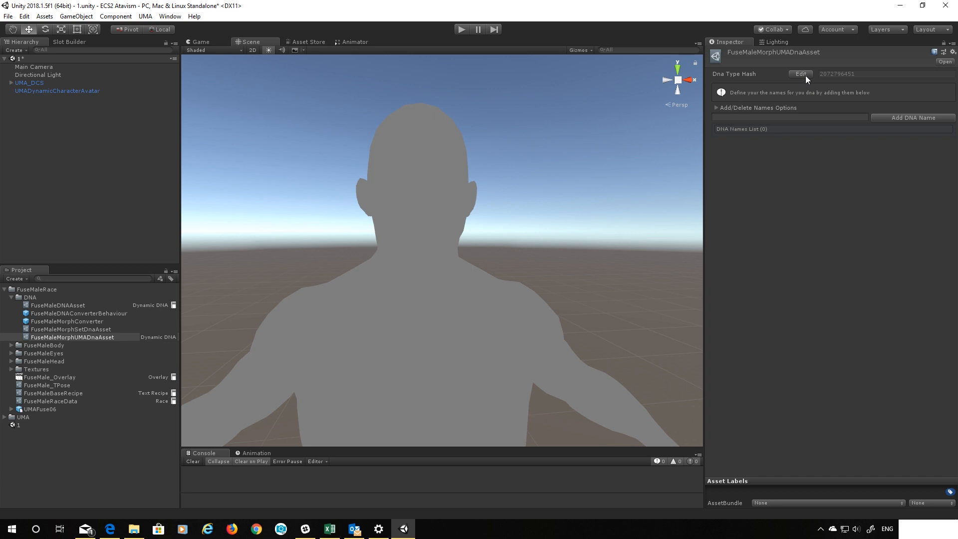
{"action": "mouse_move", "coordinate": [73, 333]}
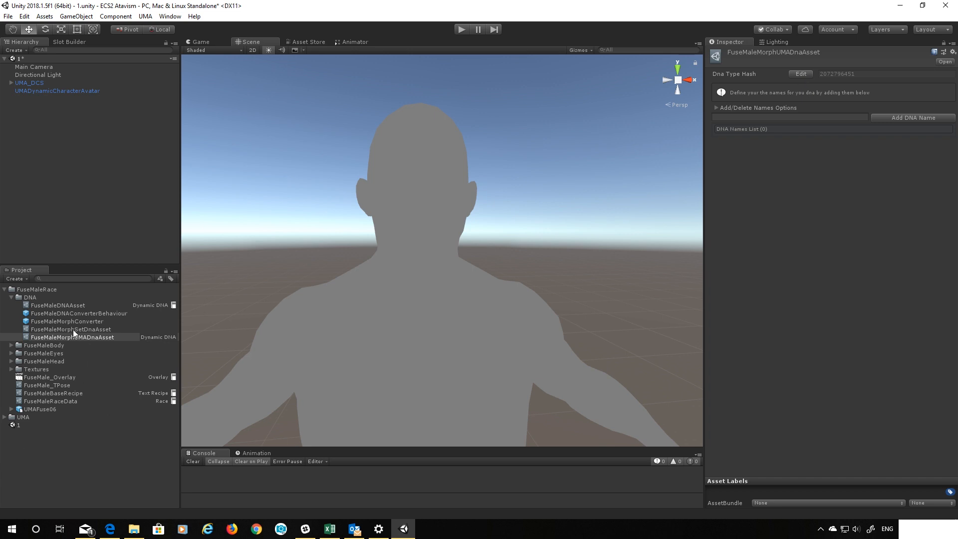
{"action": "left_click", "coordinate": [71, 328]}
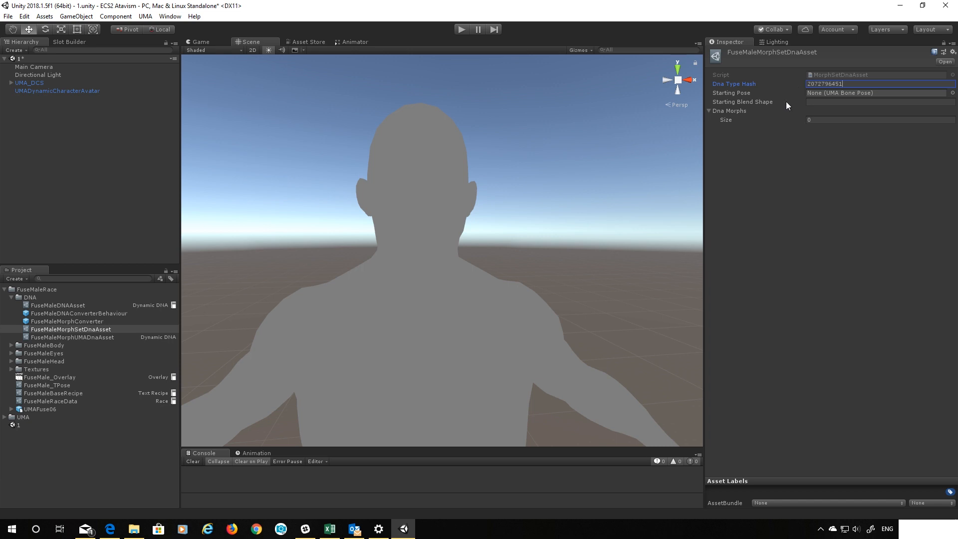
{"action": "left_click", "coordinate": [66, 322]}
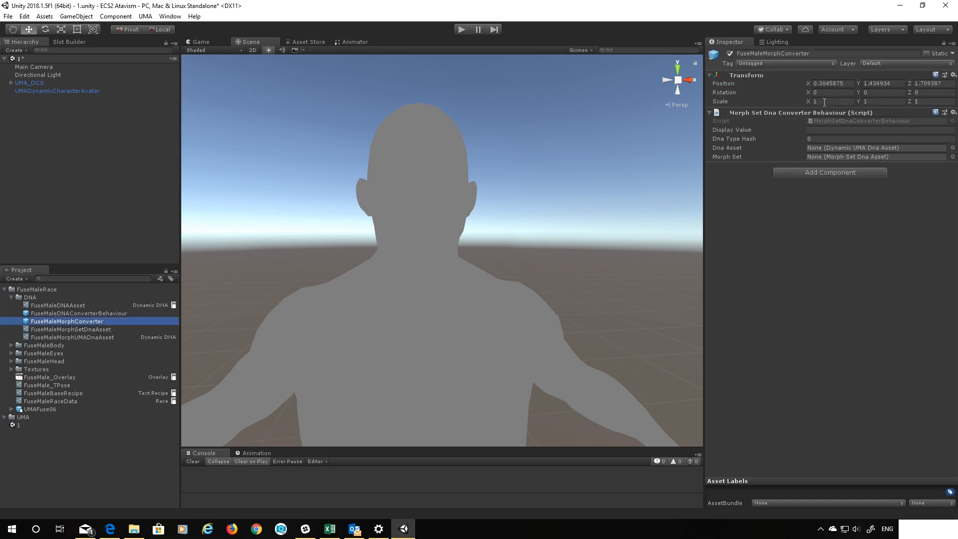
{"action": "left_click", "coordinate": [880, 139]}
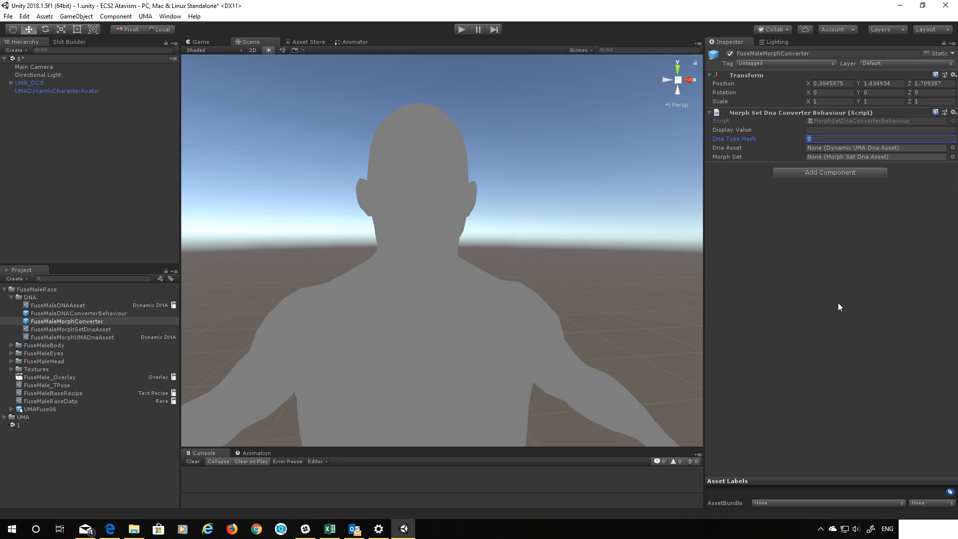
{"action": "type", "text": "2072796451"}
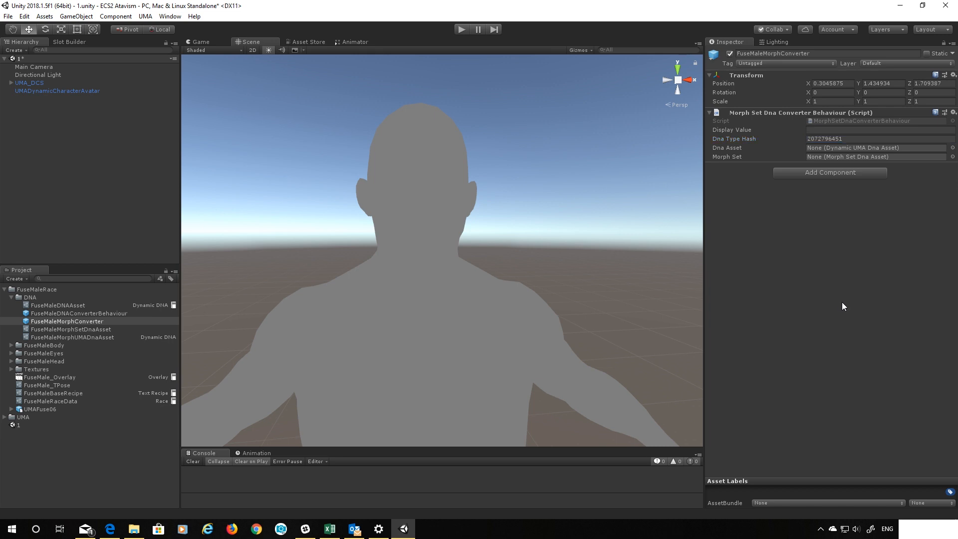
{"action": "mouse_move", "coordinate": [84, 325]}
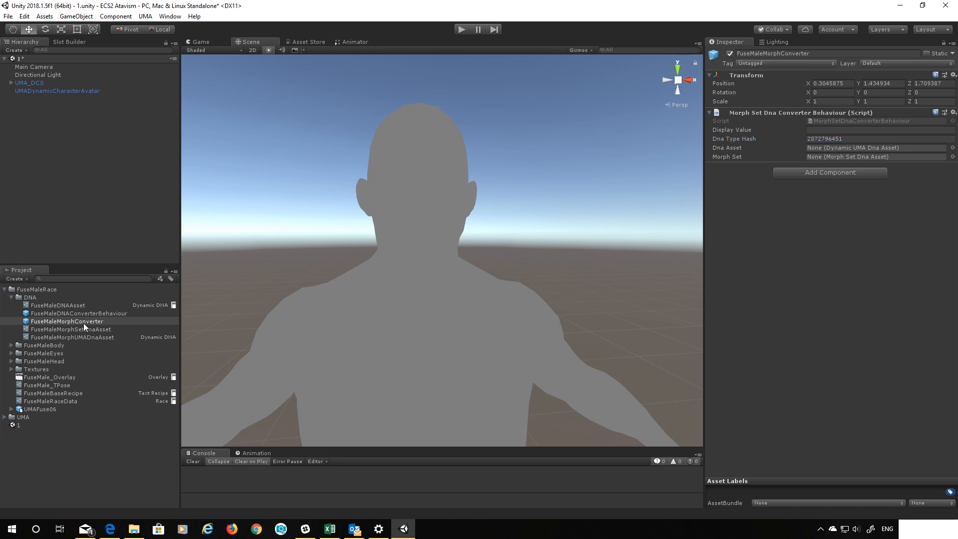
{"action": "mouse_move", "coordinate": [91, 329]}
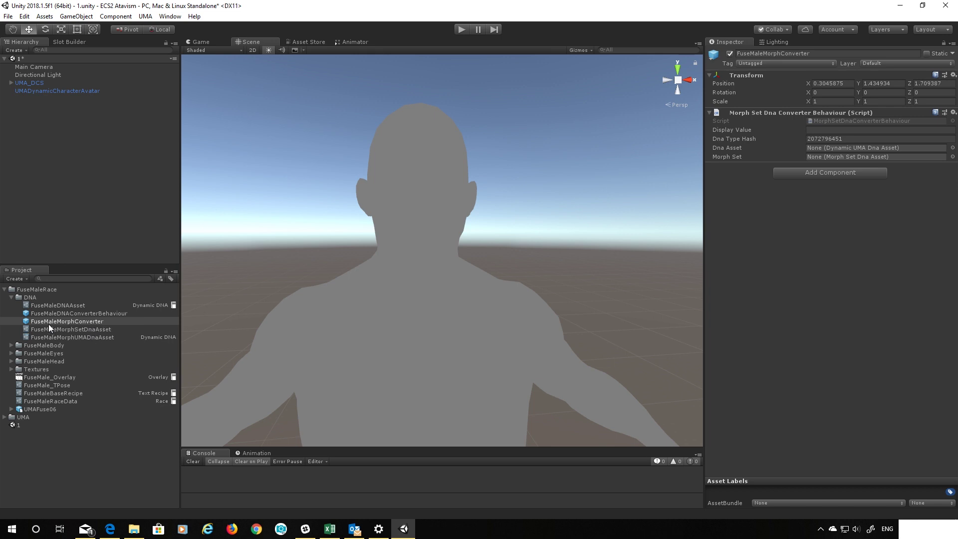
{"action": "mouse_move", "coordinate": [84, 327]}
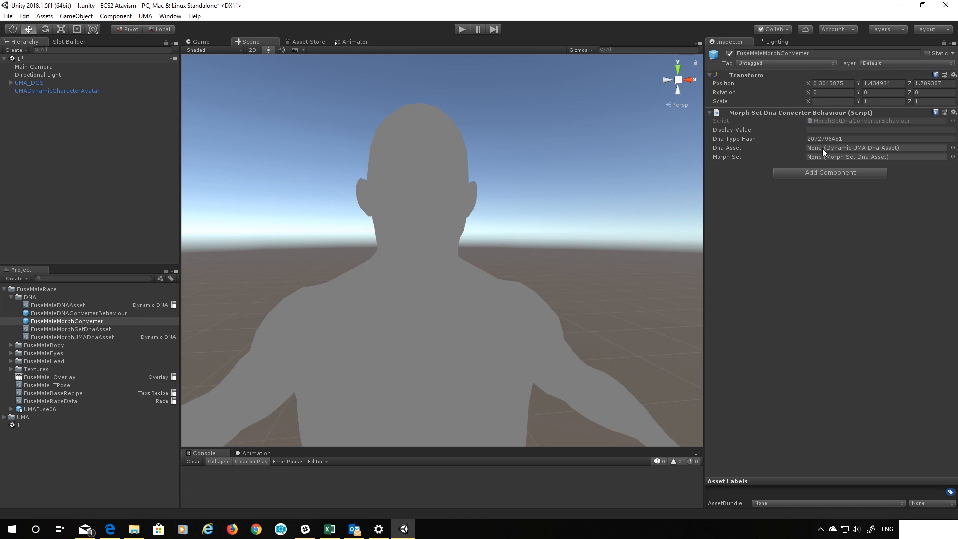
{"action": "mouse_move", "coordinate": [77, 343]}
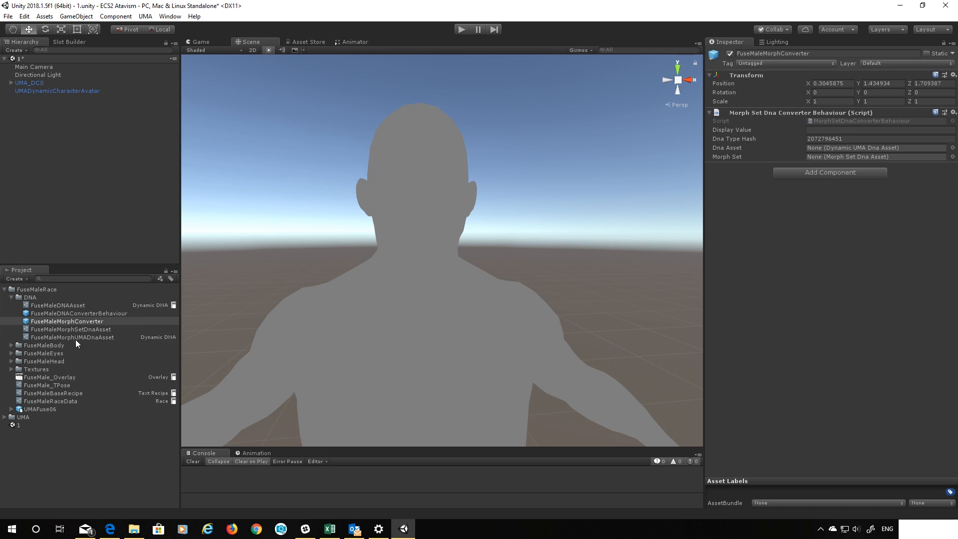
- Assign FuseMaleMorphUMADnaAsset as Dna Asset and FuseMaleMorphSetDnaAsset as Morph Set on the converter
{"action": "left_click", "coordinate": [873, 147]}
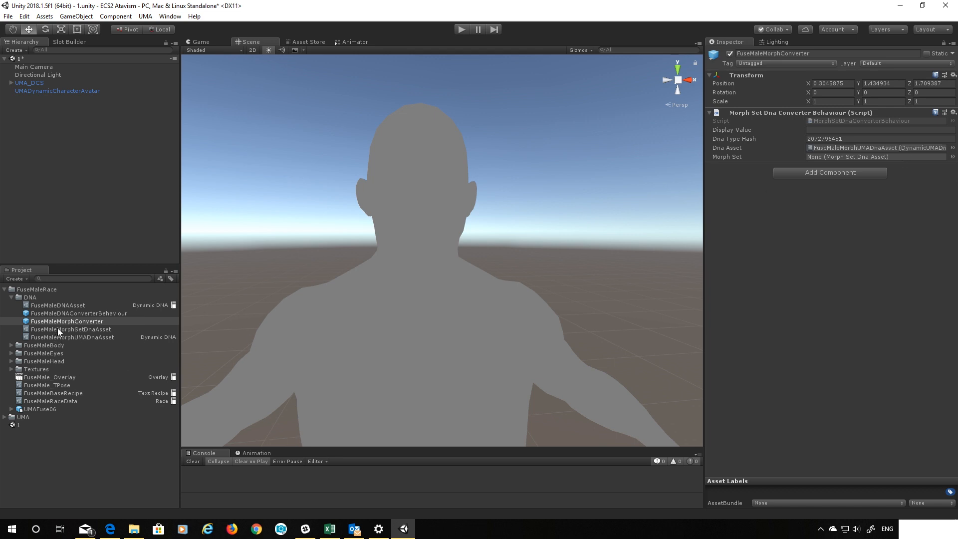
{"action": "left_click", "coordinate": [877, 156]}
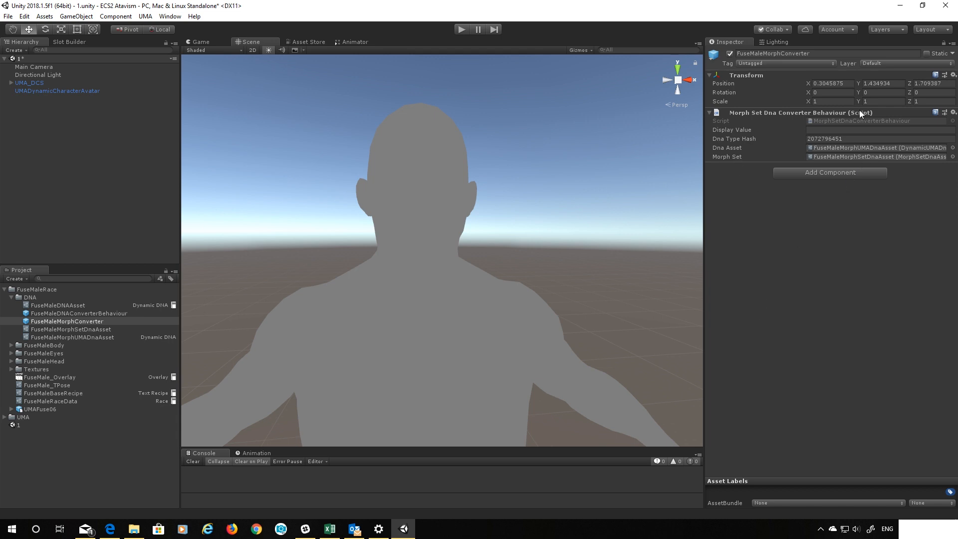
{"action": "mouse_move", "coordinate": [815, 164]}
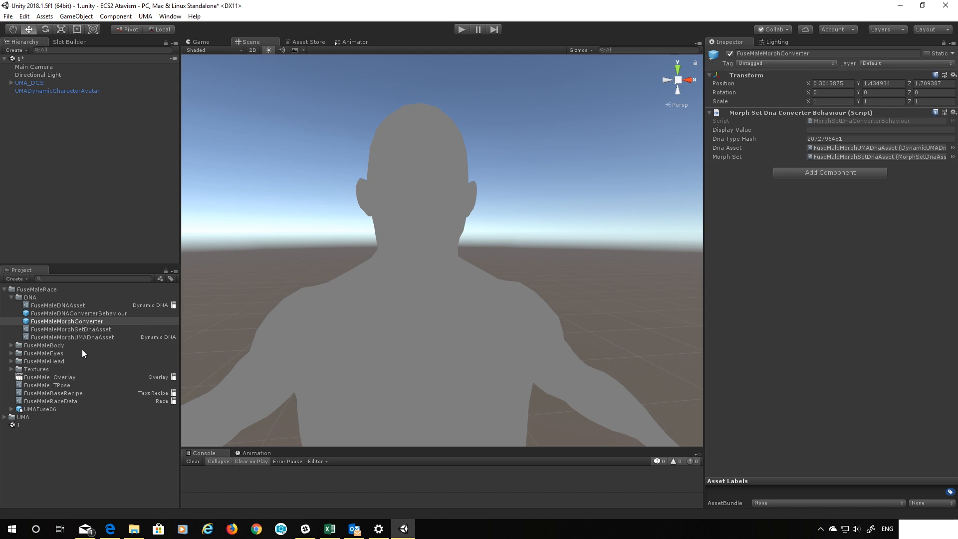
{"action": "left_click", "coordinate": [72, 336]}
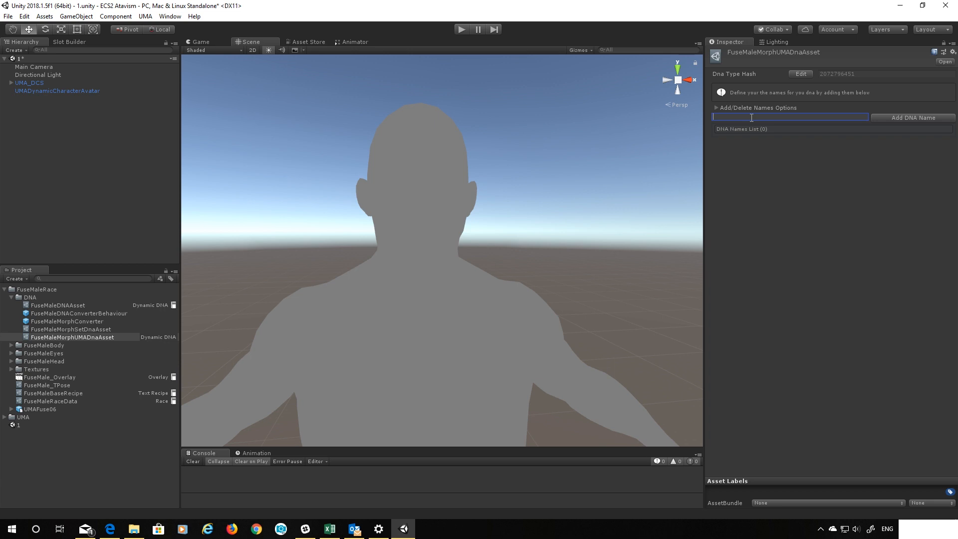
- Enter earsElvish as a new DNA name and add it to FuseMaleMorphUMADnaAsset's names list
{"action": "type", "text": "earsEl"}
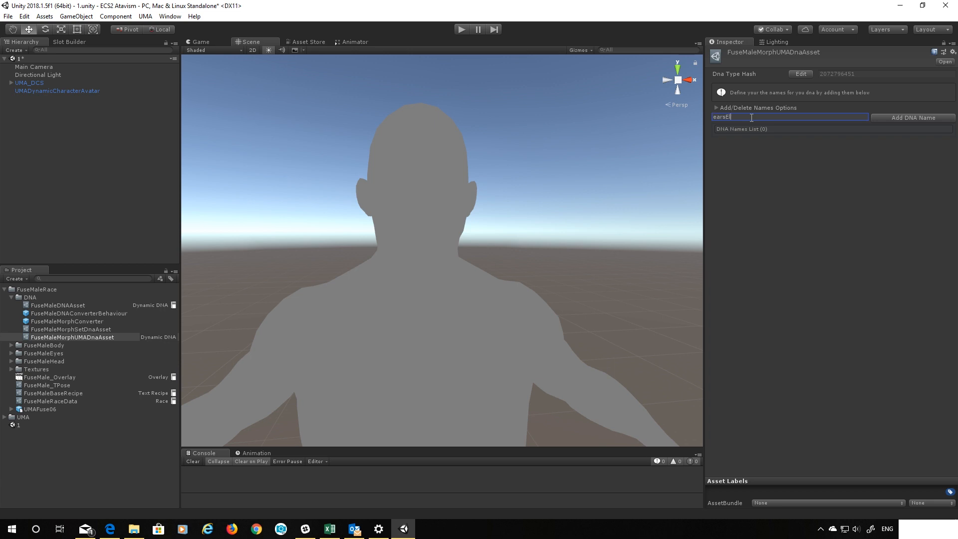
{"action": "type", "text": "vish"}
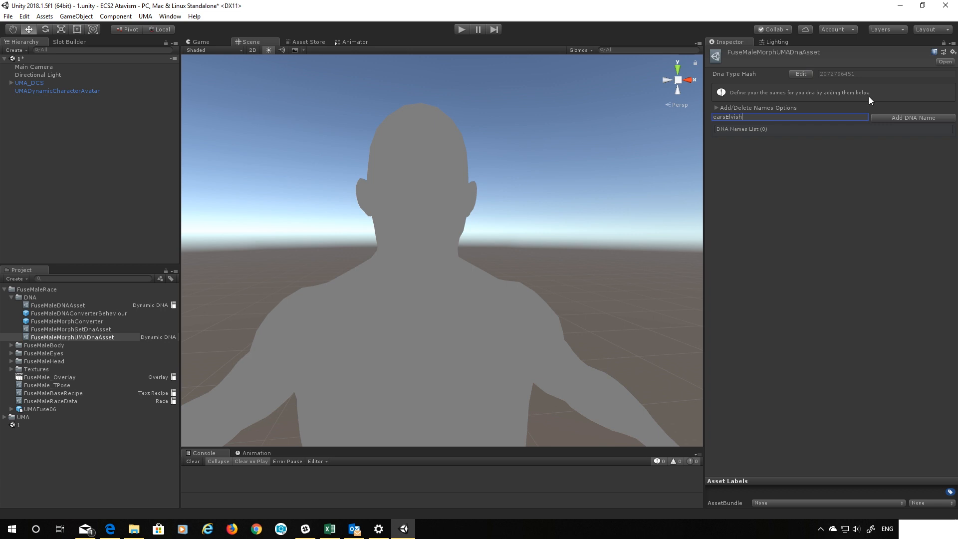
{"action": "left_click", "coordinate": [912, 118]}
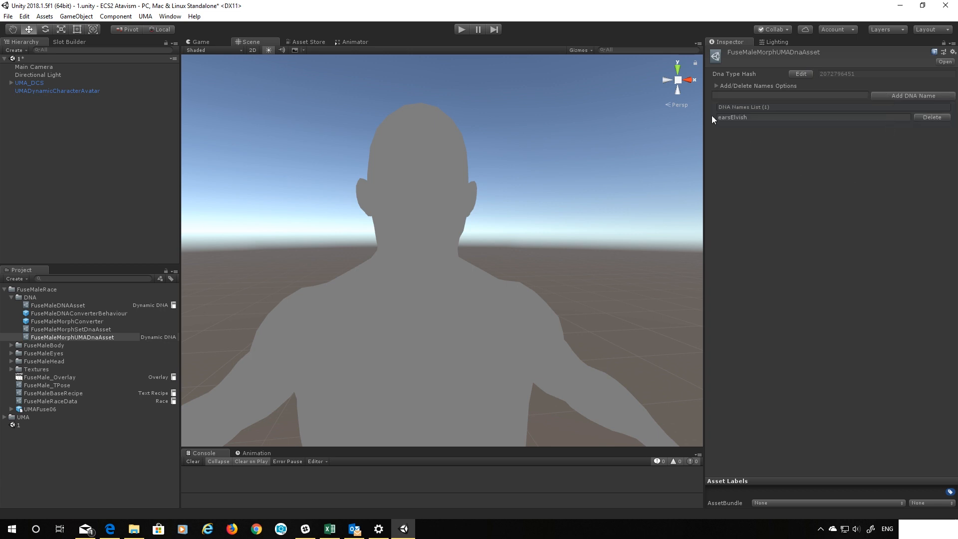
{"action": "mouse_move", "coordinate": [791, 119]}
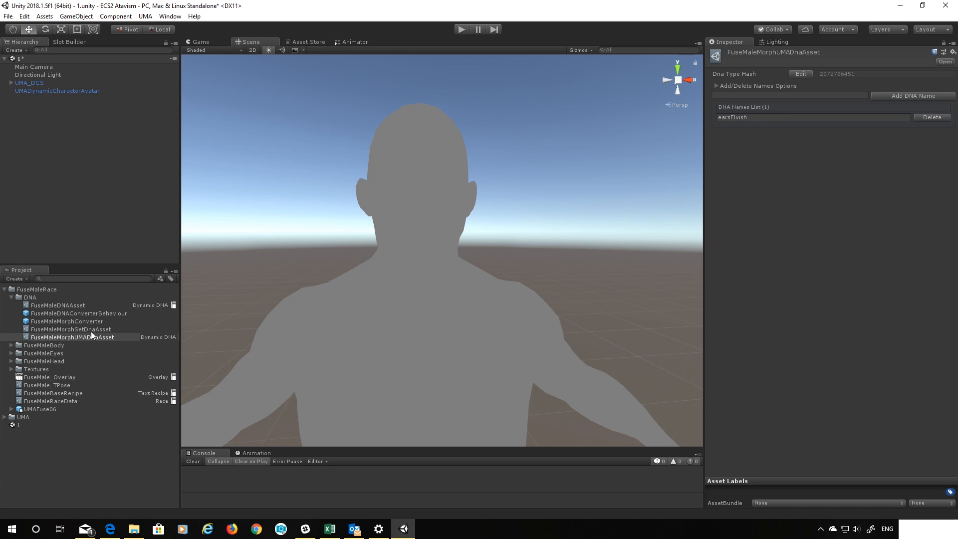
{"action": "mouse_move", "coordinate": [64, 336]}
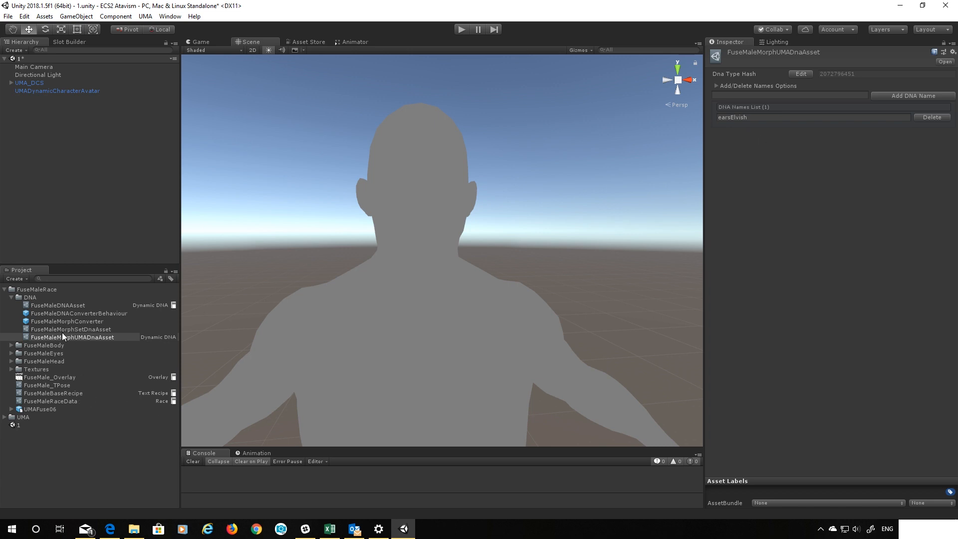
- Give FuseMaleMorphSetDnaAsset one DNA morph entry and name it earsElvish
{"action": "left_click", "coordinate": [71, 328]}
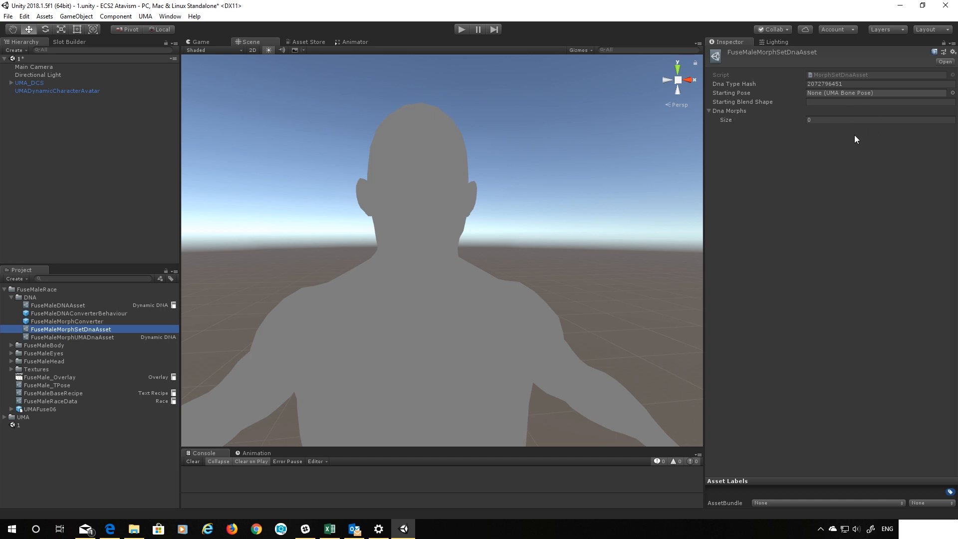
{"action": "mouse_move", "coordinate": [851, 300]}
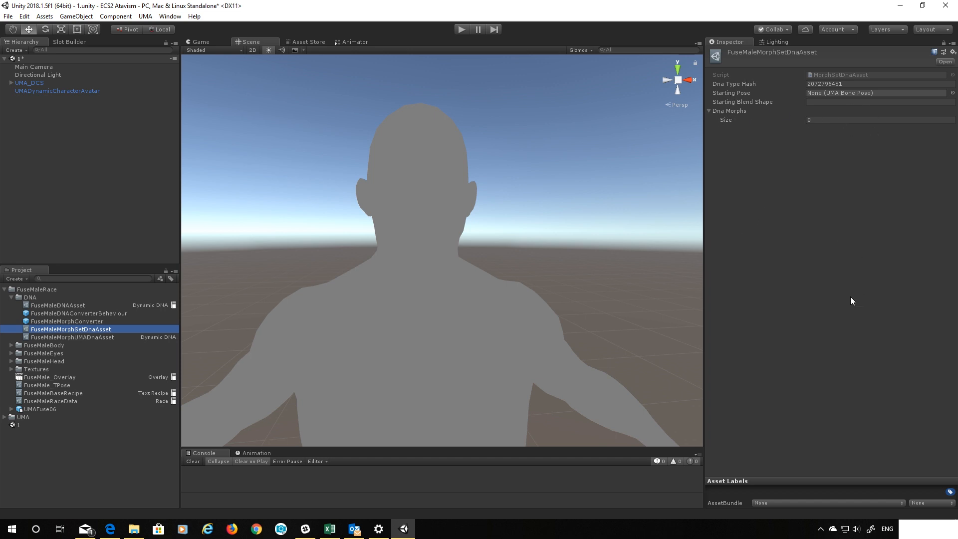
{"action": "mouse_move", "coordinate": [889, 279]}
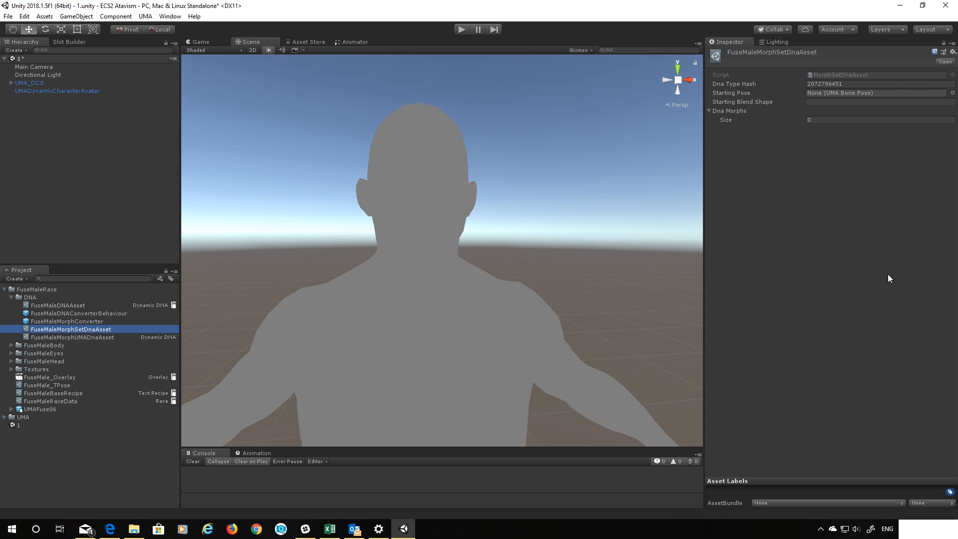
{"action": "left_click", "coordinate": [879, 120]}
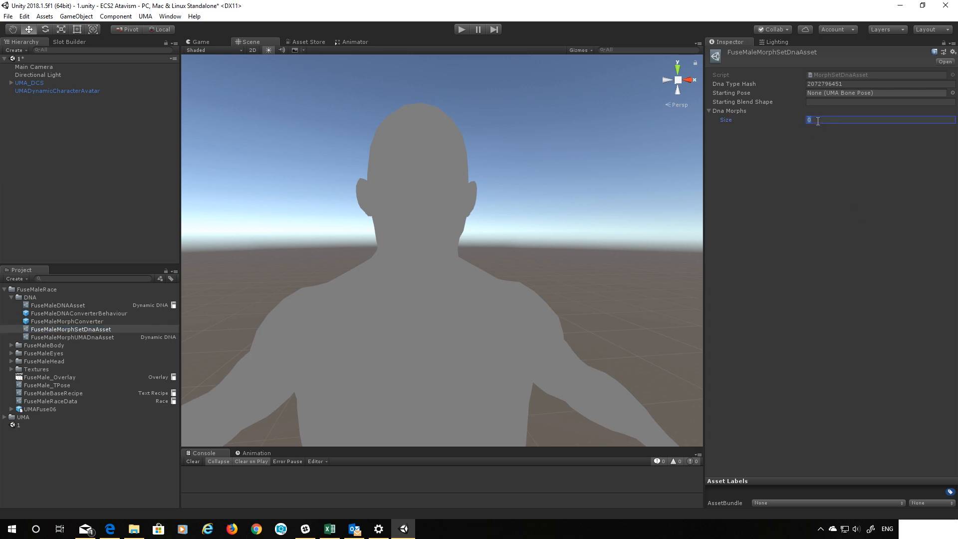
{"action": "type", "text": "1"}
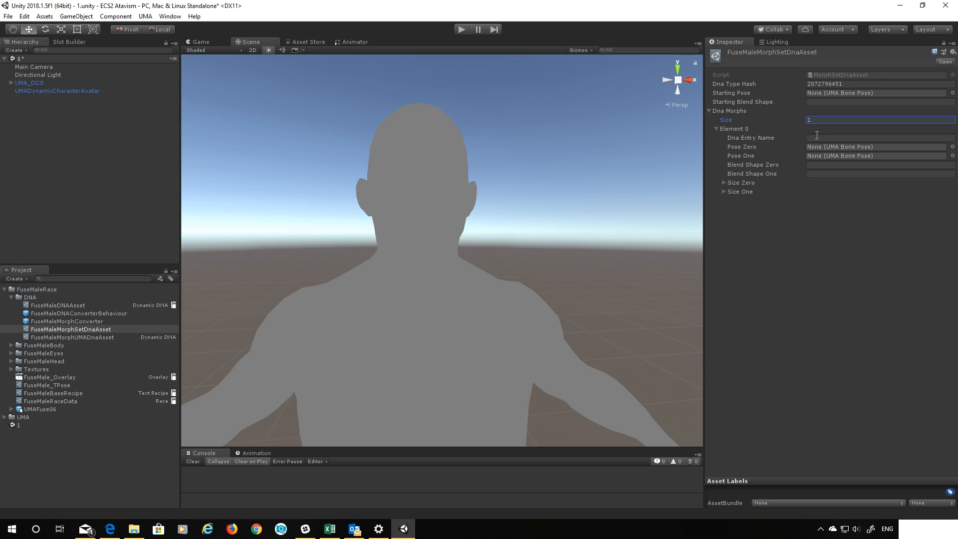
{"action": "mouse_move", "coordinate": [765, 160]}
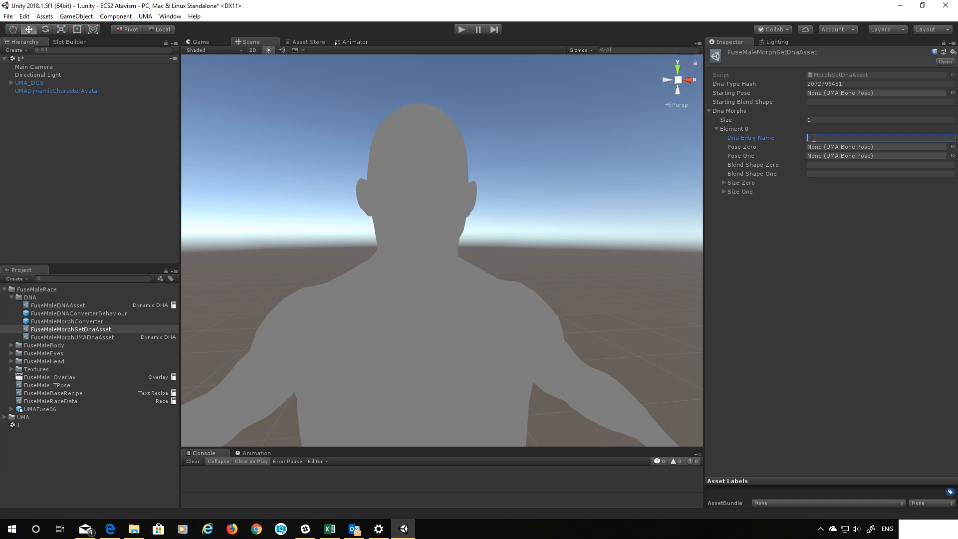
{"action": "type", "text": "ears"}
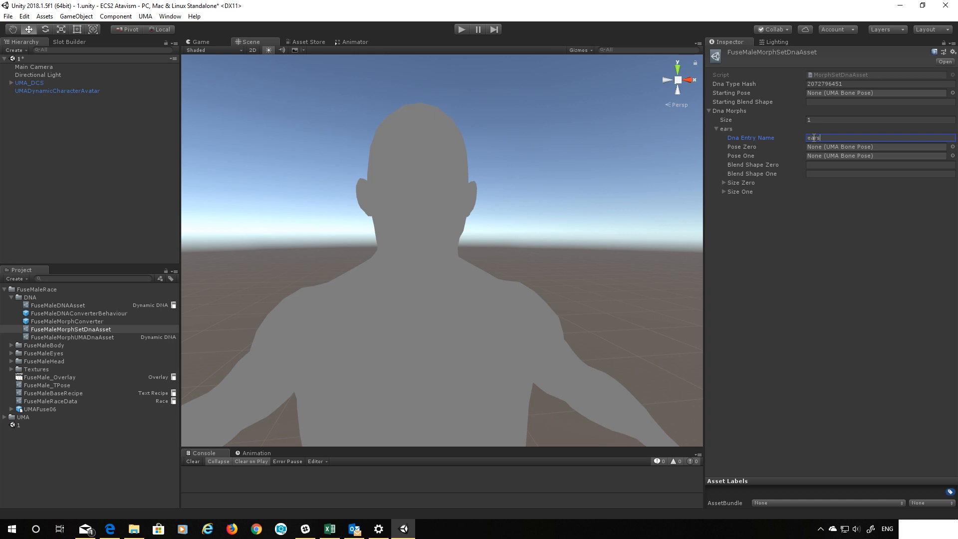
{"action": "type", "text": "Elvish"}
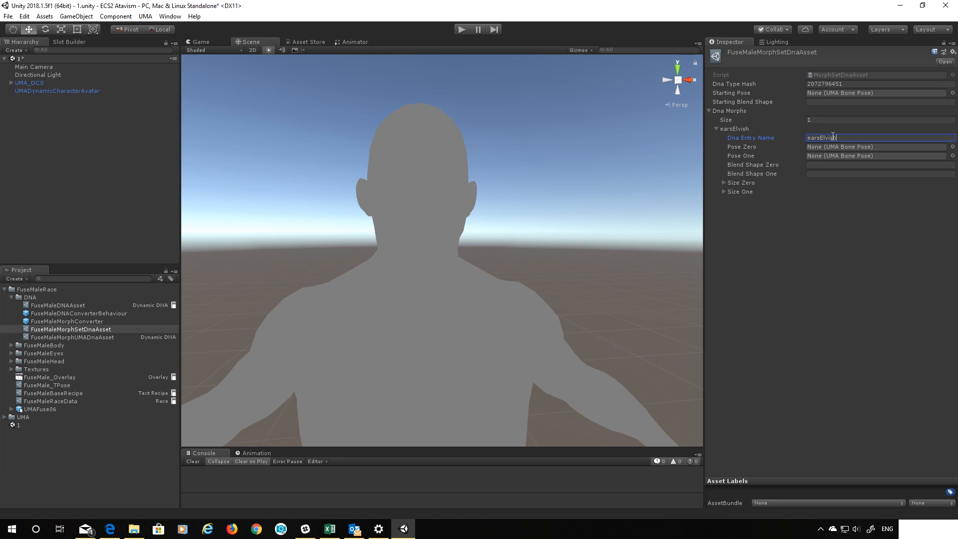
{"action": "mouse_move", "coordinate": [842, 158]}
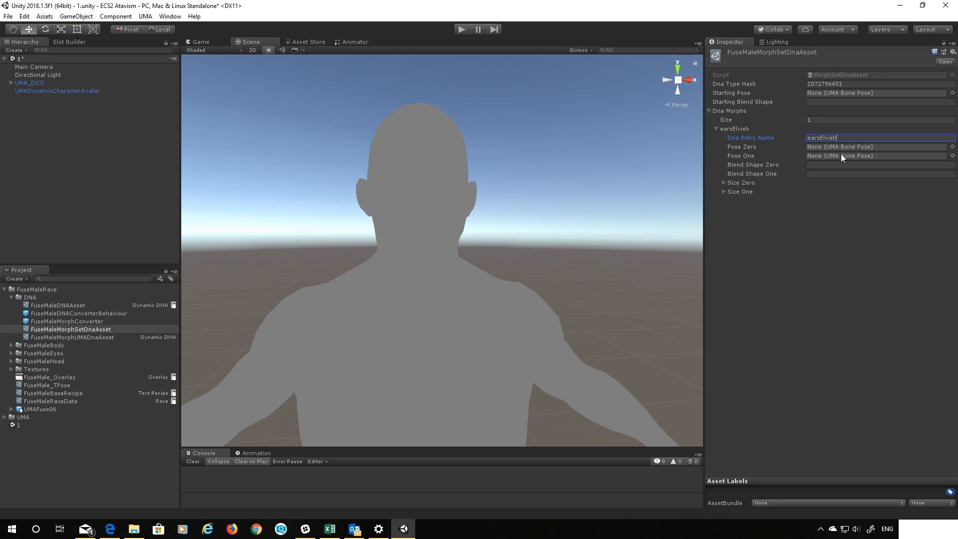
{"action": "mouse_move", "coordinate": [781, 178]}
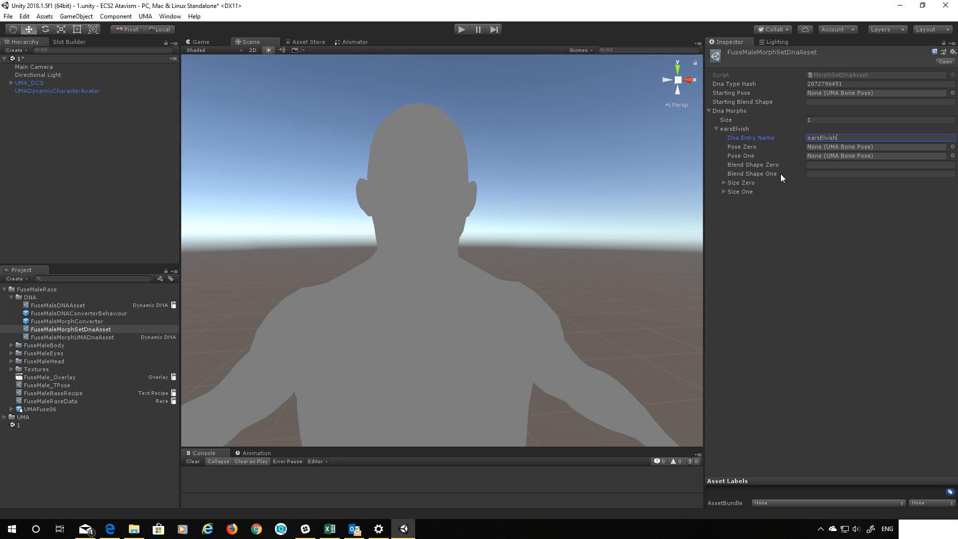
{"action": "mouse_move", "coordinate": [739, 177]}
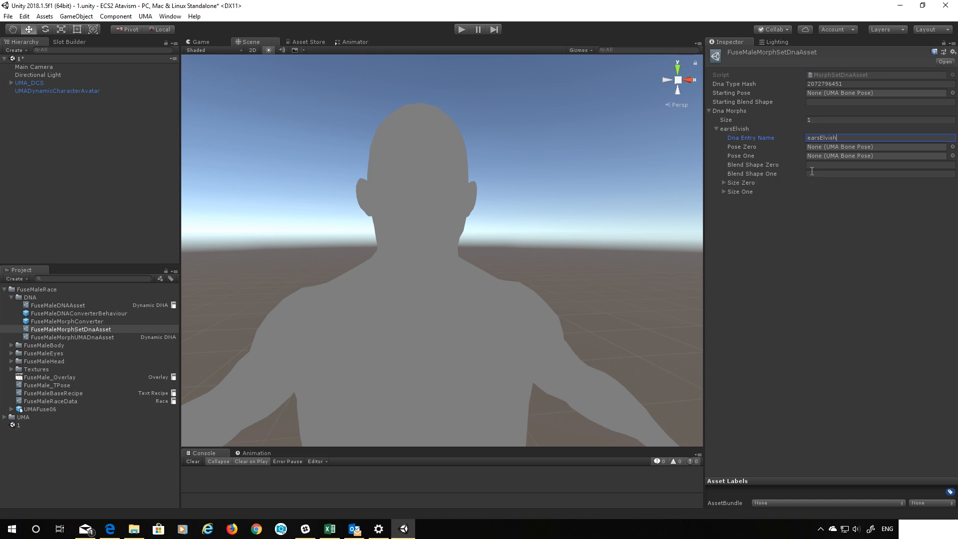
{"action": "left_click", "coordinate": [880, 174]}
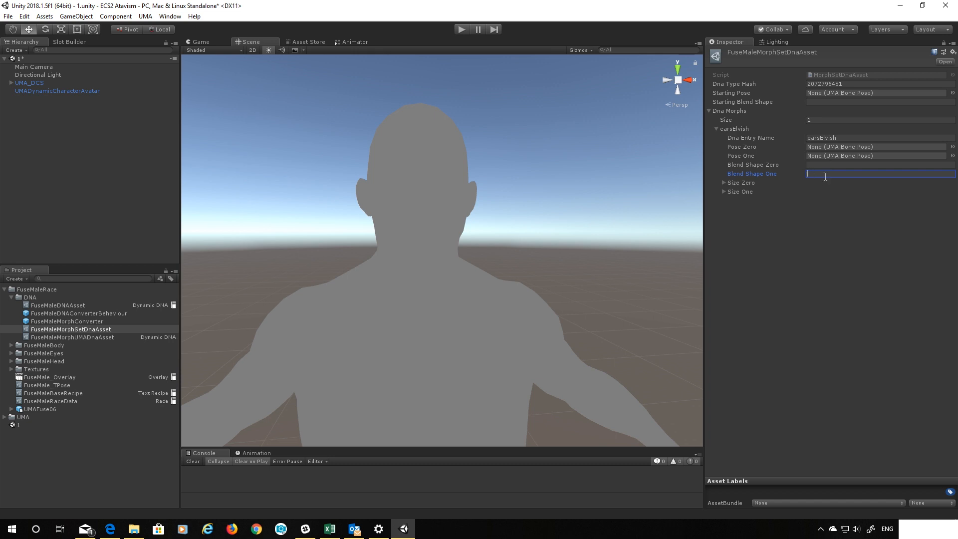
{"action": "mouse_move", "coordinate": [745, 171]}
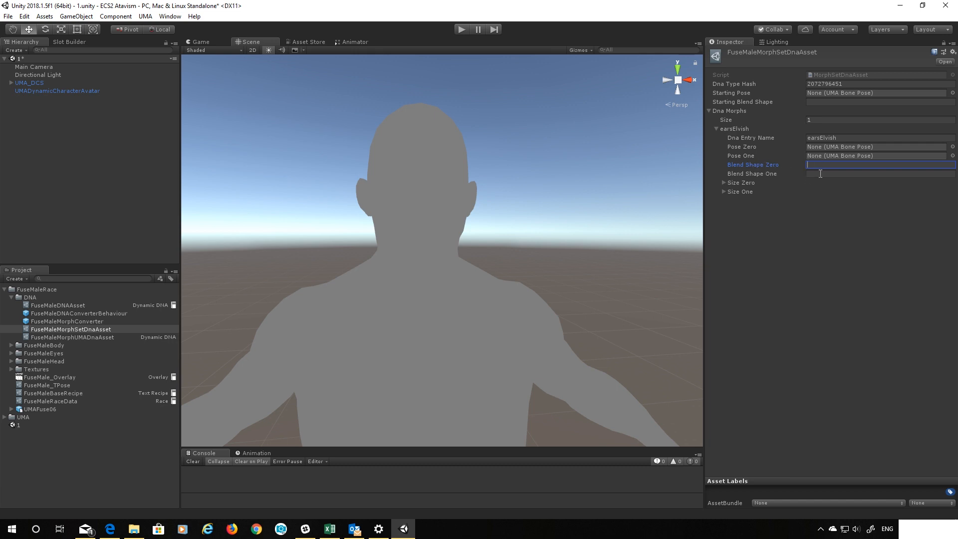
{"action": "left_click", "coordinate": [880, 172]}
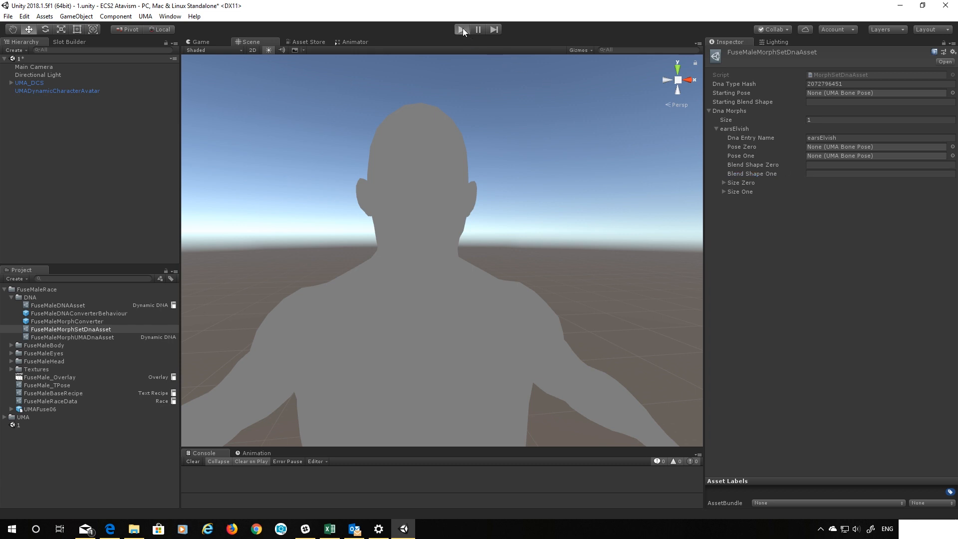
- Run the scene, read UMARenderer's blend shapes (ElfEars, MouthOpen, Blink), then stop play
{"action": "left_click", "coordinate": [462, 29]}
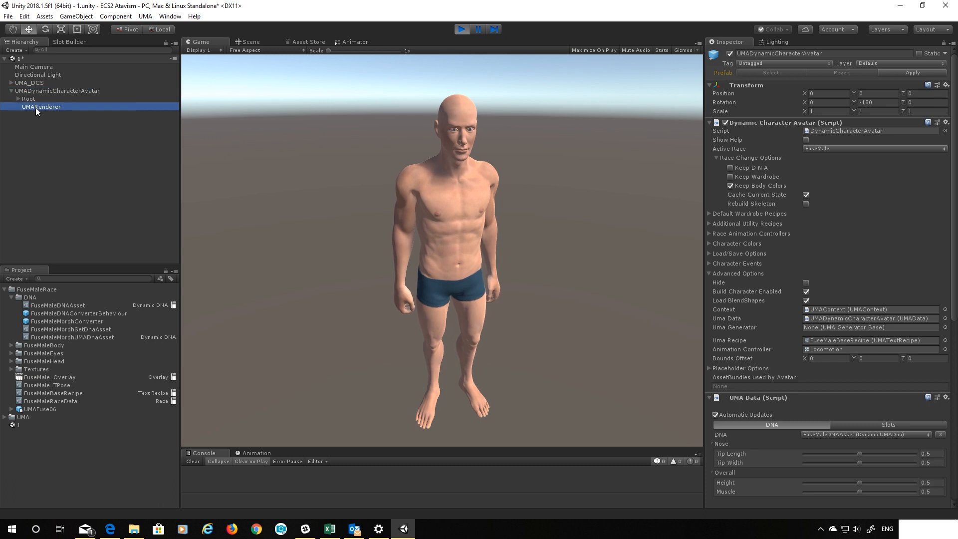
{"action": "left_click", "coordinate": [42, 107]}
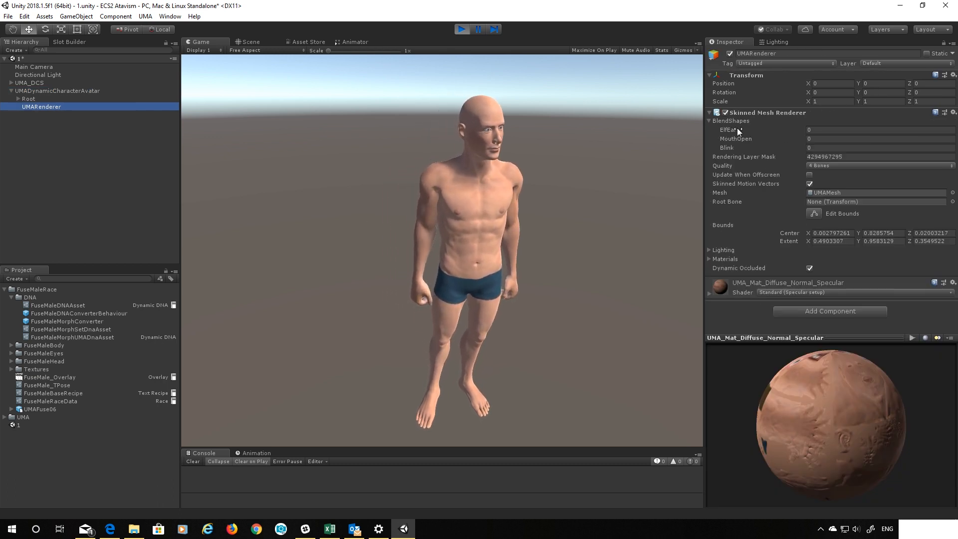
{"action": "left_click", "coordinate": [462, 29]}
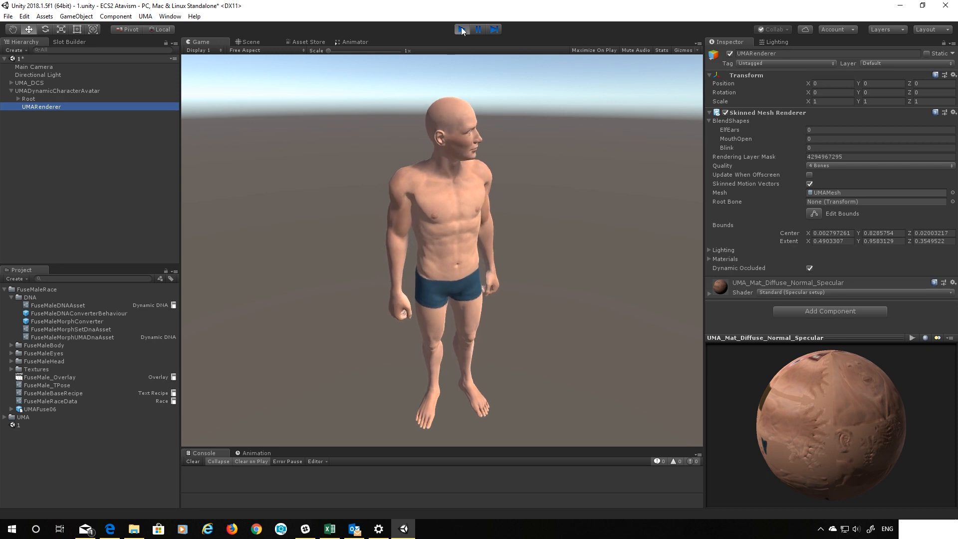
{"action": "left_click", "coordinate": [461, 29]}
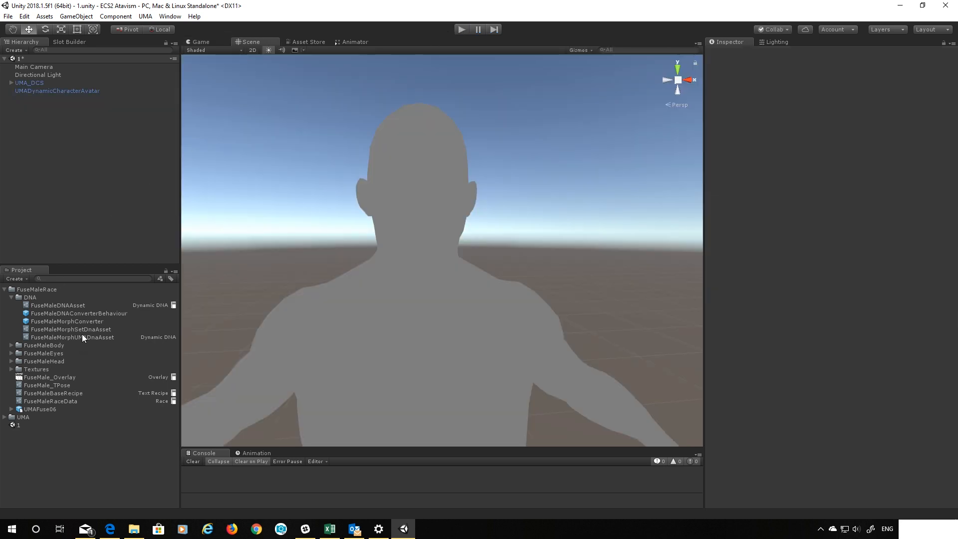
- Set the earsElvish morph's Blend Shape One in FuseMaleMorphSetDnaAsset to ElfEars
{"action": "left_click", "coordinate": [70, 329]}
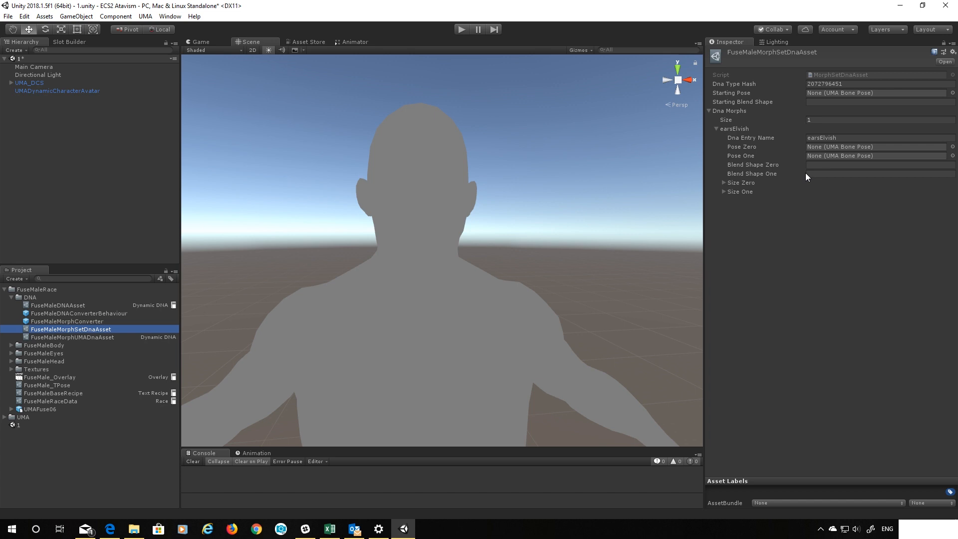
{"action": "left_click", "coordinate": [880, 173]}
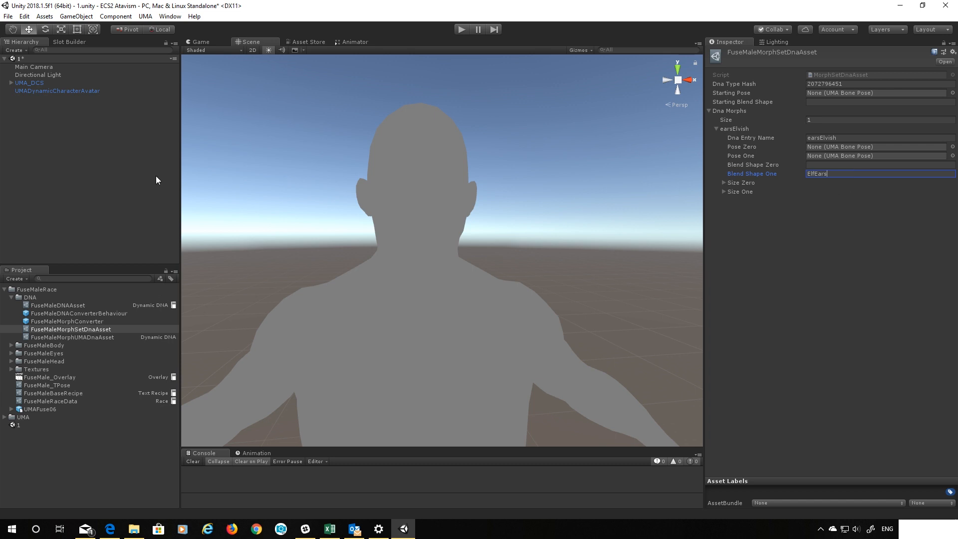
{"action": "left_click", "coordinate": [146, 16]}
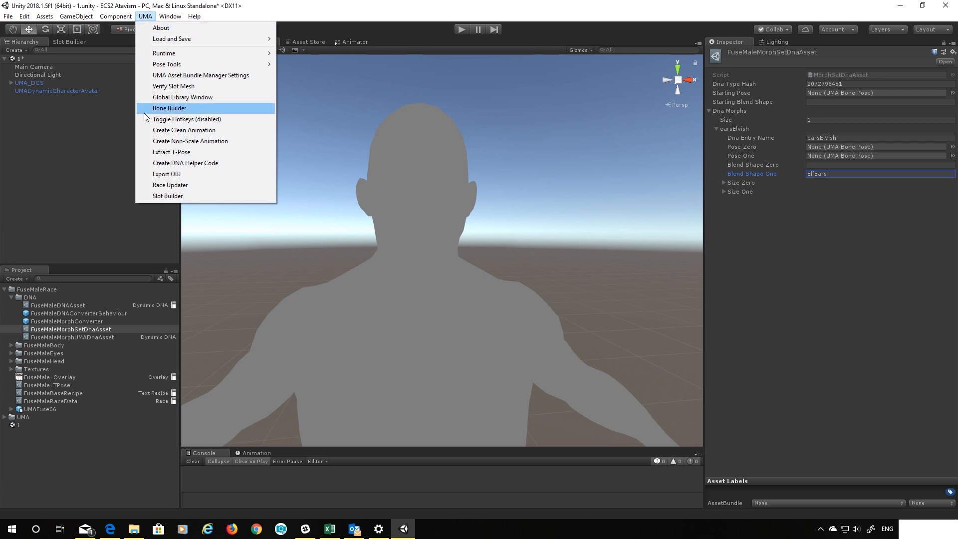
{"action": "mouse_move", "coordinate": [182, 97]}
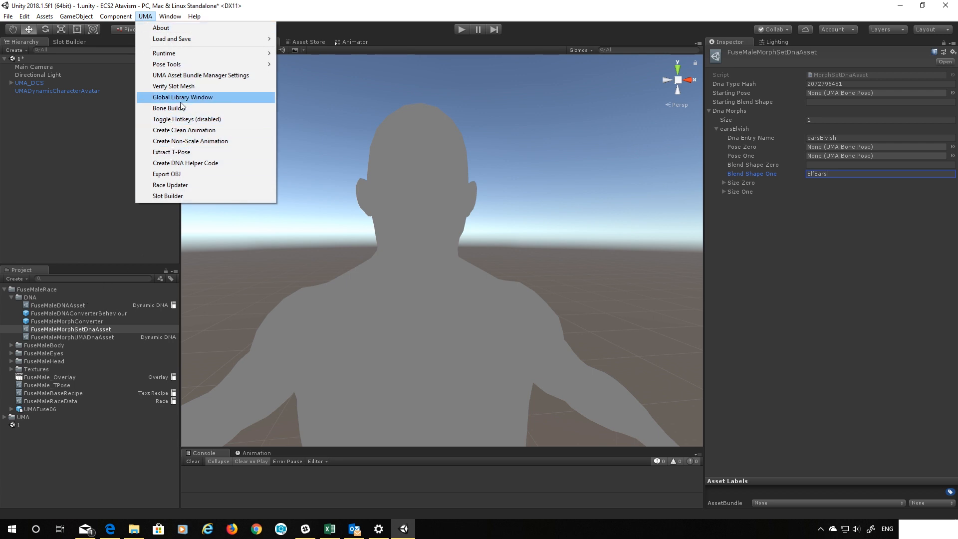
{"action": "mouse_move", "coordinate": [188, 98]}
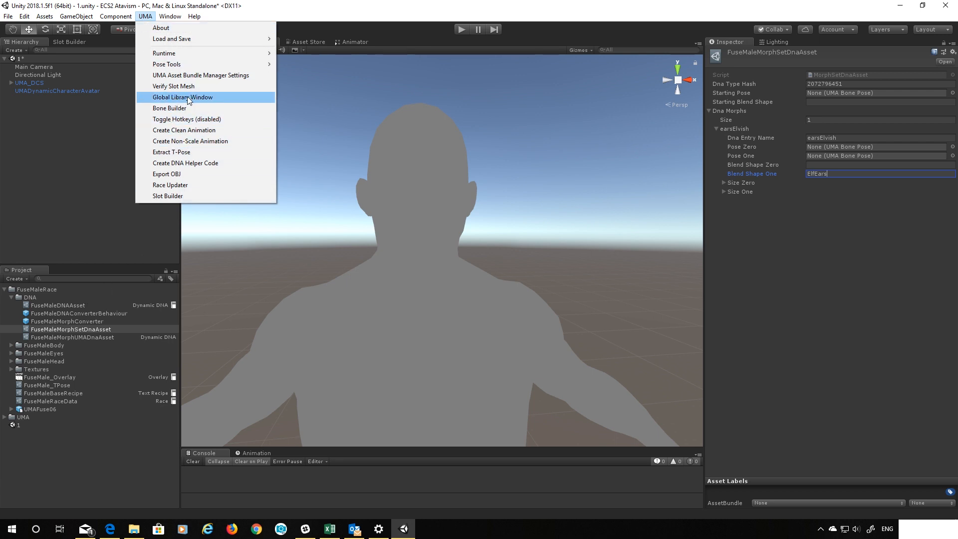
{"action": "left_click", "coordinate": [181, 97]}
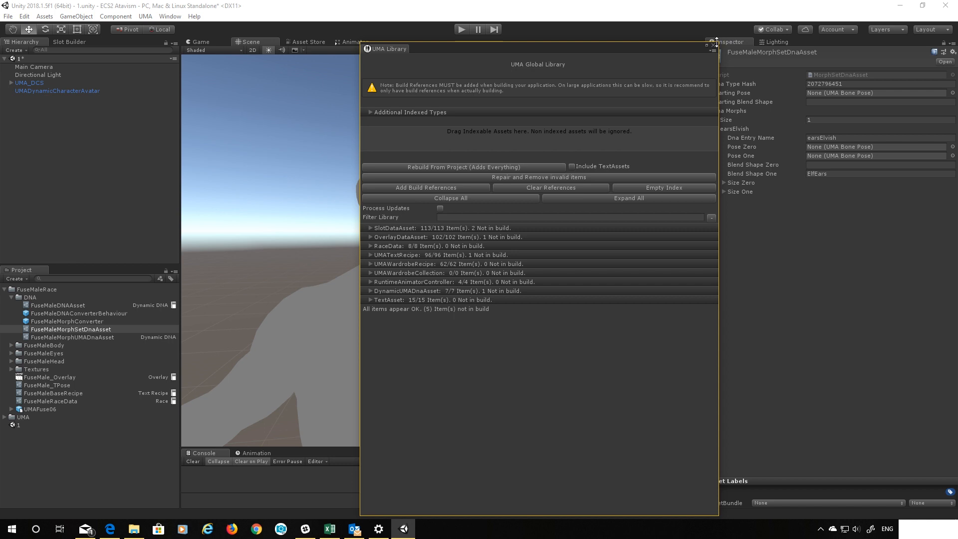
{"action": "left_click", "coordinate": [714, 43]}
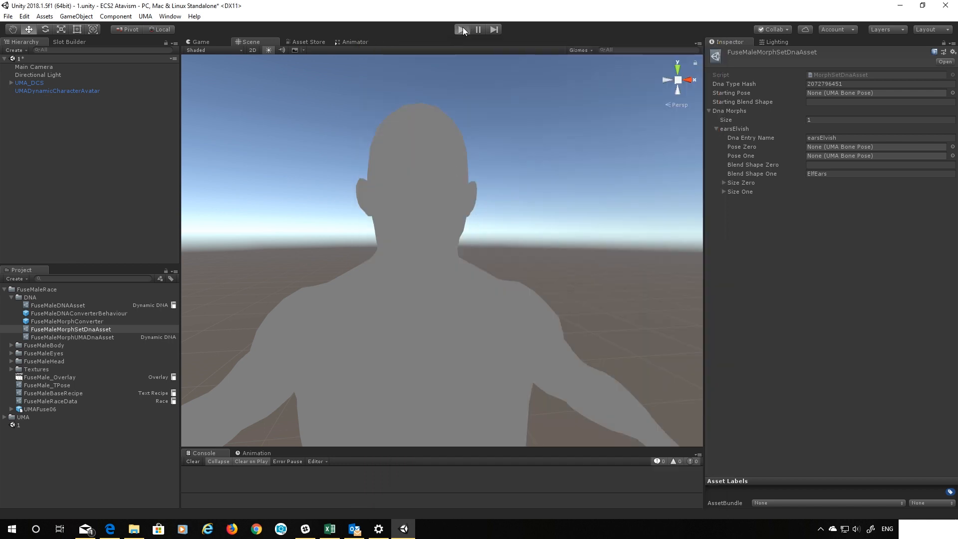
- Run the scene, view UMADynamicCharacterAvatar's UMA Data with FuseMaleDNAAsset selected, then stop play
{"action": "left_click", "coordinate": [461, 29]}
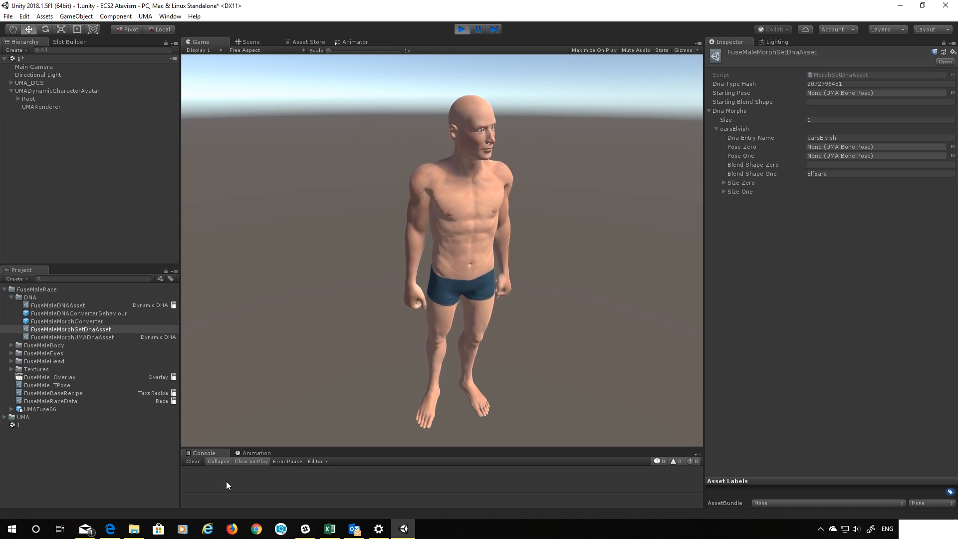
{"action": "left_click", "coordinate": [58, 90]}
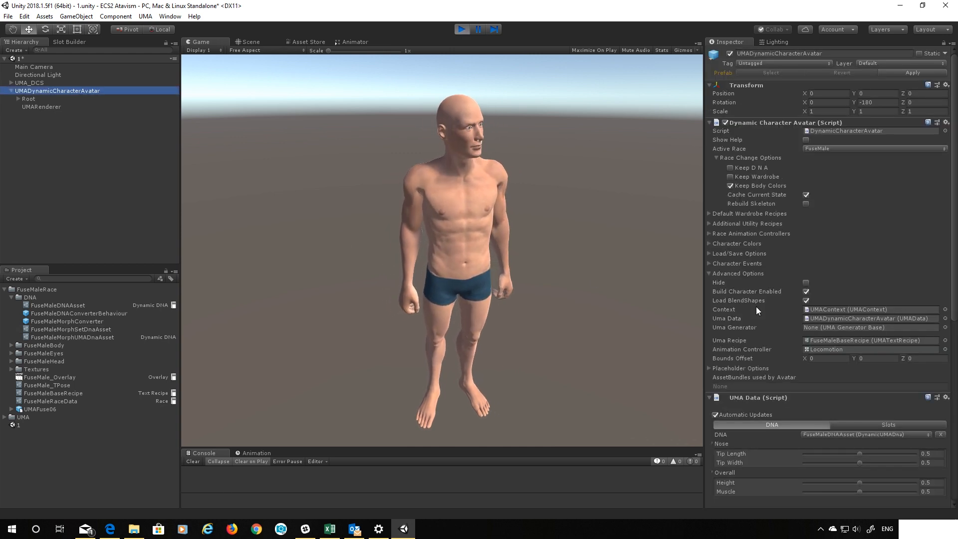
{"action": "scroll", "scroll_direction": "down", "scroll_amount": 3}
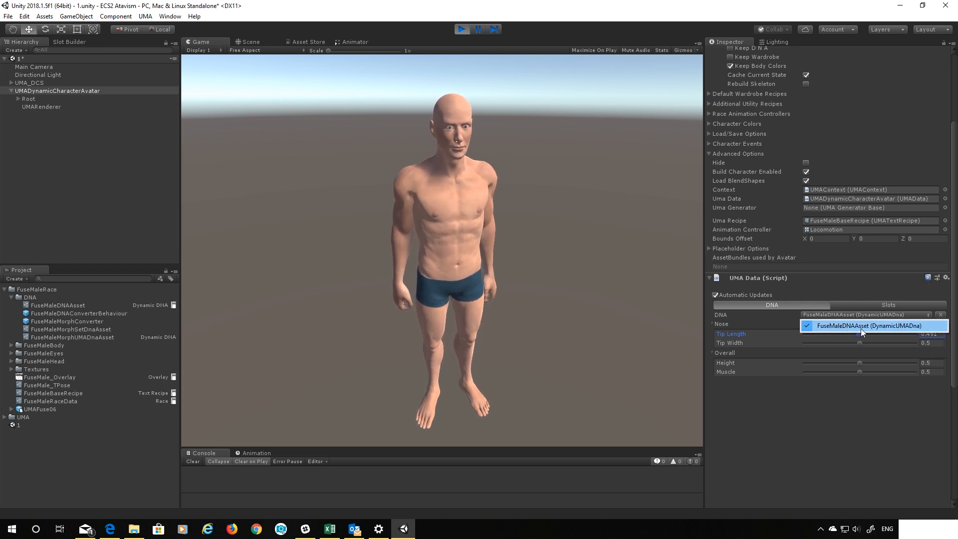
{"action": "mouse_move", "coordinate": [891, 329]}
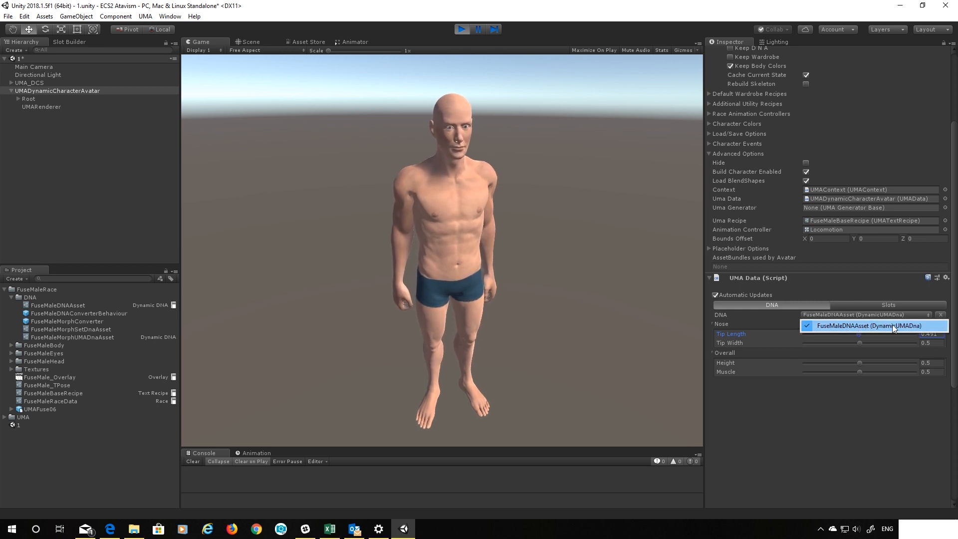
{"action": "left_click", "coordinate": [869, 325]}
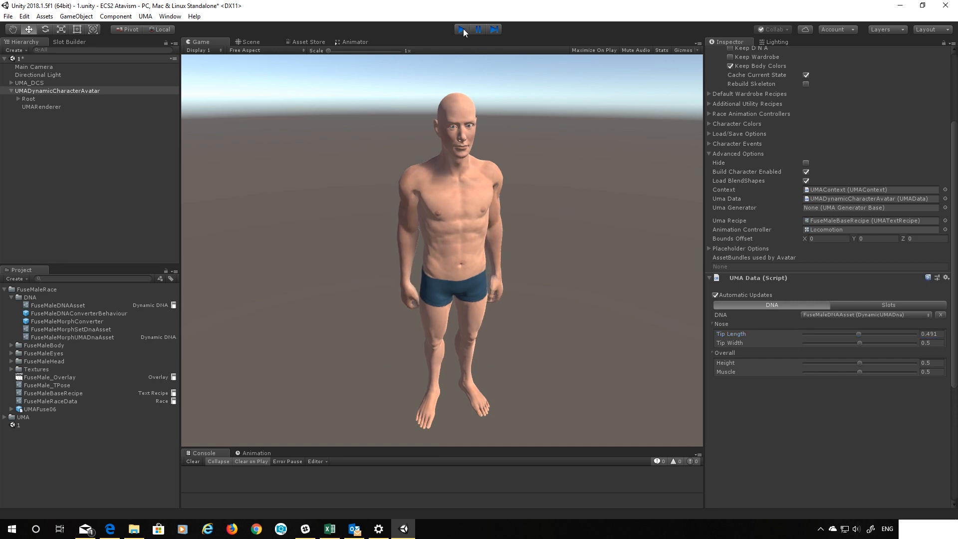
{"action": "left_click", "coordinate": [461, 29]}
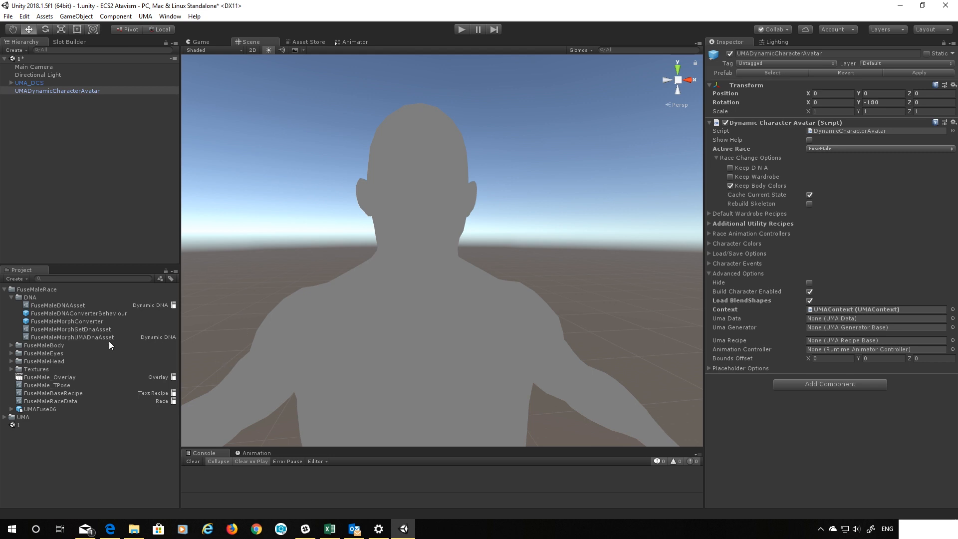
- Assign FuseMaleMorphConverter as FuseMaleRaceData's second DNA converter and run the scene
{"action": "left_click", "coordinate": [51, 401]}
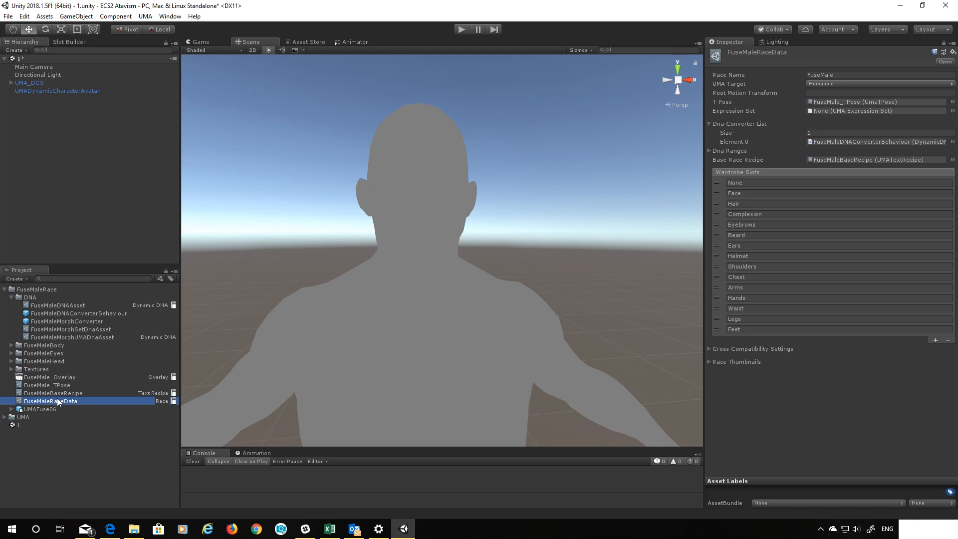
{"action": "mouse_move", "coordinate": [49, 320]}
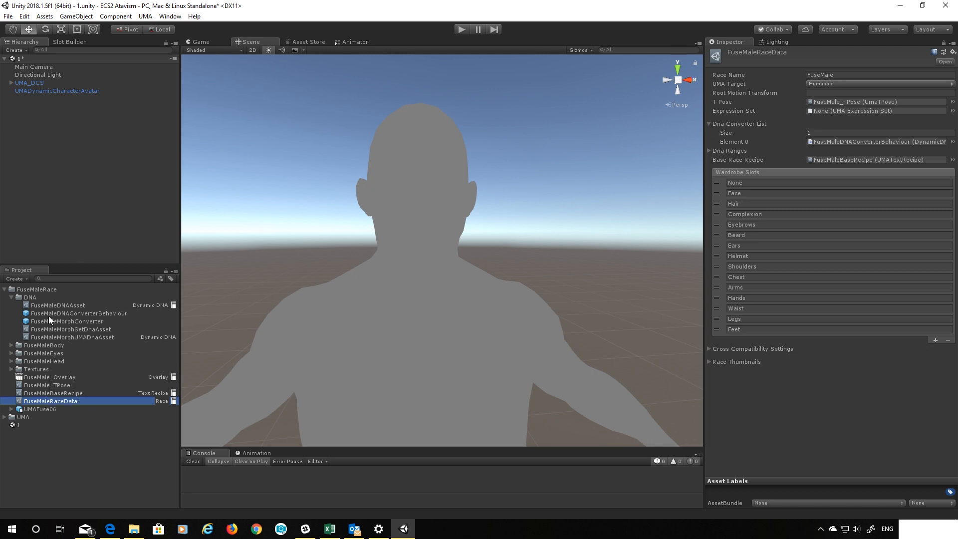
{"action": "mouse_move", "coordinate": [598, 269]}
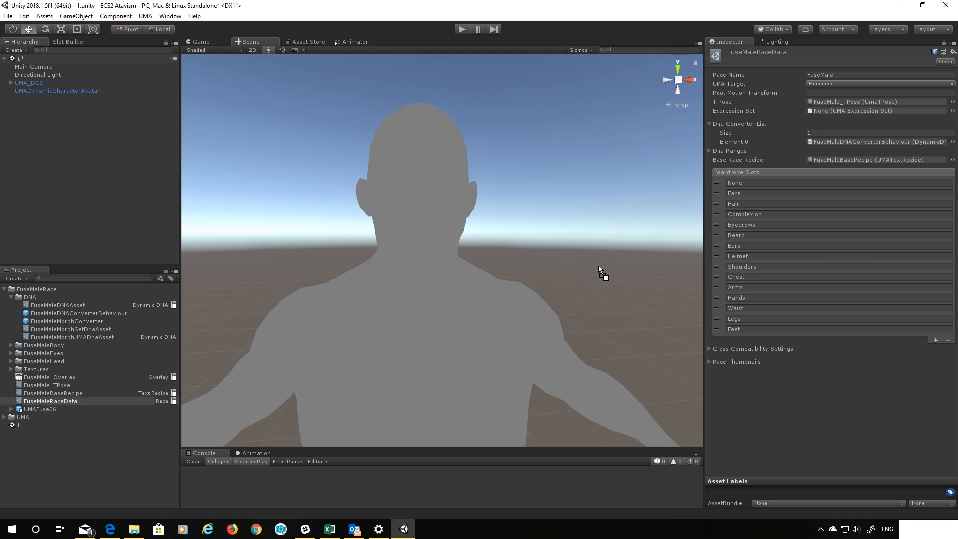
{"action": "left_click", "coordinate": [933, 339]}
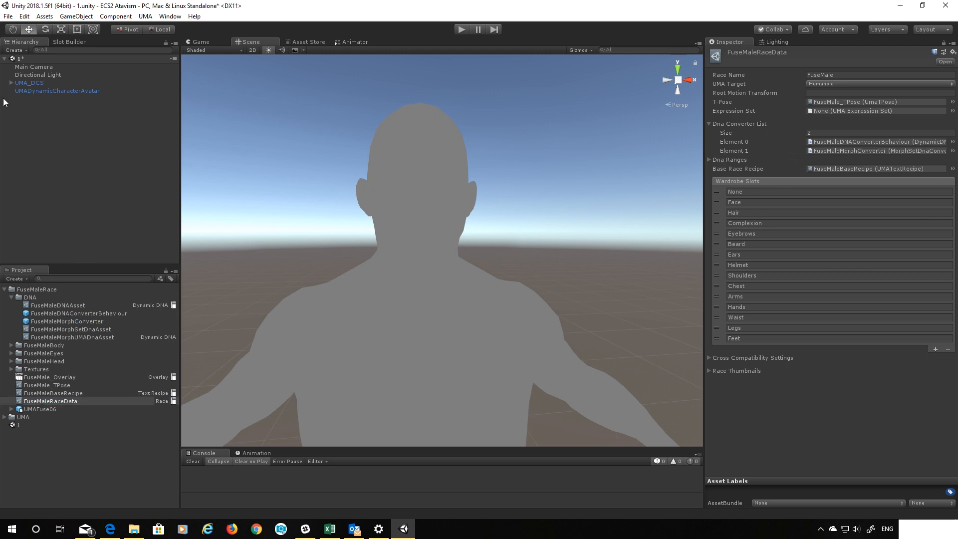
{"action": "mouse_move", "coordinate": [553, 50]}
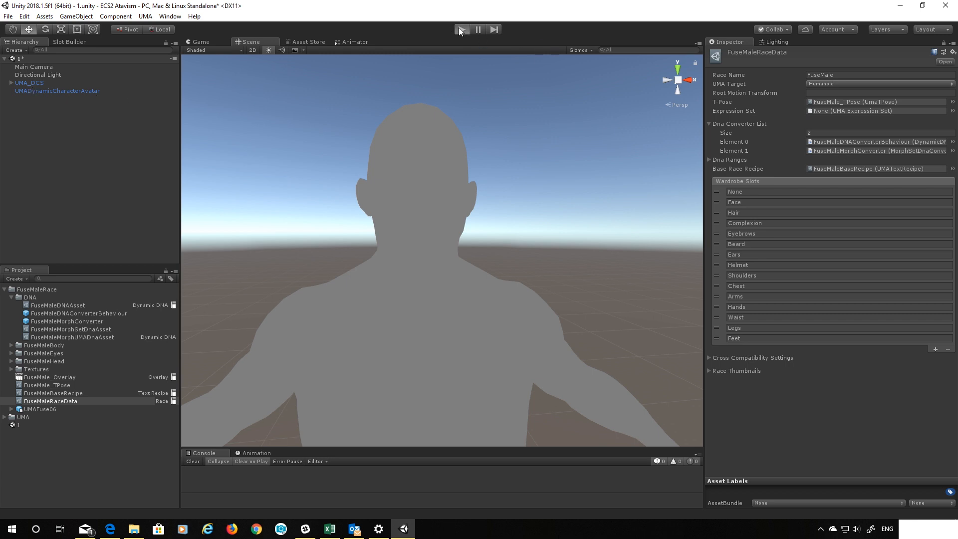
{"action": "left_click", "coordinate": [461, 29]}
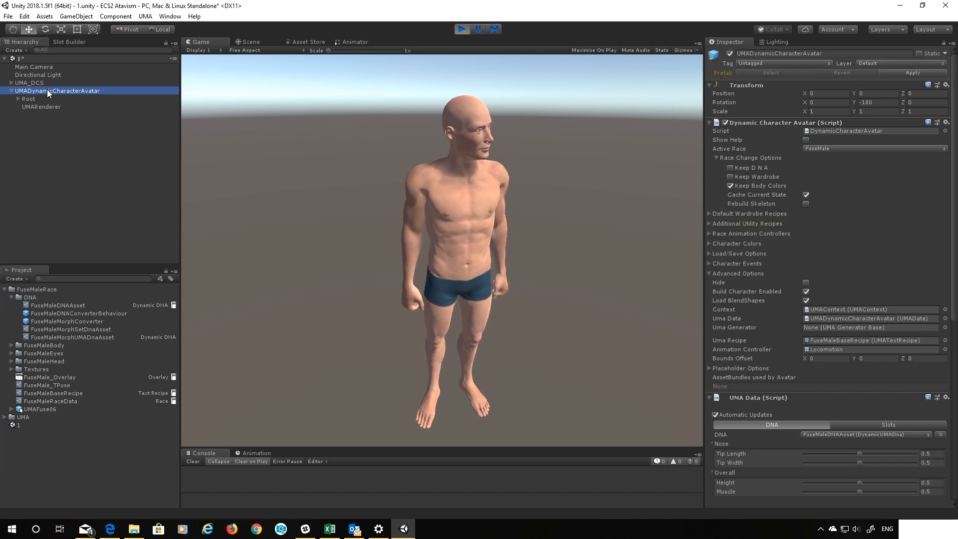
- Select FuseMaleMorphUMADnaAsset in UMA Data, move Ears Elvish to 0.585, stop play and reopen the morph set asset
{"action": "scroll", "scroll_direction": "down", "scroll_amount": 3}
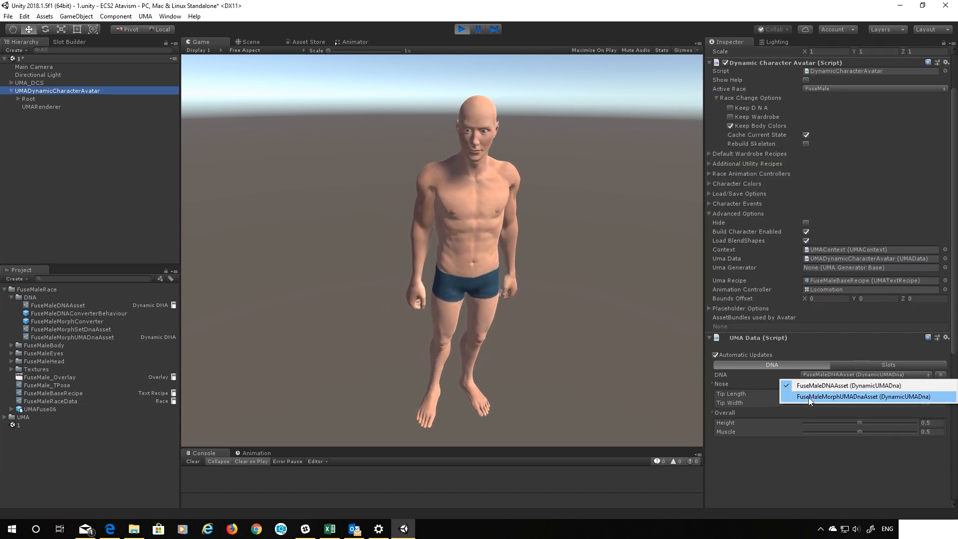
{"action": "left_click", "coordinate": [863, 396]}
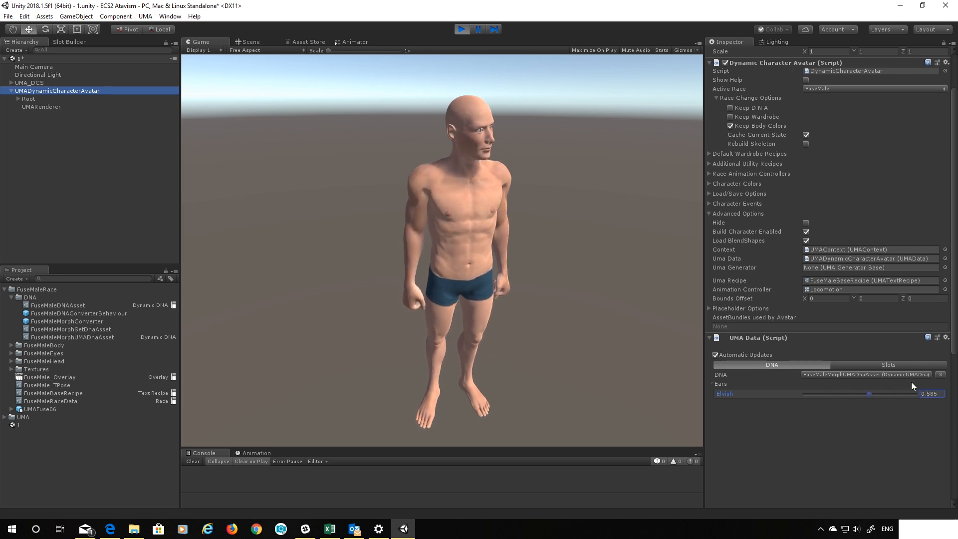
{"action": "left_click", "coordinate": [461, 29]}
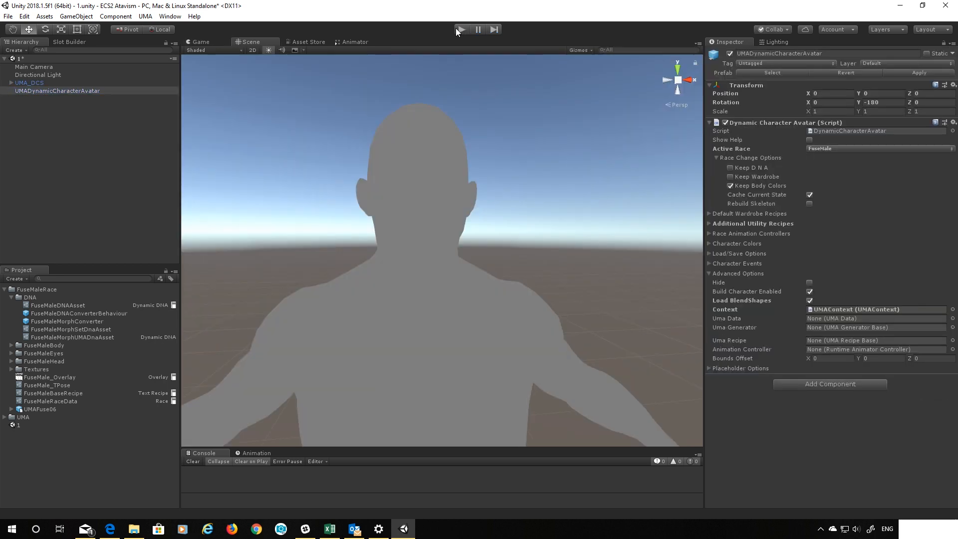
{"action": "left_click", "coordinate": [71, 329]}
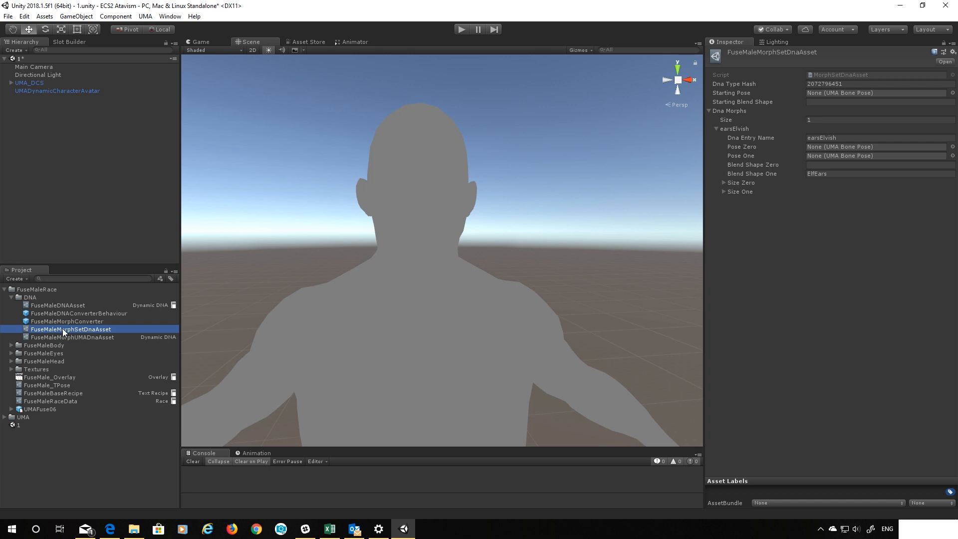
- Compare the earsElvish entry between FuseMaleMorphSetDnaAsset and FuseMaleMorphUMADnaAsset, folding and unfolding the morph
{"action": "left_click", "coordinate": [72, 336]}
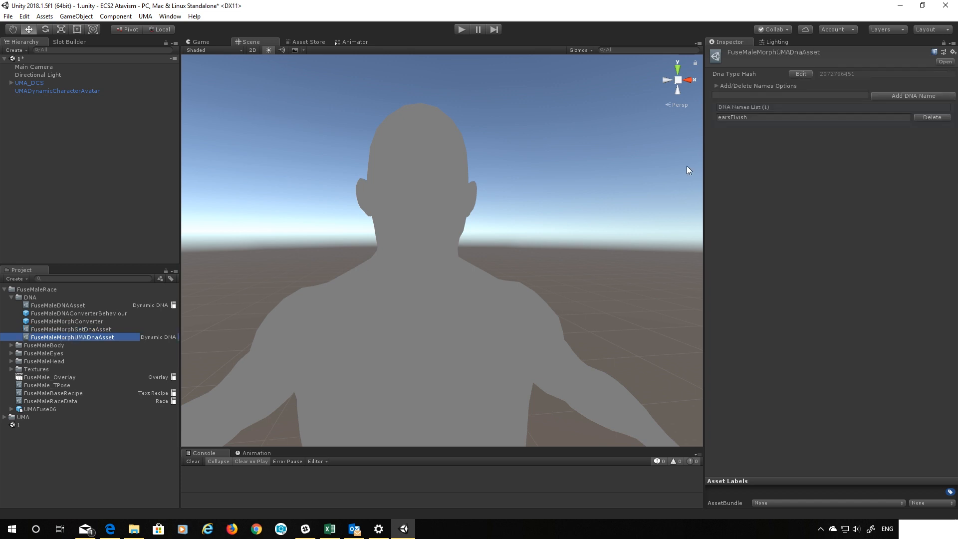
{"action": "mouse_move", "coordinate": [746, 130]}
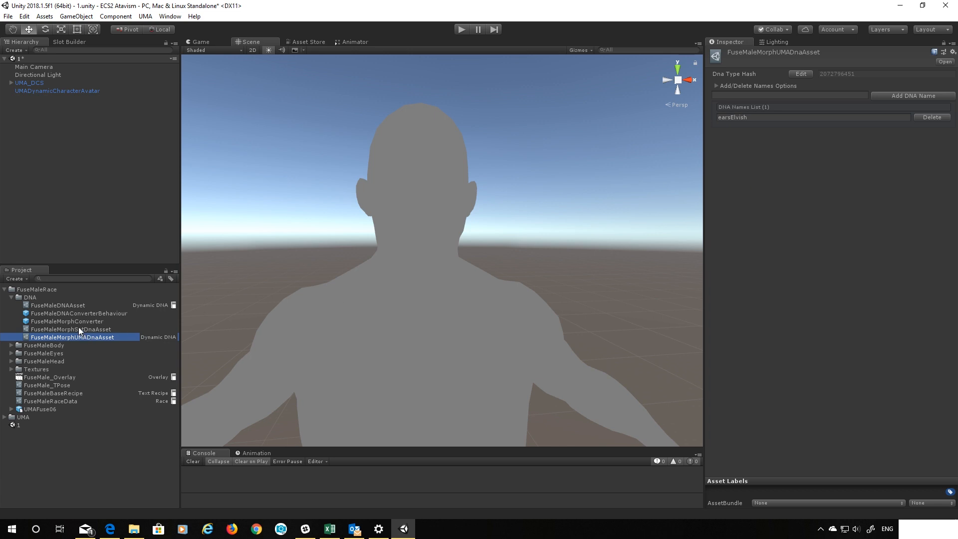
{"action": "left_click", "coordinate": [71, 328]}
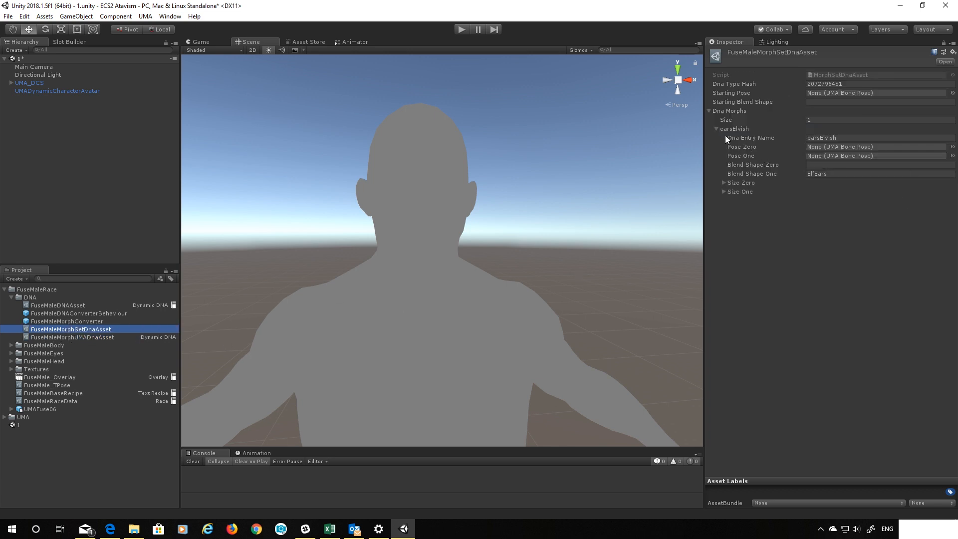
{"action": "left_click", "coordinate": [716, 129]}
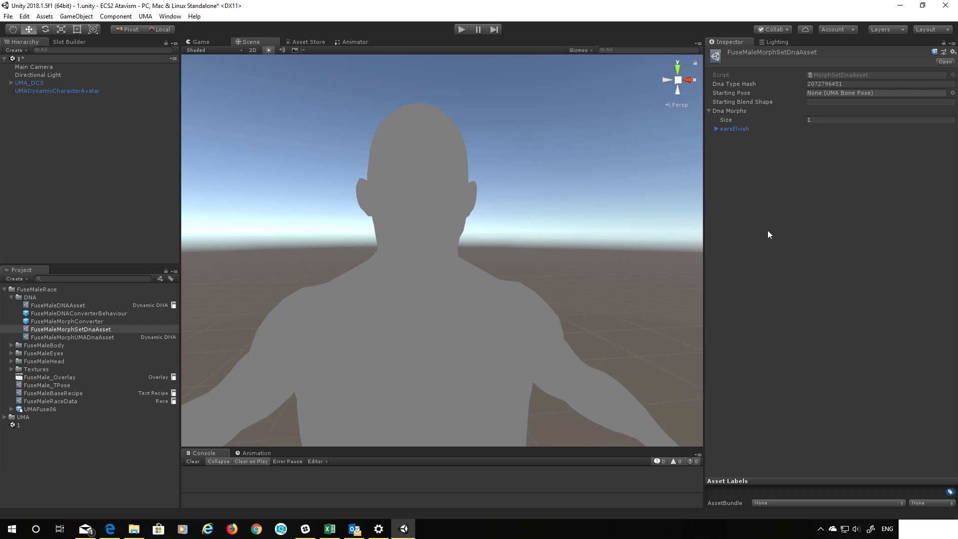
{"action": "left_click", "coordinate": [716, 128]}
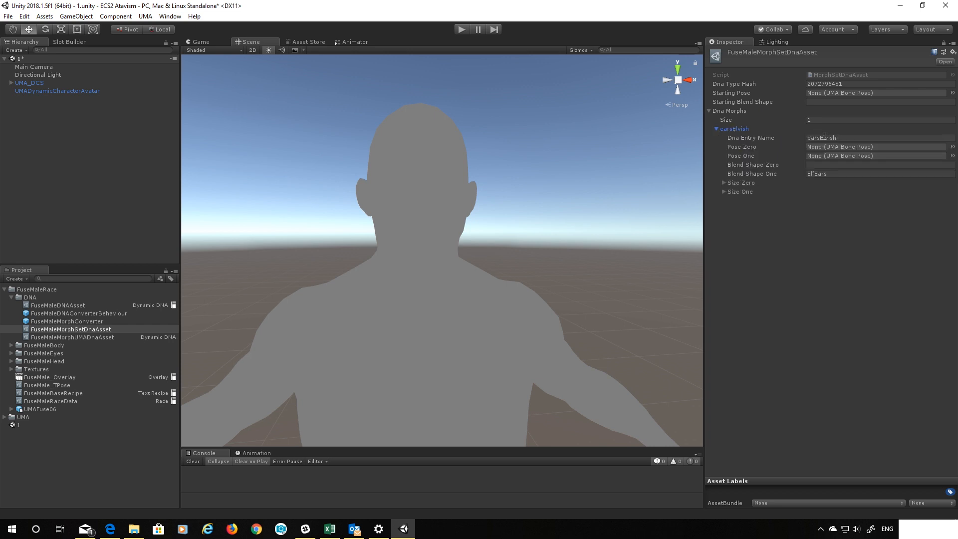
{"action": "left_click", "coordinate": [72, 336]}
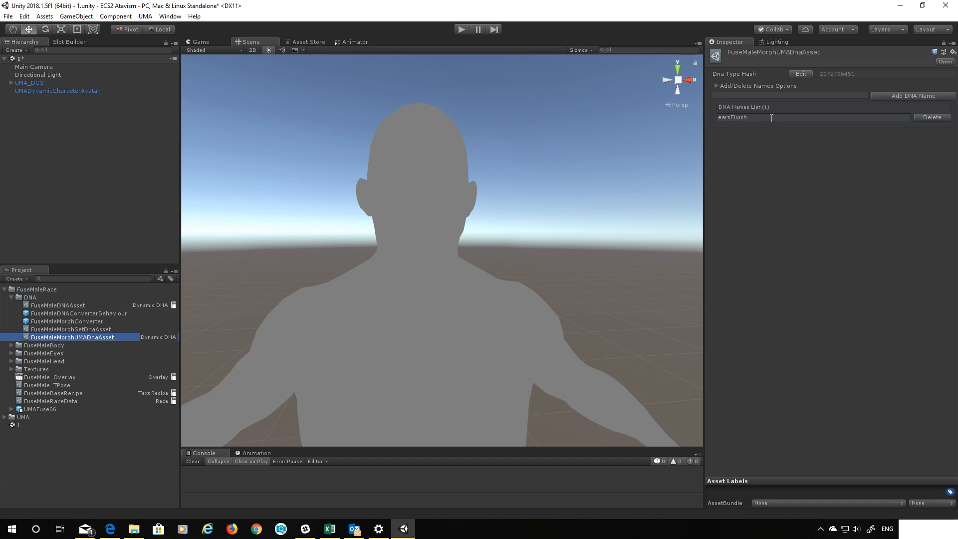
- Recheck the morph set's earsElvish entry and the UMA DNA asset's name, then run the scene again
{"action": "left_click", "coordinate": [71, 328]}
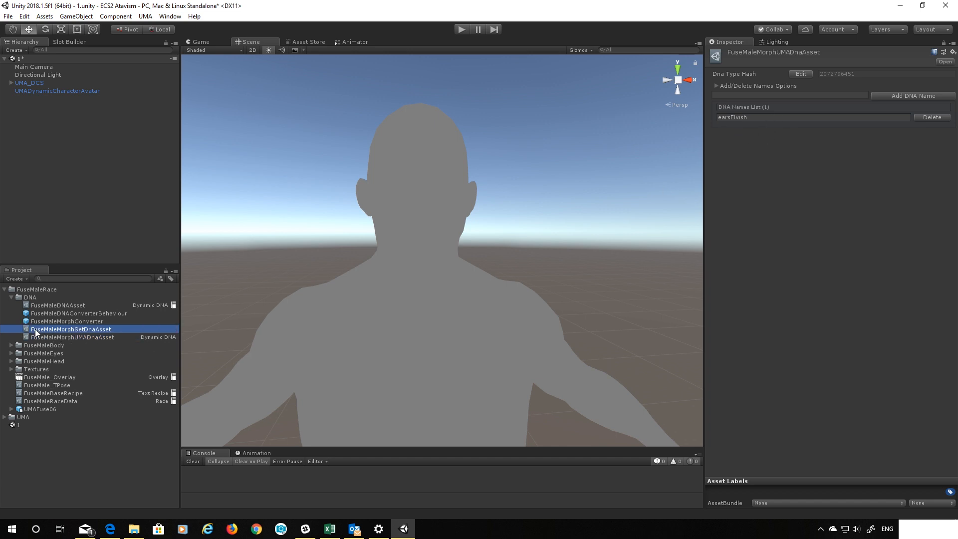
{"action": "left_click", "coordinate": [71, 328]}
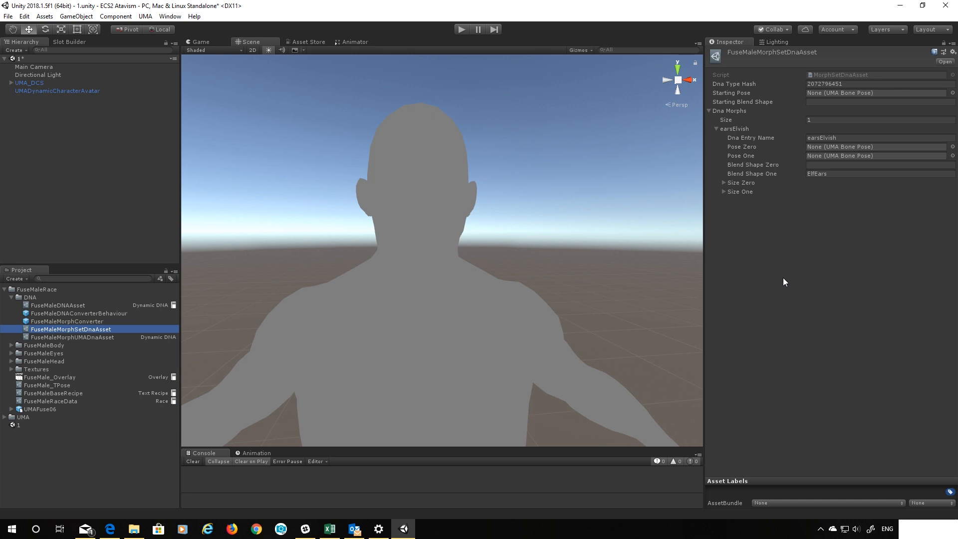
{"action": "left_click", "coordinate": [716, 129]}
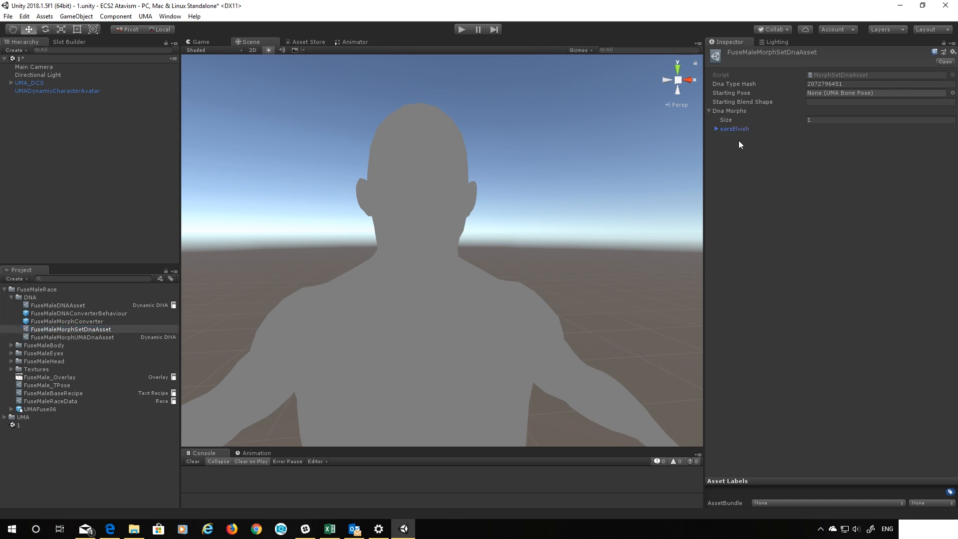
{"action": "mouse_move", "coordinate": [739, 140]}
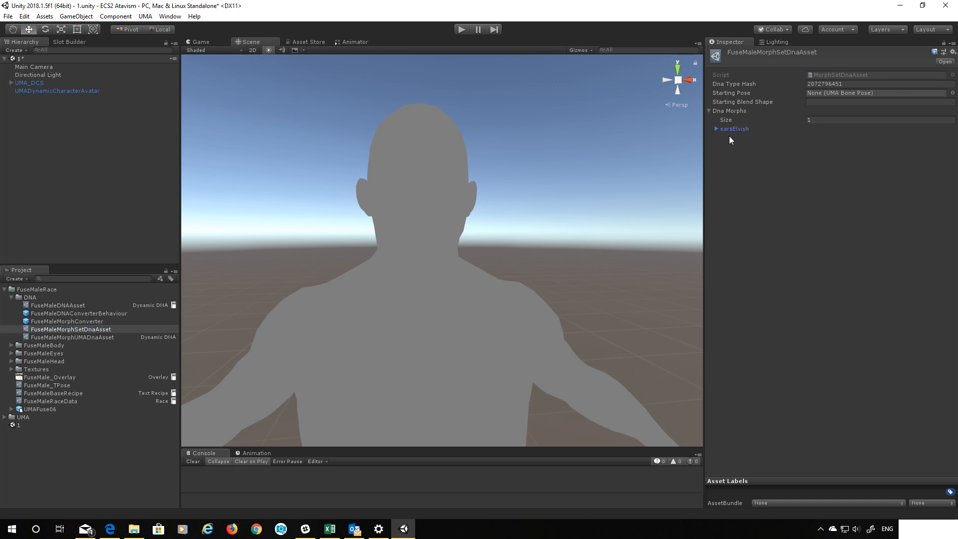
{"action": "mouse_move", "coordinate": [823, 138]}
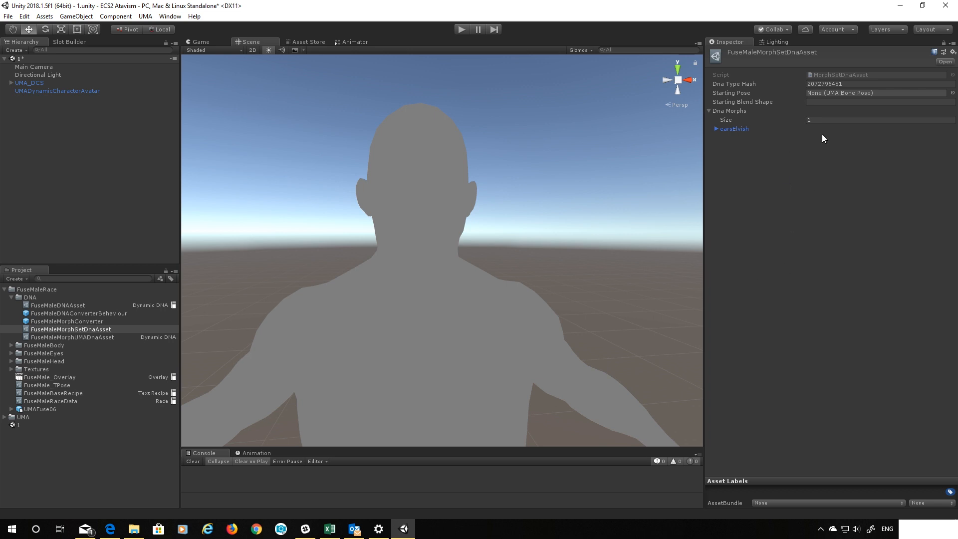
{"action": "mouse_move", "coordinate": [781, 167]}
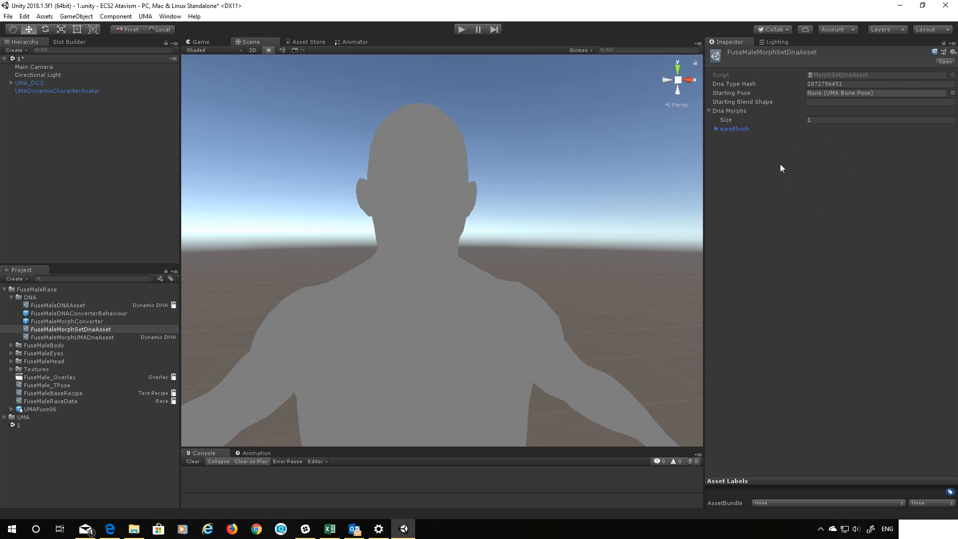
{"action": "mouse_move", "coordinate": [811, 64]}
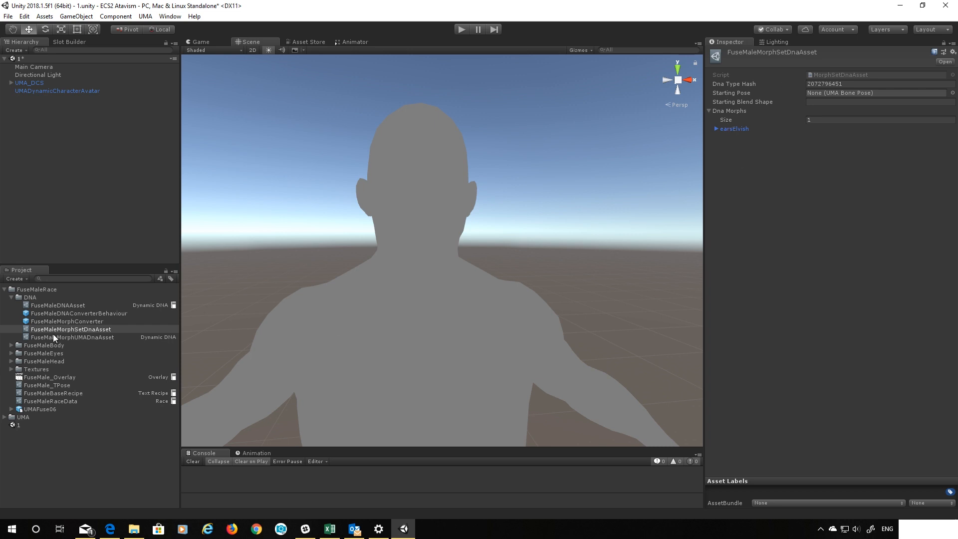
{"action": "mouse_move", "coordinate": [761, 239]}
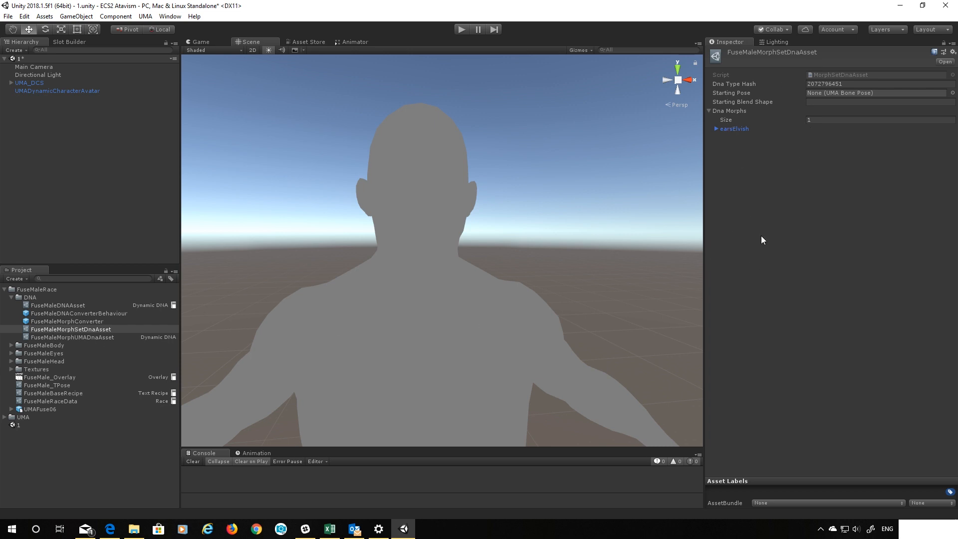
{"action": "left_click", "coordinate": [72, 336]}
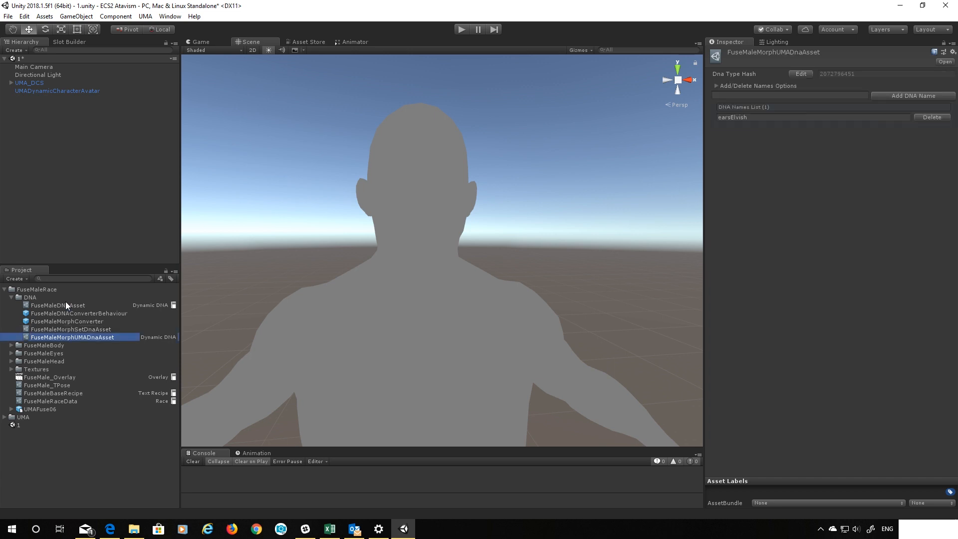
{"action": "left_click", "coordinate": [461, 29]}
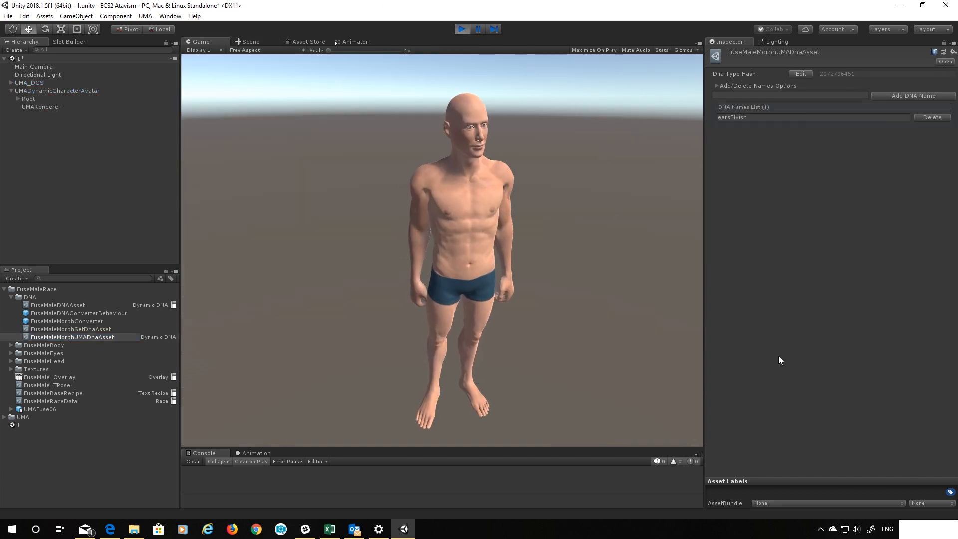